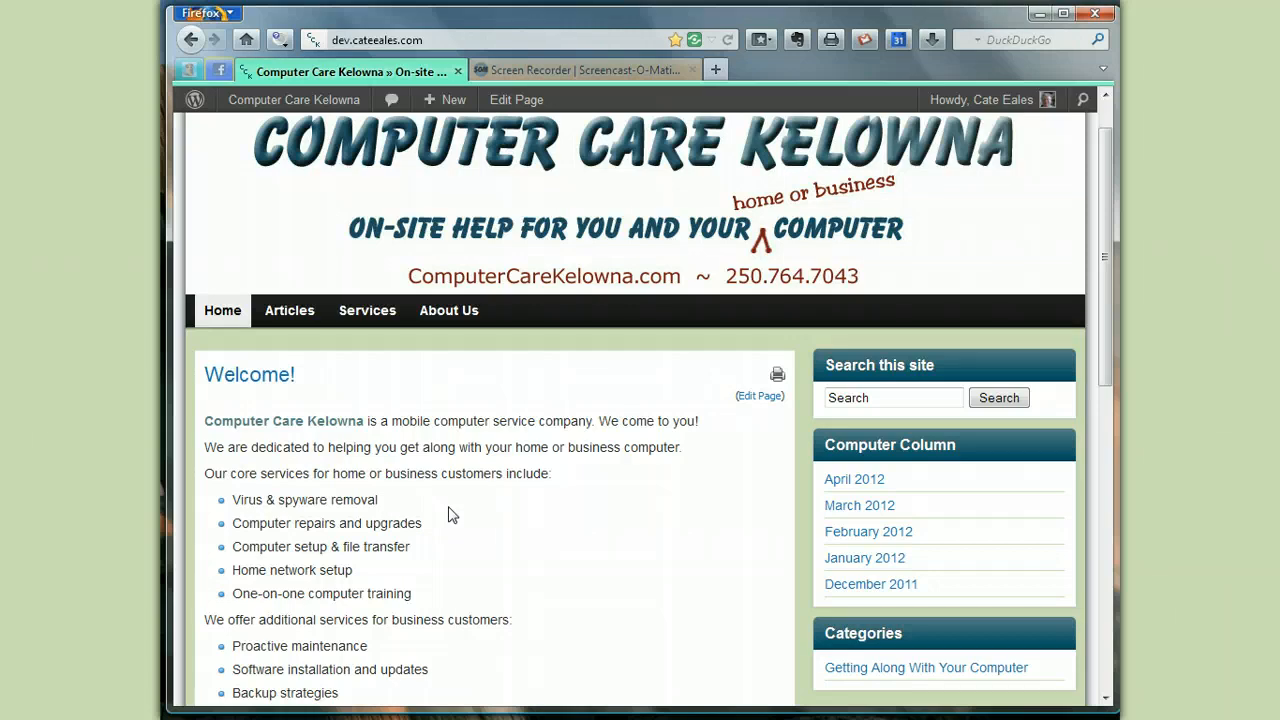
pyautogui.moveTo(1056, 21)
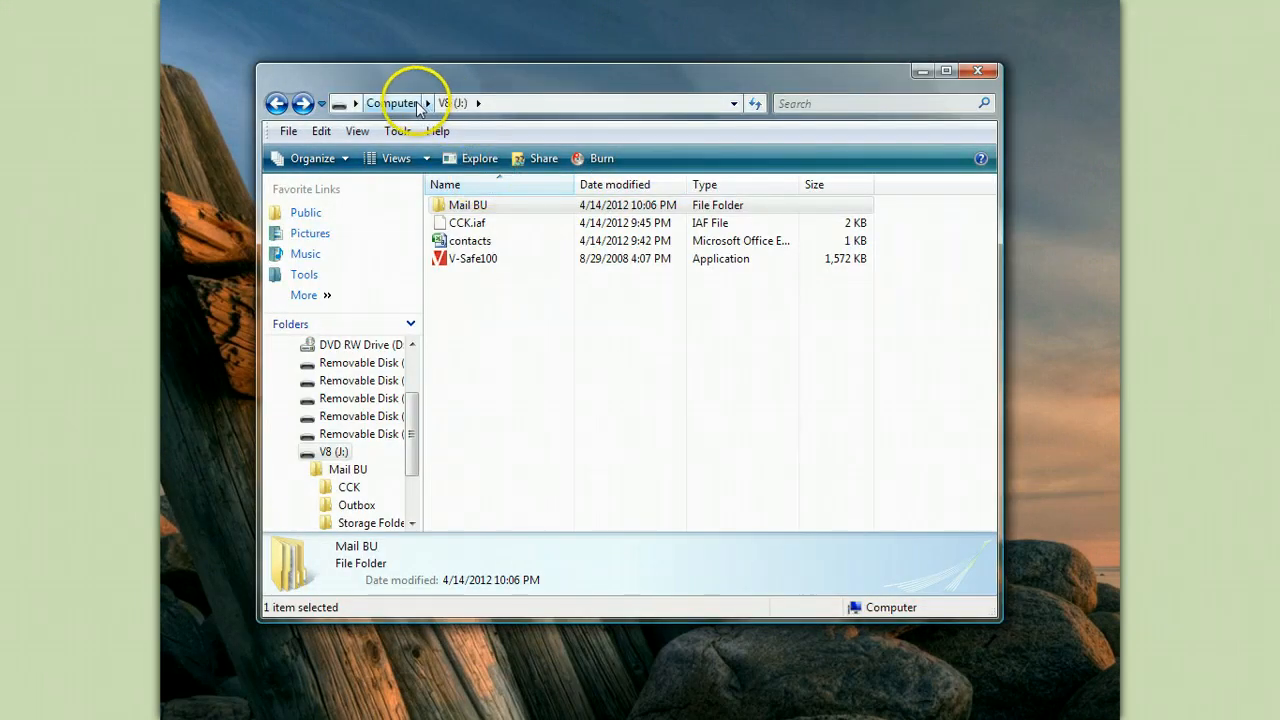
# Go up to Computer and open the V8 (J:) drive holding Mail BU and contacts.
pyautogui.click(392, 103)
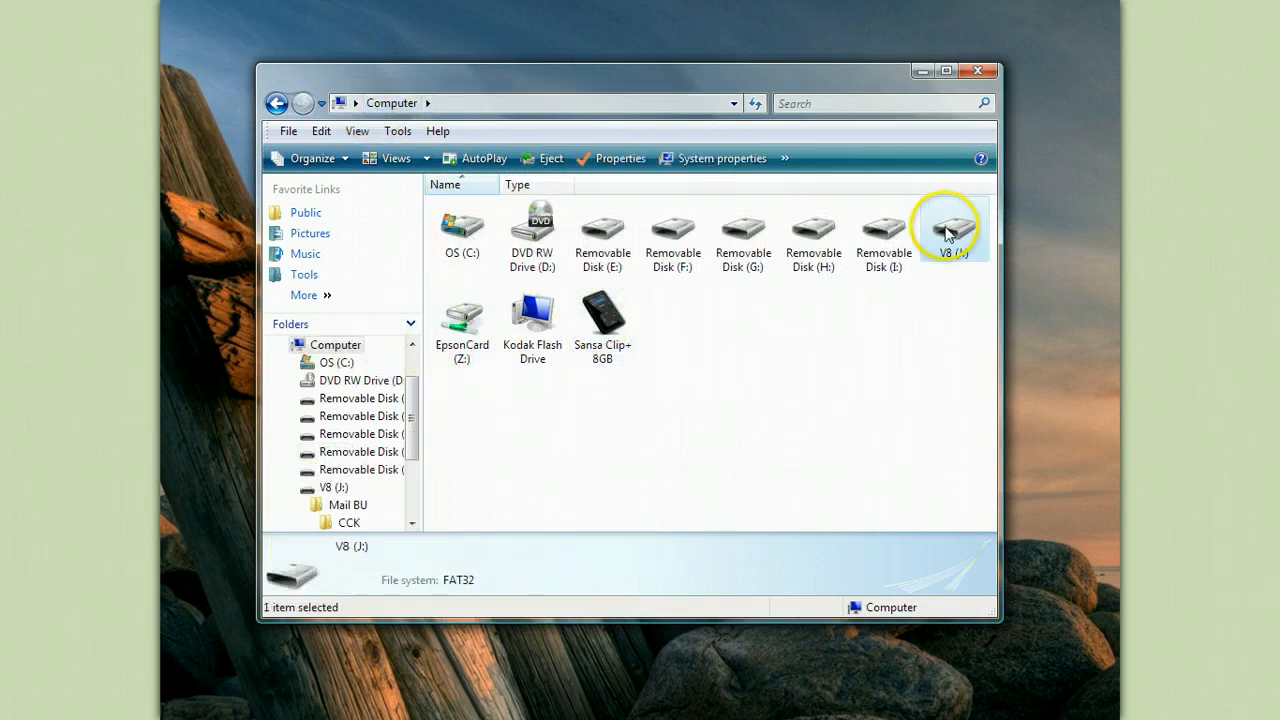
pyautogui.doubleClick(947, 225)
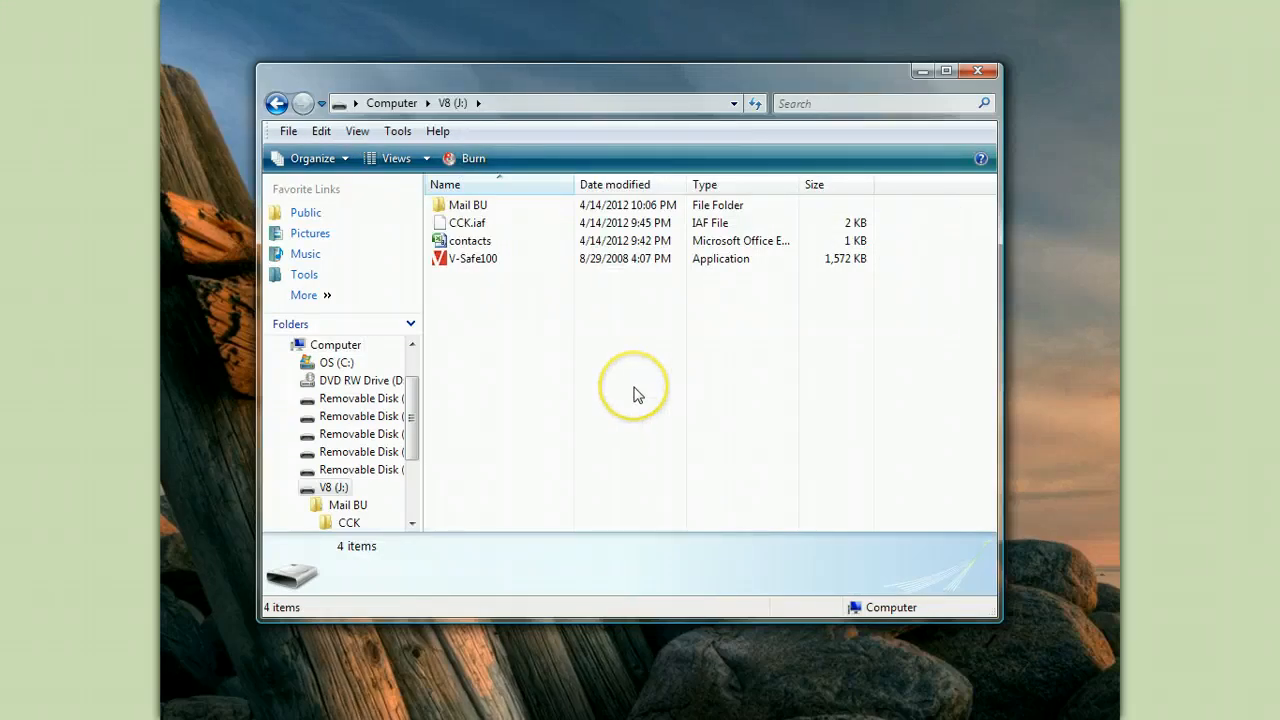
pyautogui.moveTo(630, 377)
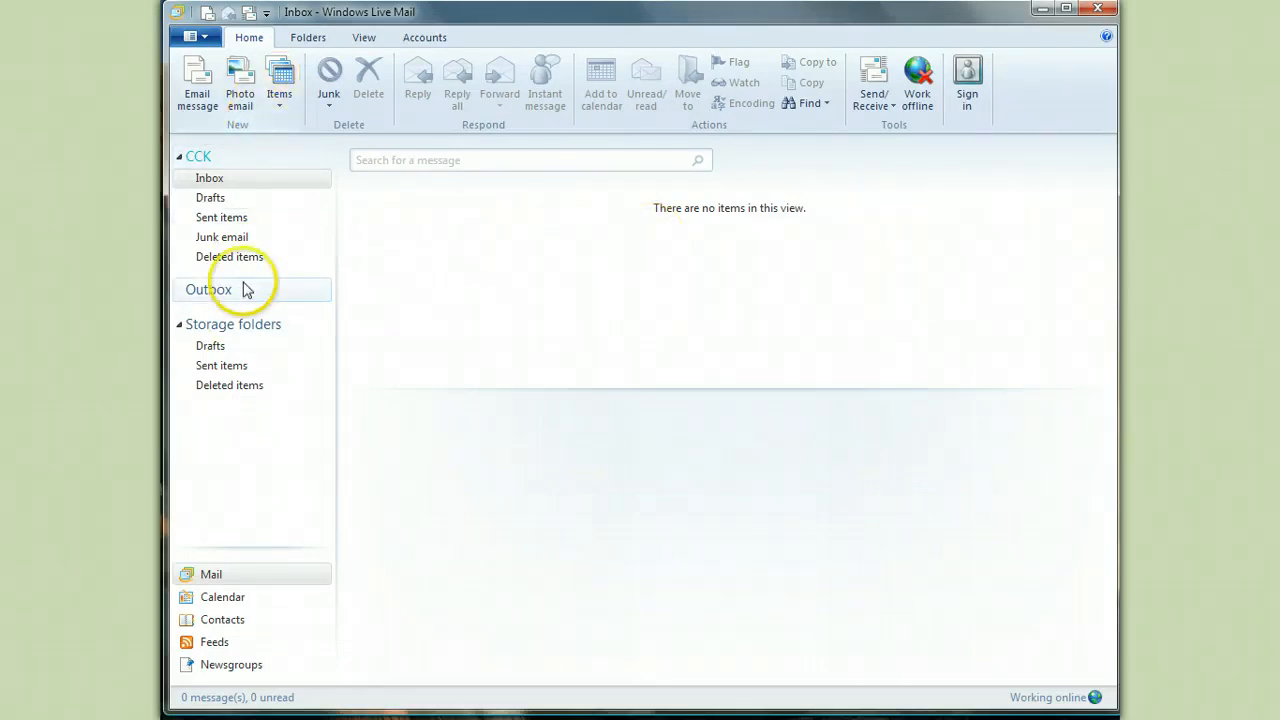
pyautogui.moveTo(215, 156)
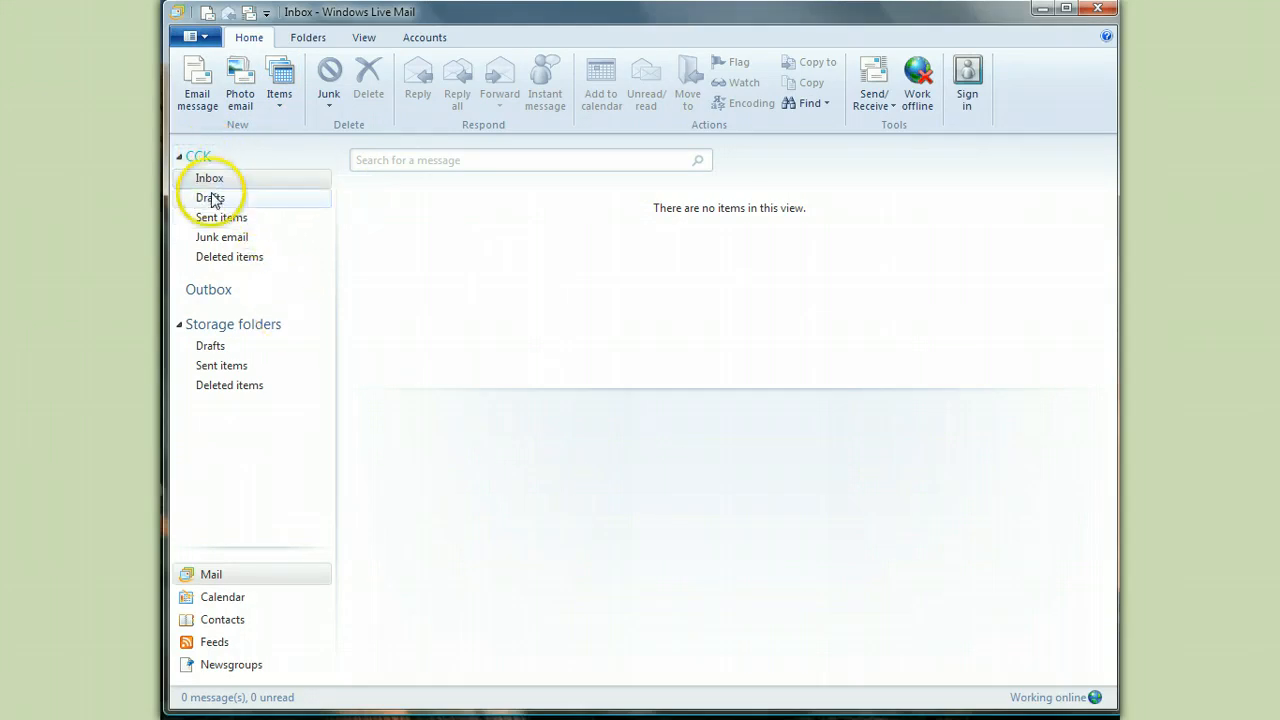
# Check the empty CCK and storage Deleted items folders, then switch to Contacts.
pyautogui.click(221, 217)
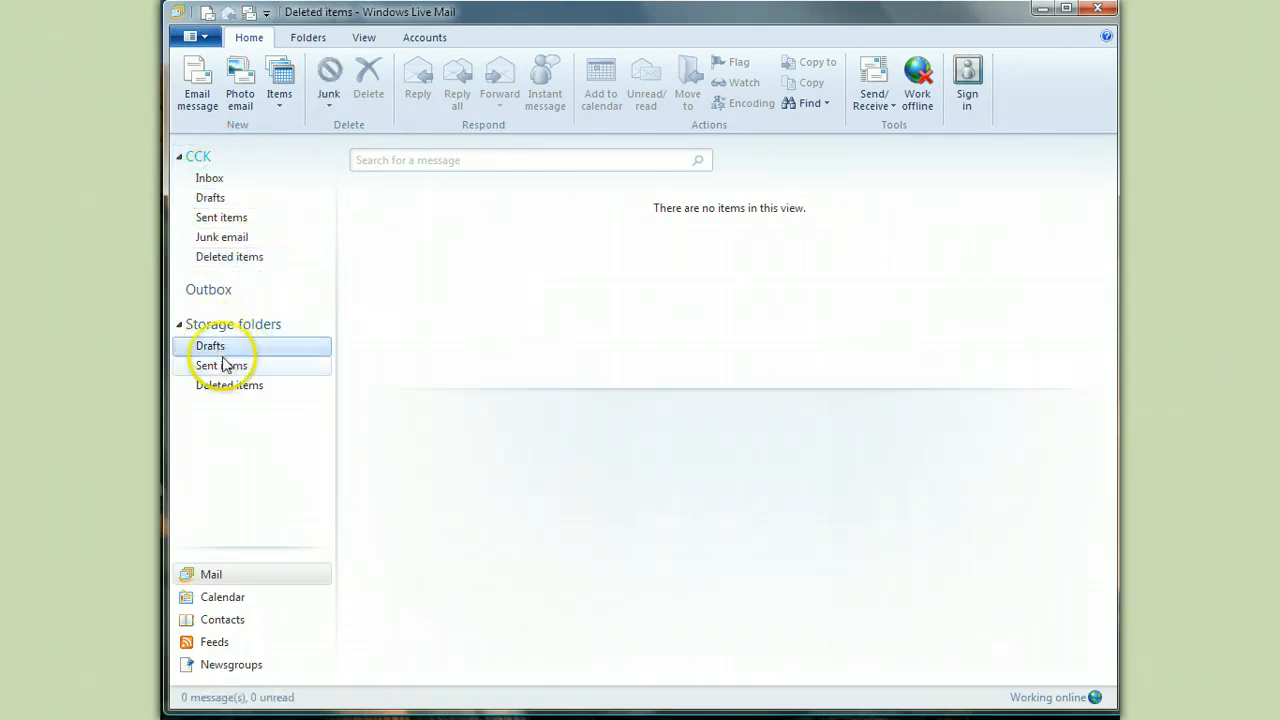
pyautogui.click(229, 385)
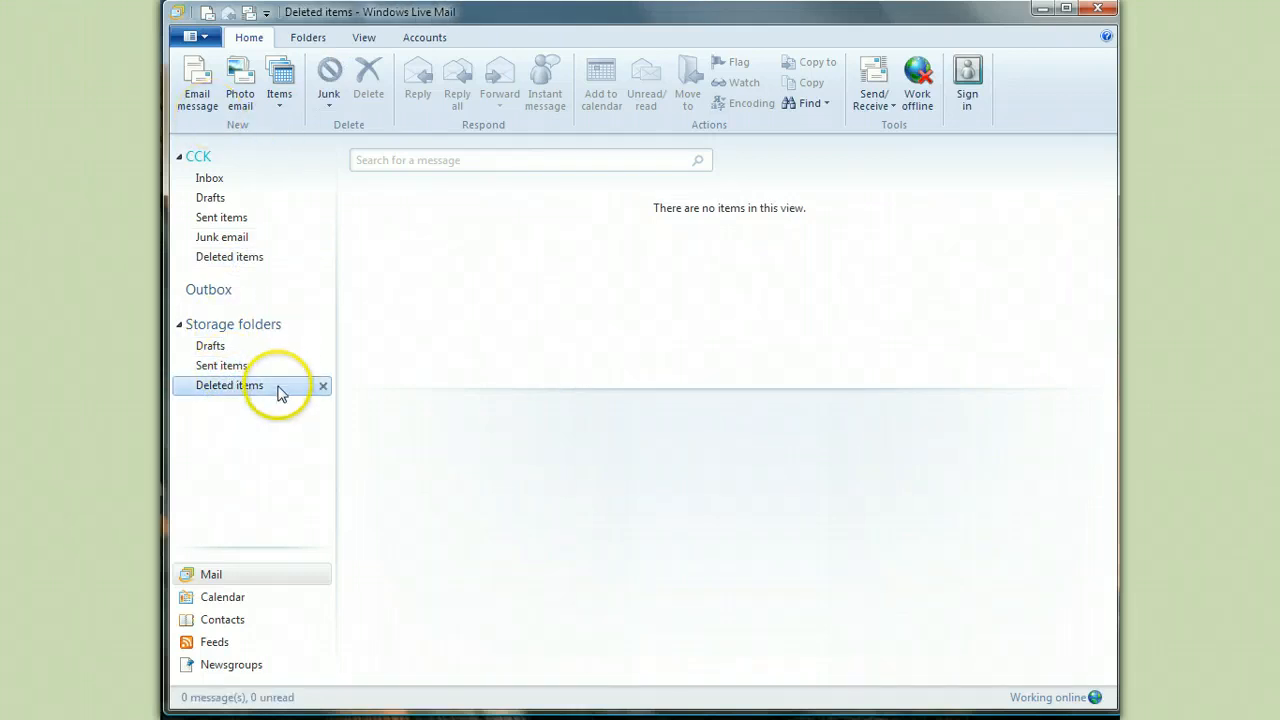
pyautogui.moveTo(230, 631)
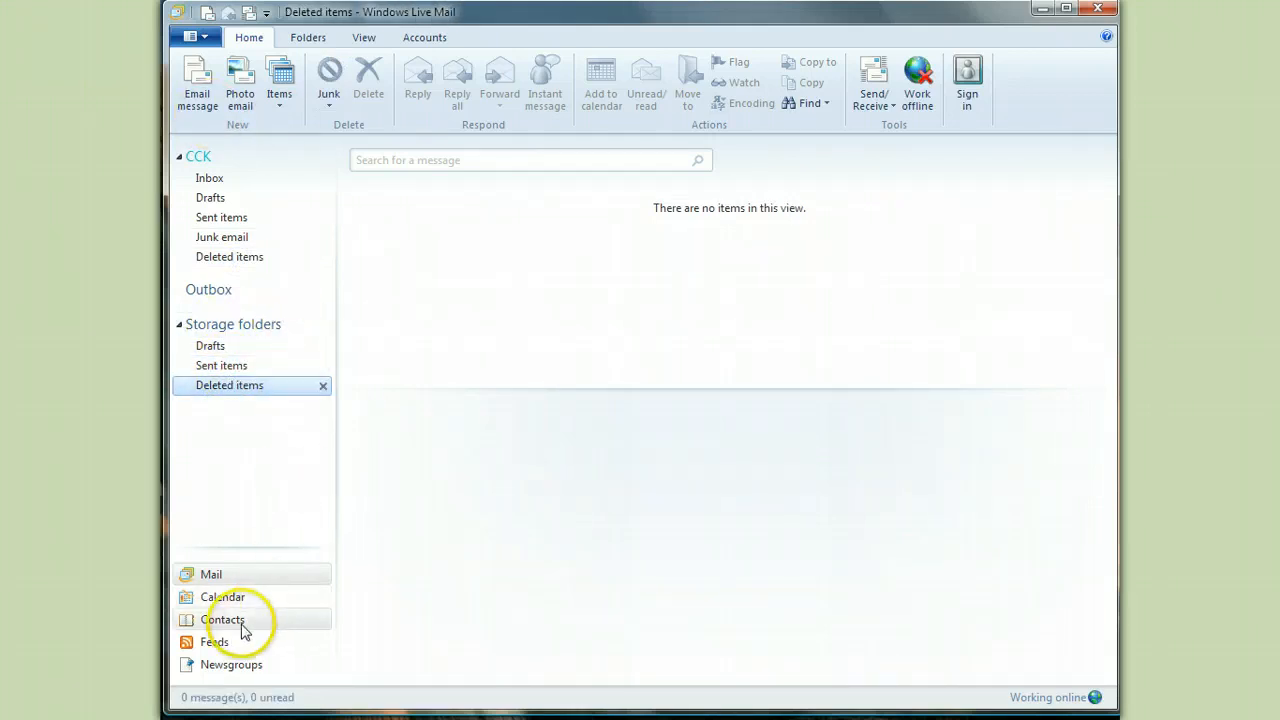
pyautogui.click(228, 619)
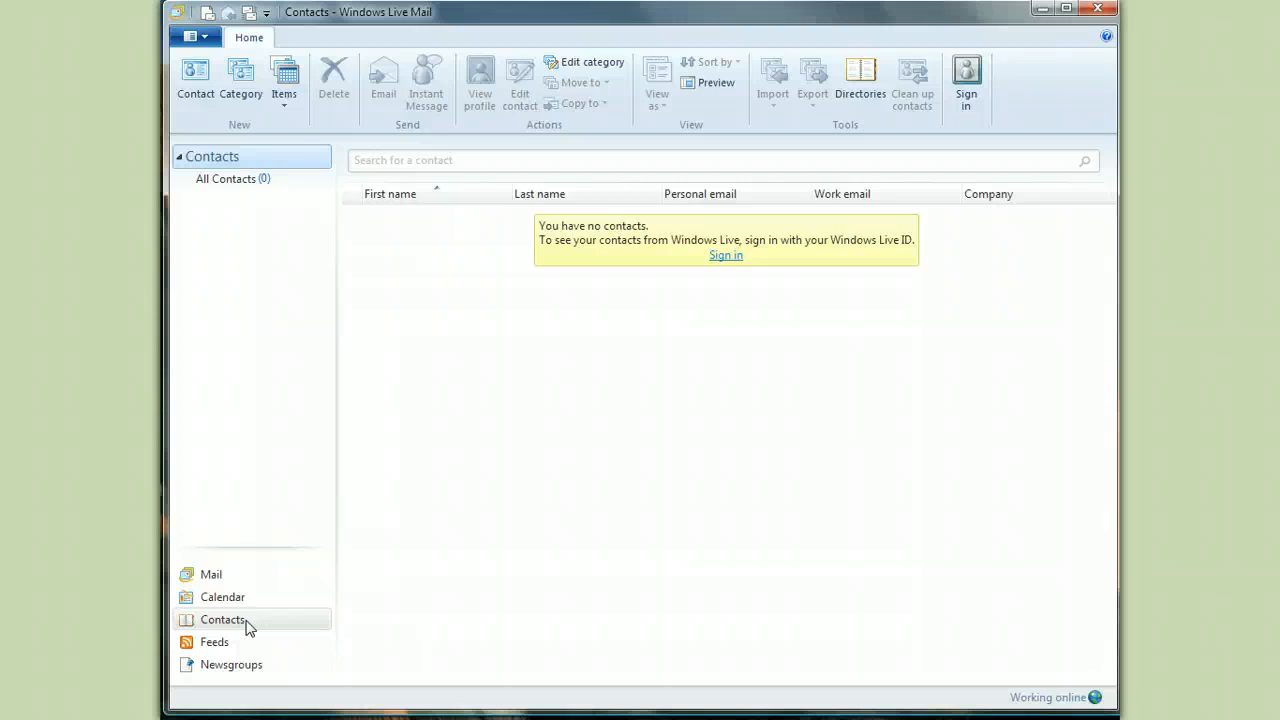
# Show All Contacts and begin importing from Comma separated values (.CSV).
pyautogui.click(233, 178)
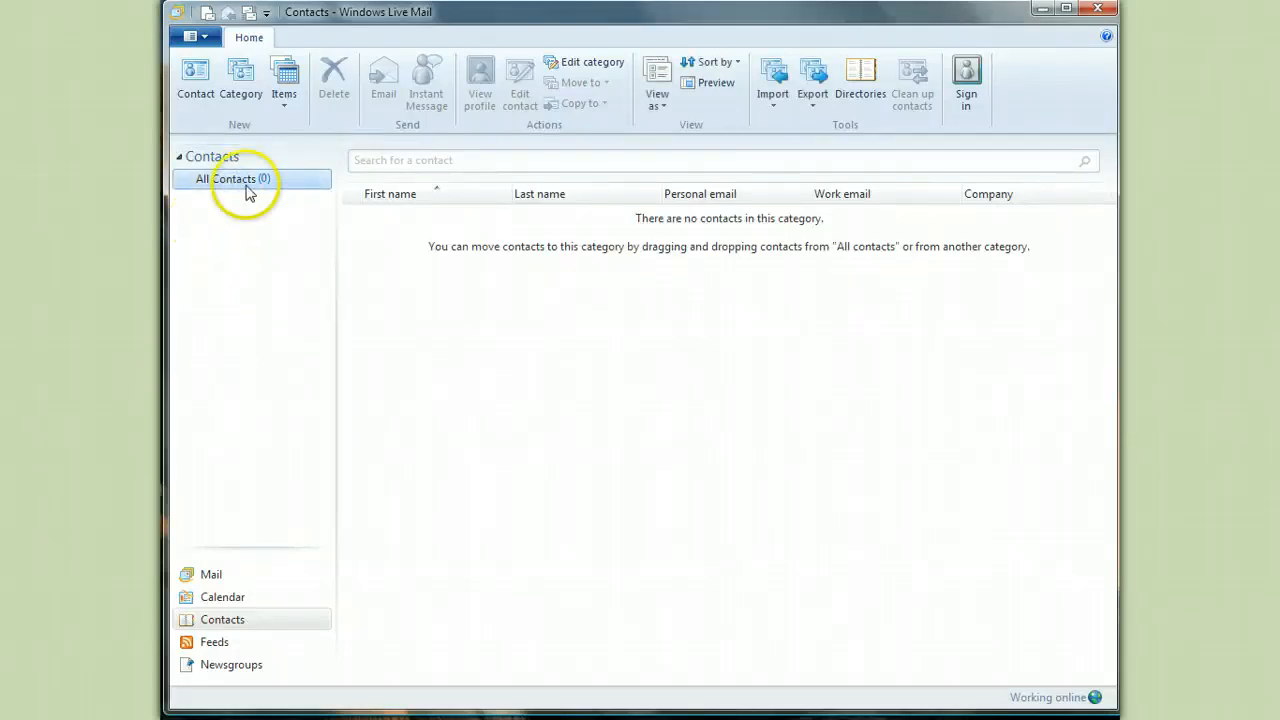
pyautogui.moveTo(243, 188)
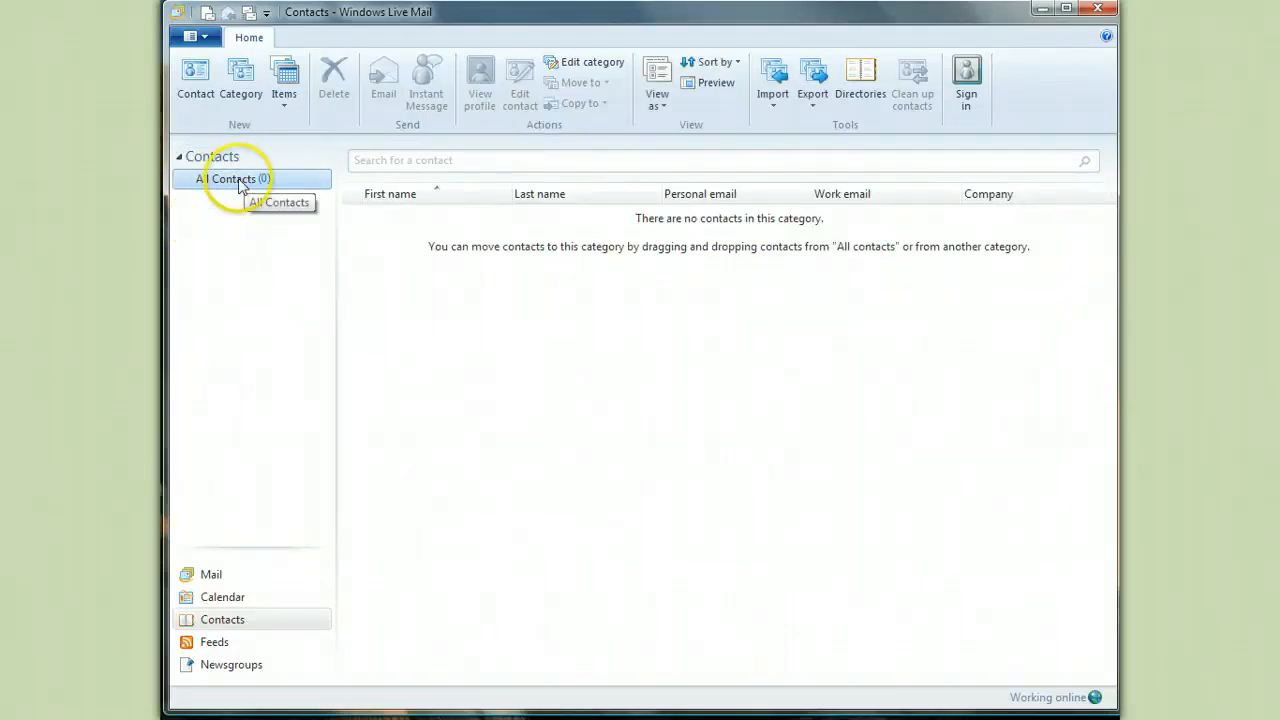
pyautogui.moveTo(275, 260)
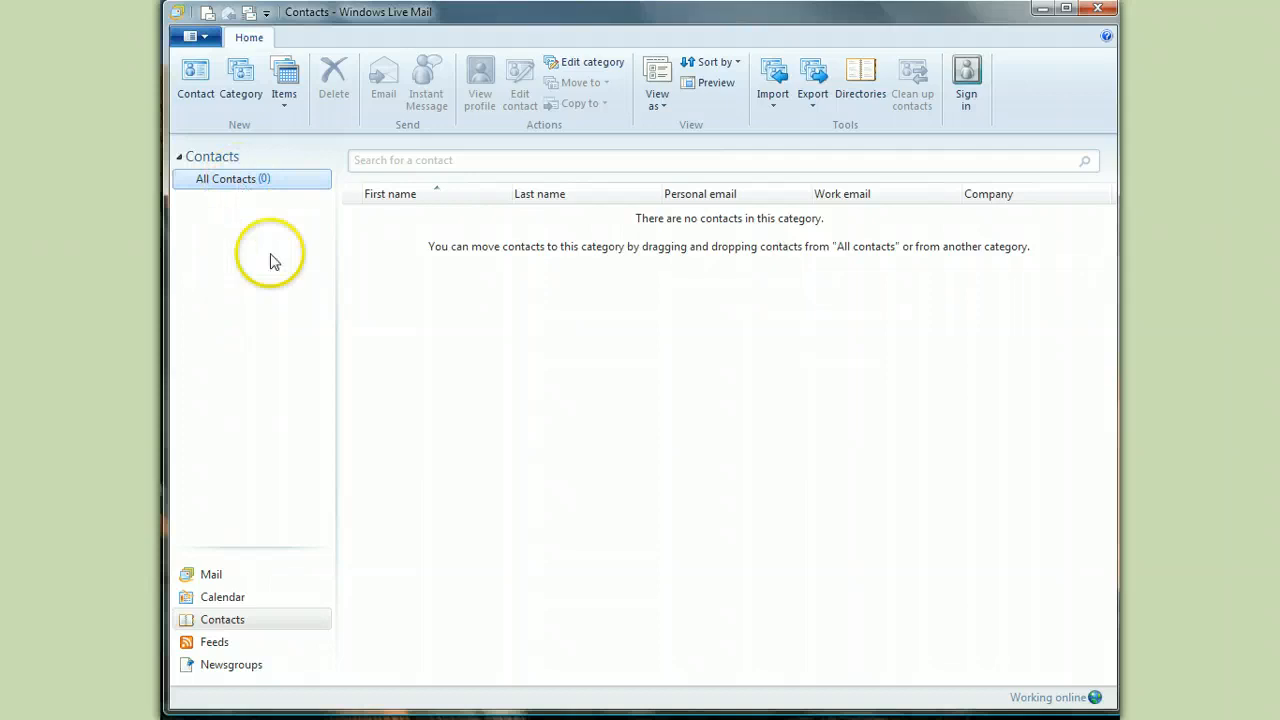
pyautogui.click(775, 80)
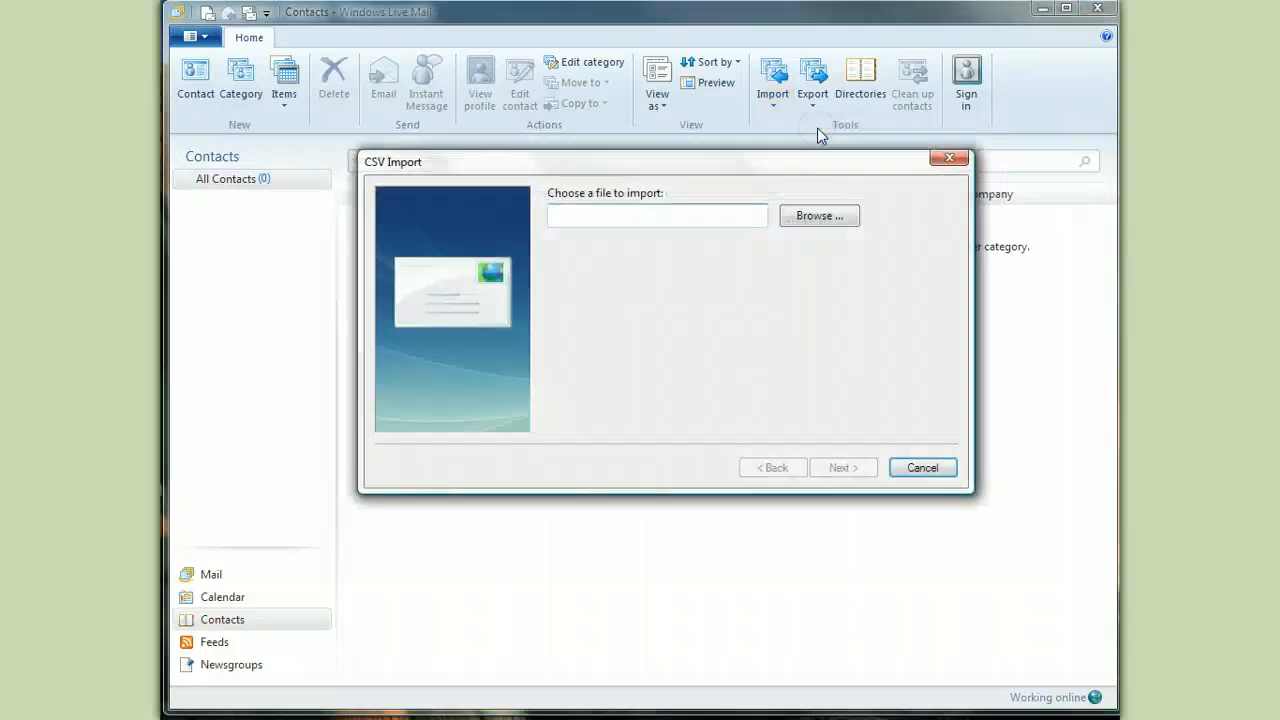
# Import contacts.csv from drive J, reviewing the field mapping before finishing.
pyautogui.click(818, 215)
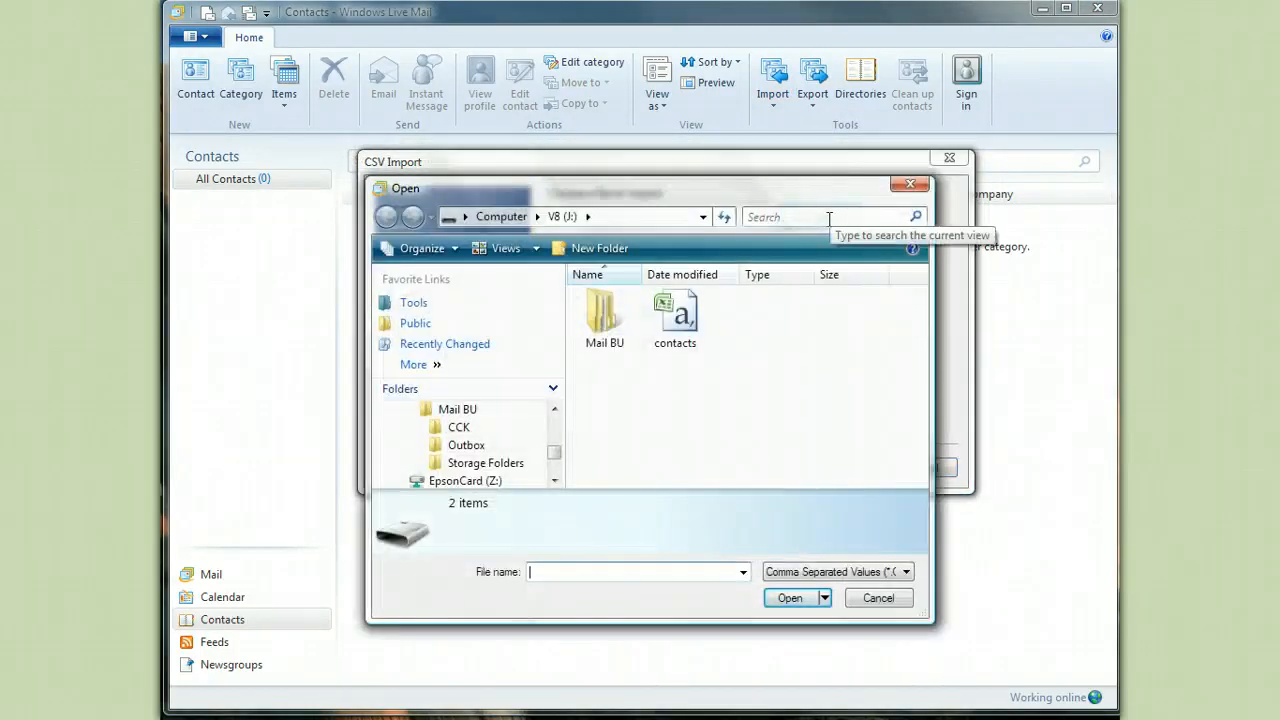
pyautogui.click(674, 310)
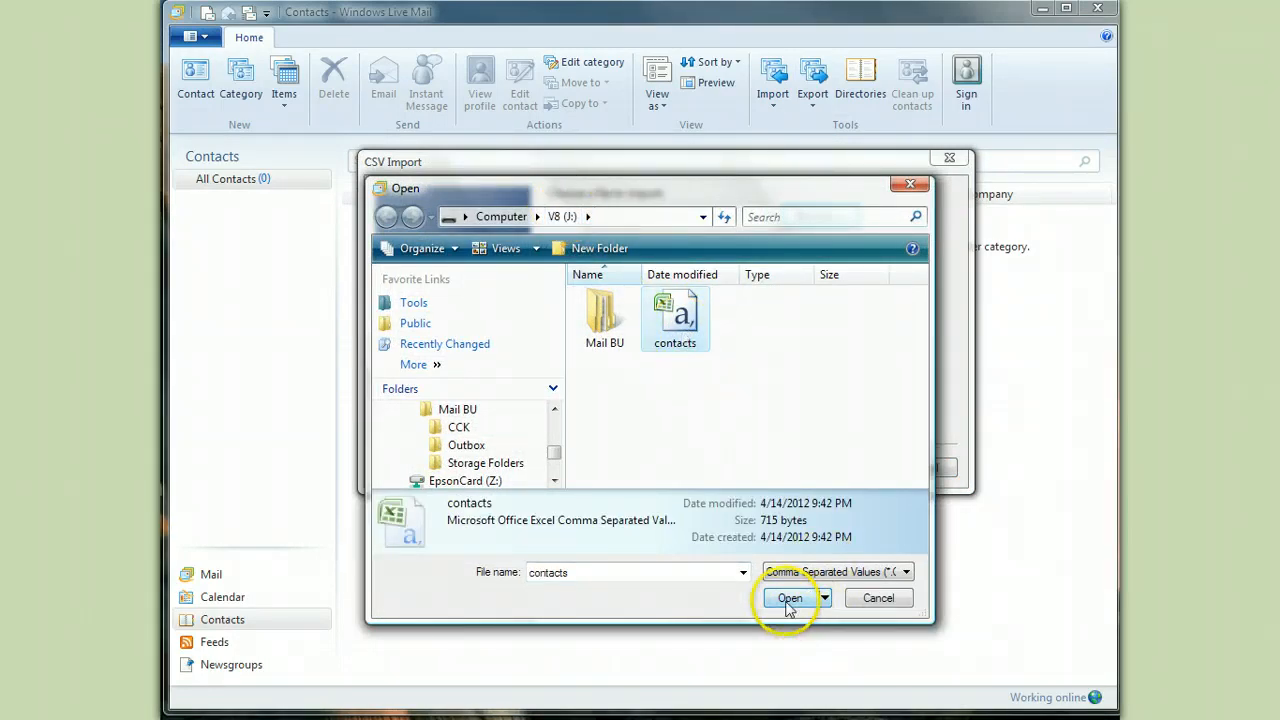
pyautogui.click(787, 597)
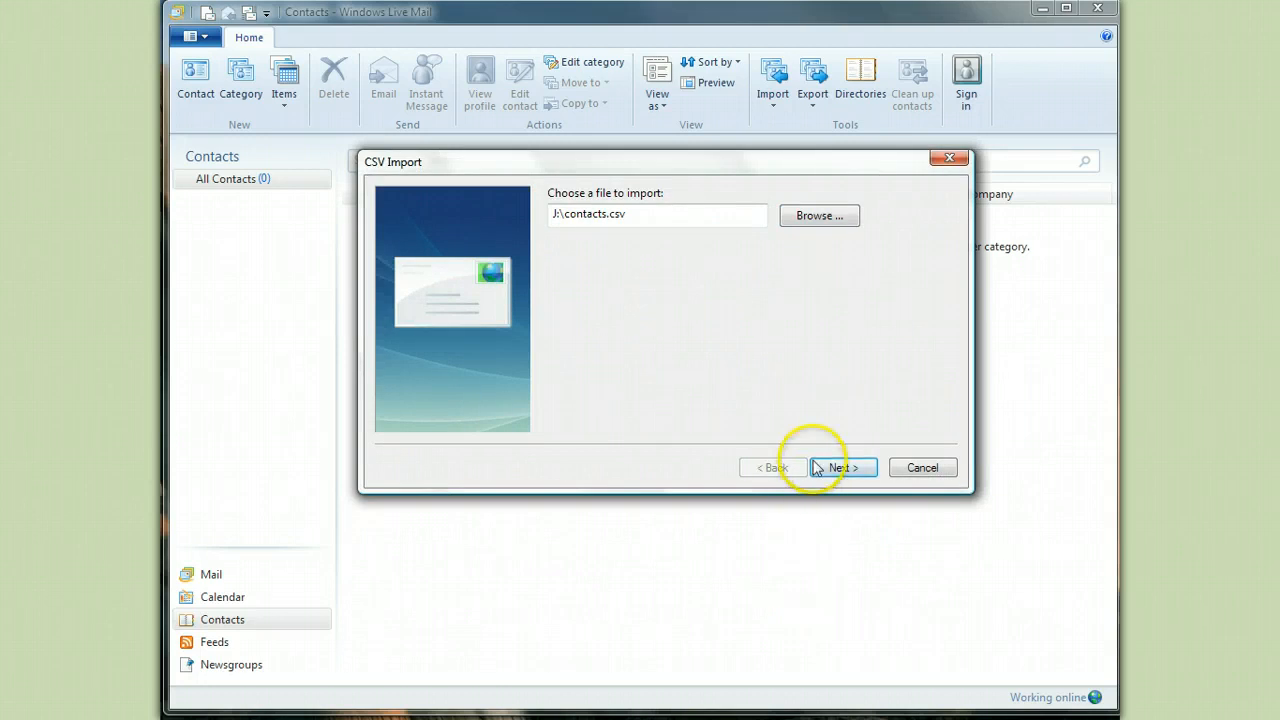
pyautogui.click(841, 467)
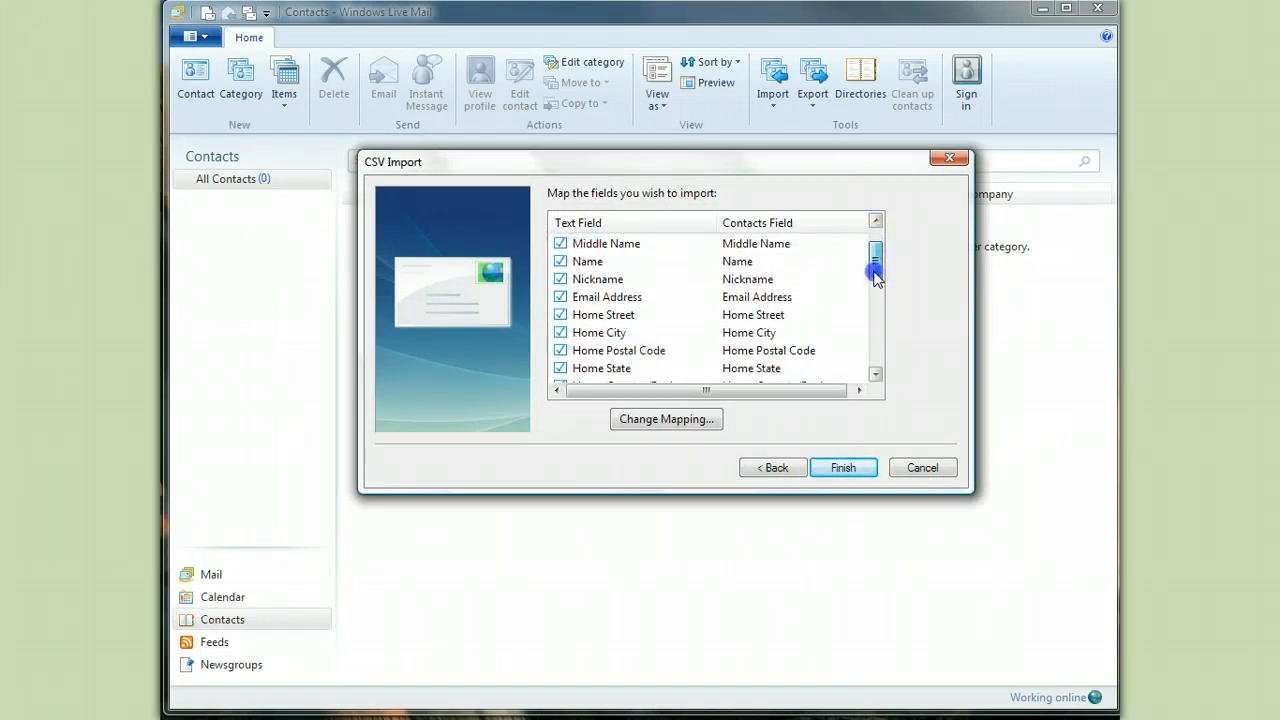
pyautogui.moveTo(875, 270); pyautogui.dragTo(875, 375)
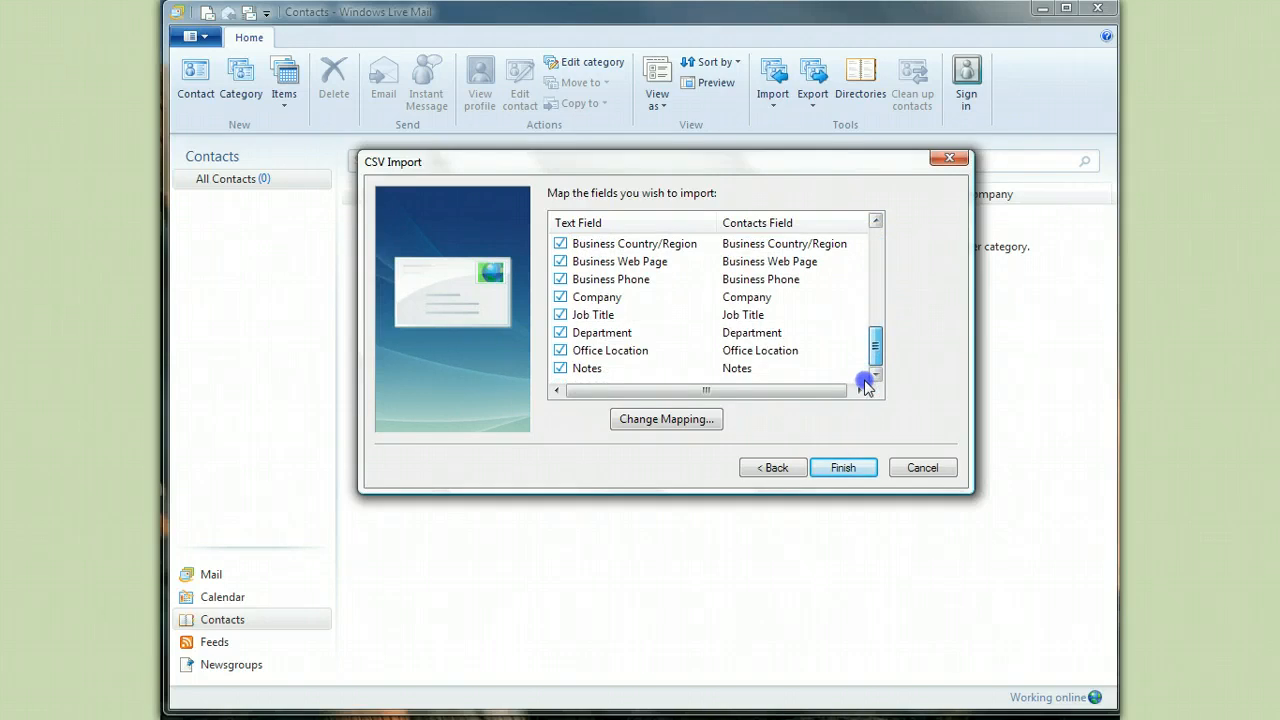
pyautogui.moveTo(907, 381)
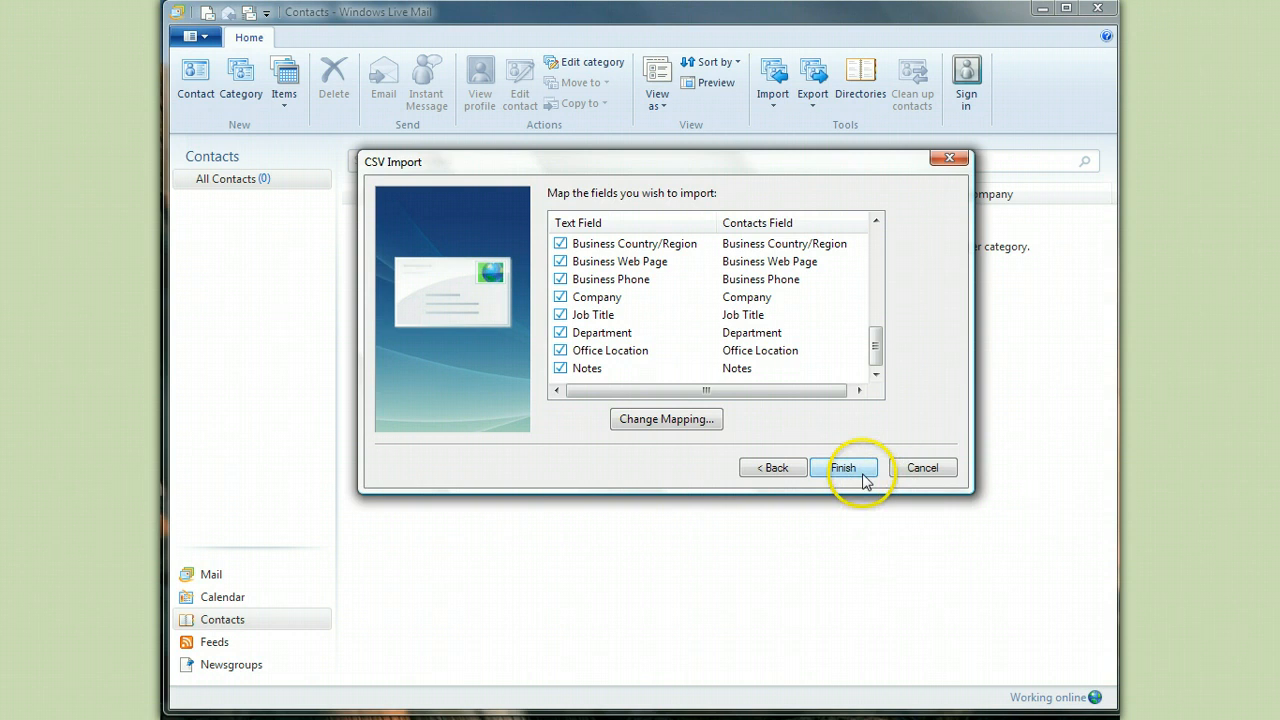
pyautogui.click(845, 467)
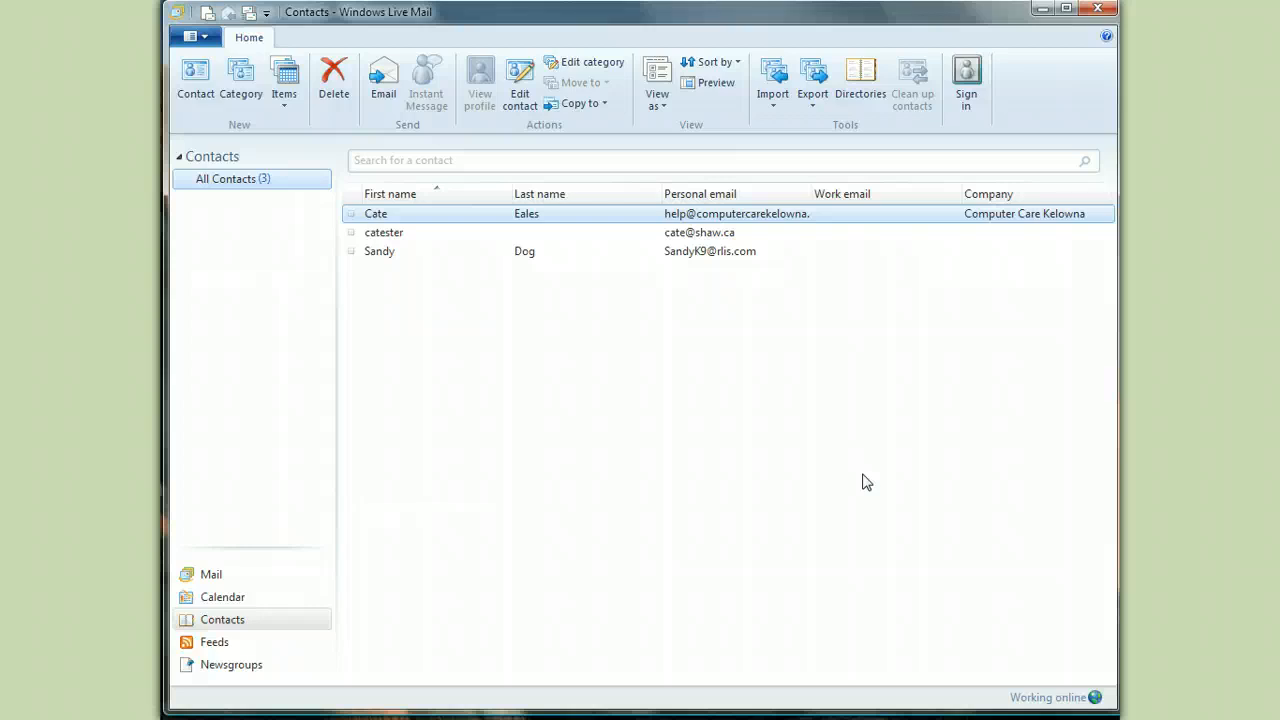
pyautogui.moveTo(862, 492)
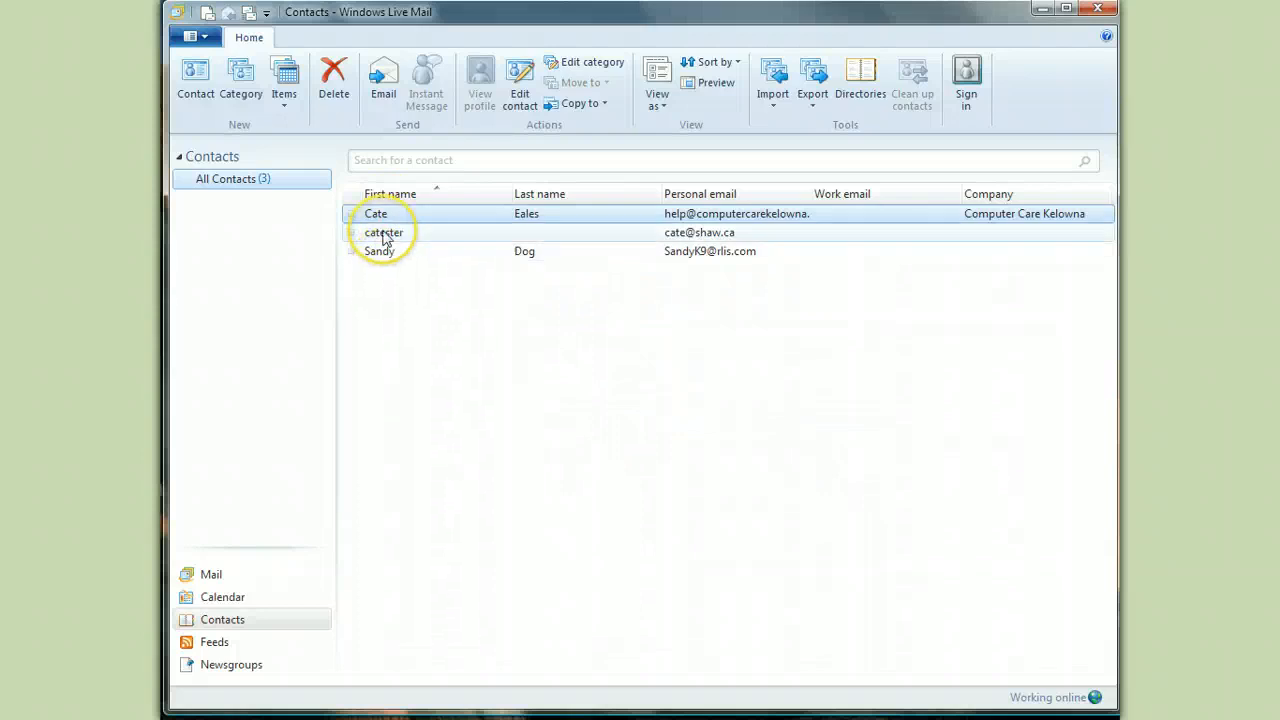
# View the catester contact's details, close them, and go back to Mail.
pyautogui.rightClick(375, 213)
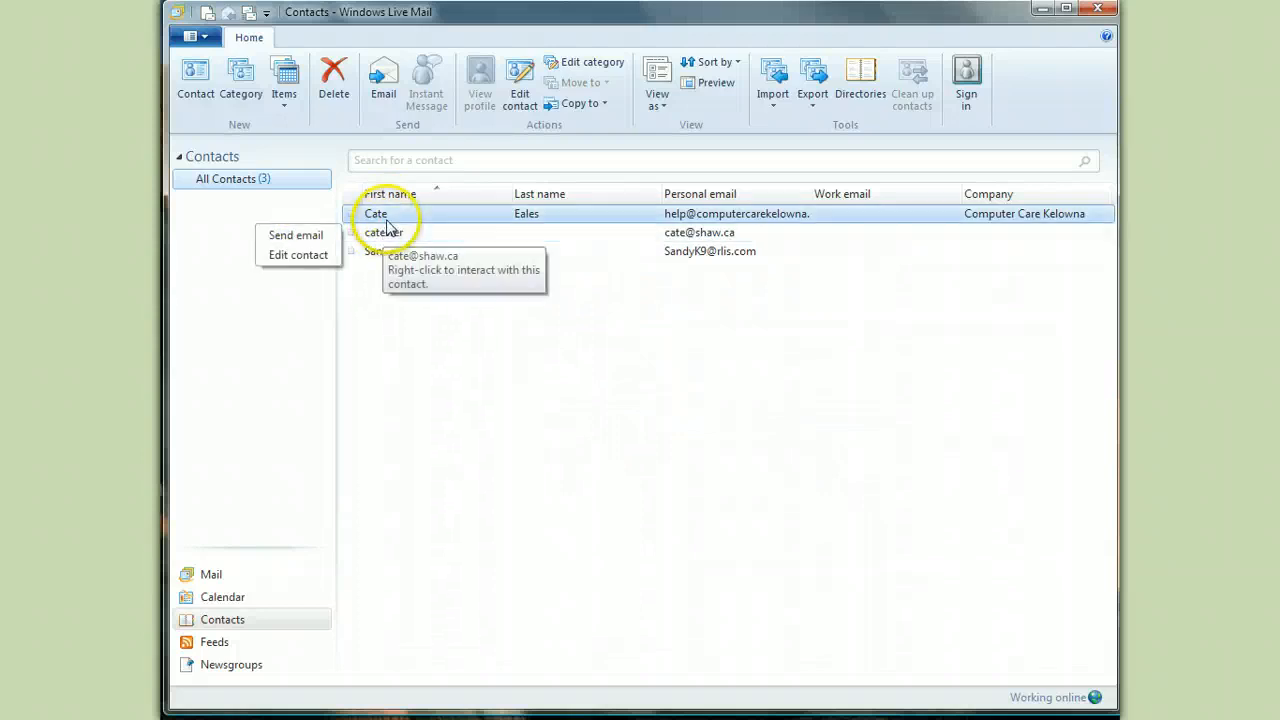
pyautogui.moveTo(457, 354)
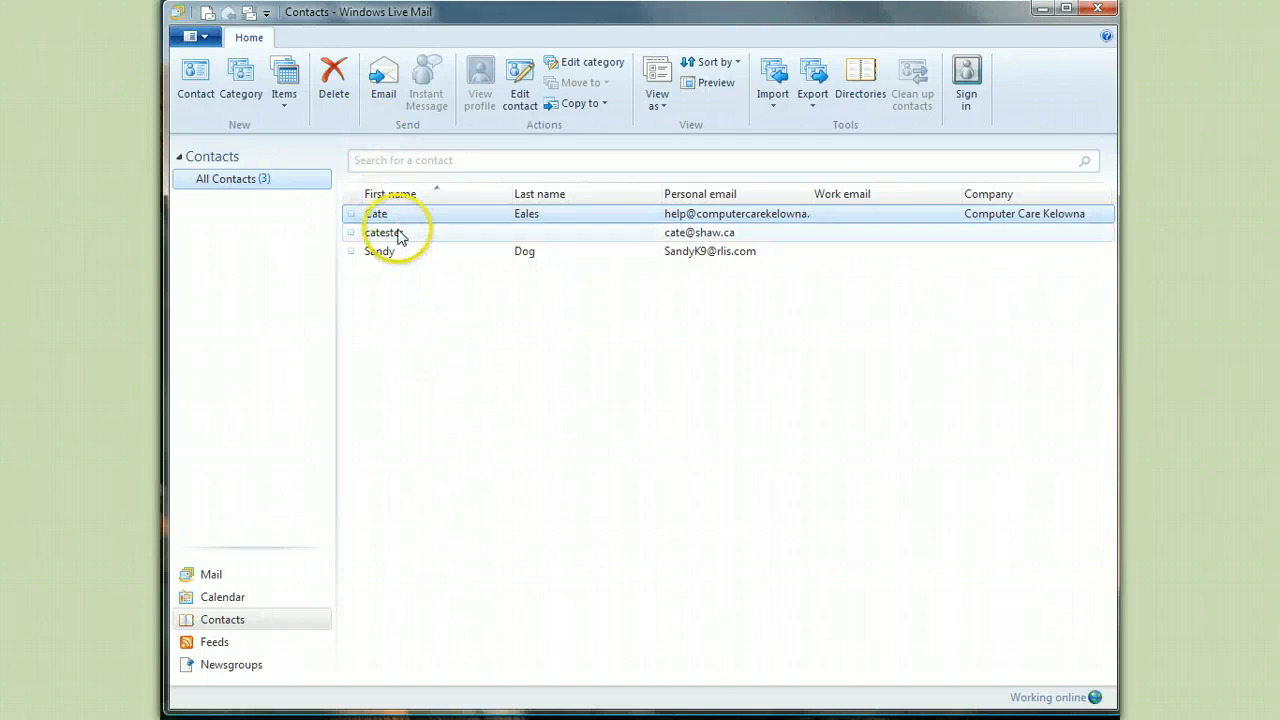
pyautogui.doubleClick(385, 213)
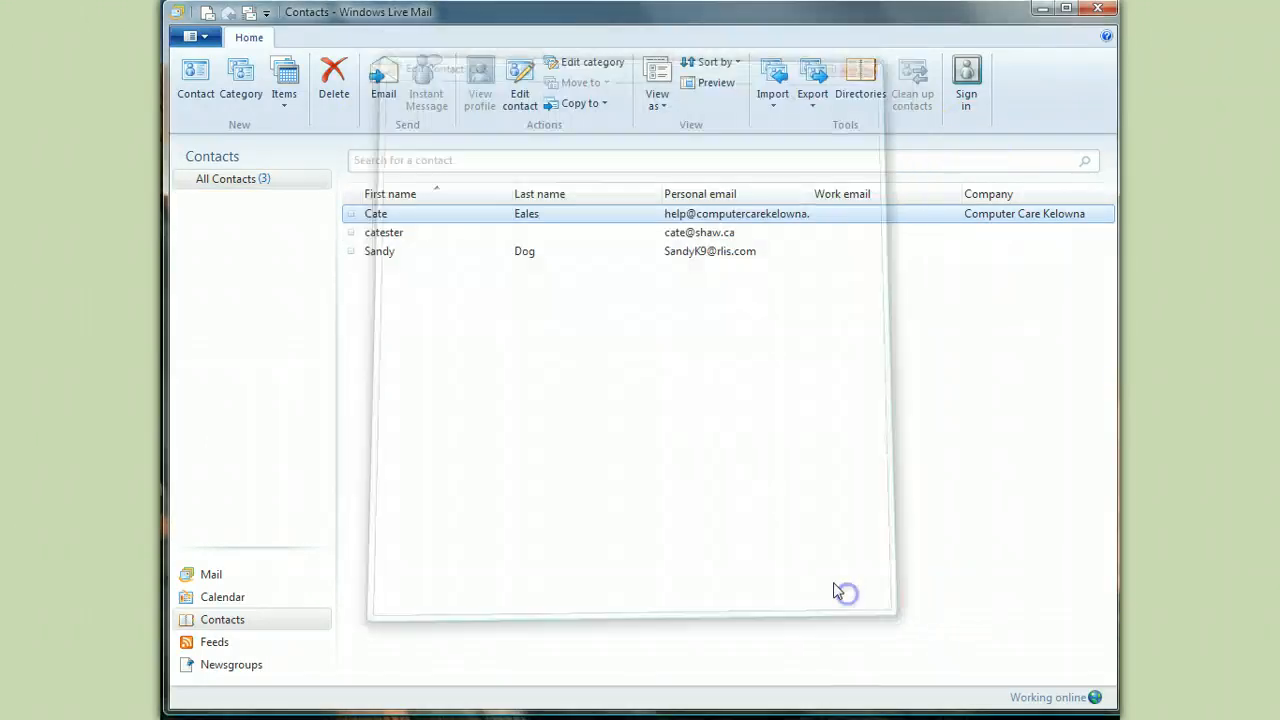
pyautogui.click(211, 574)
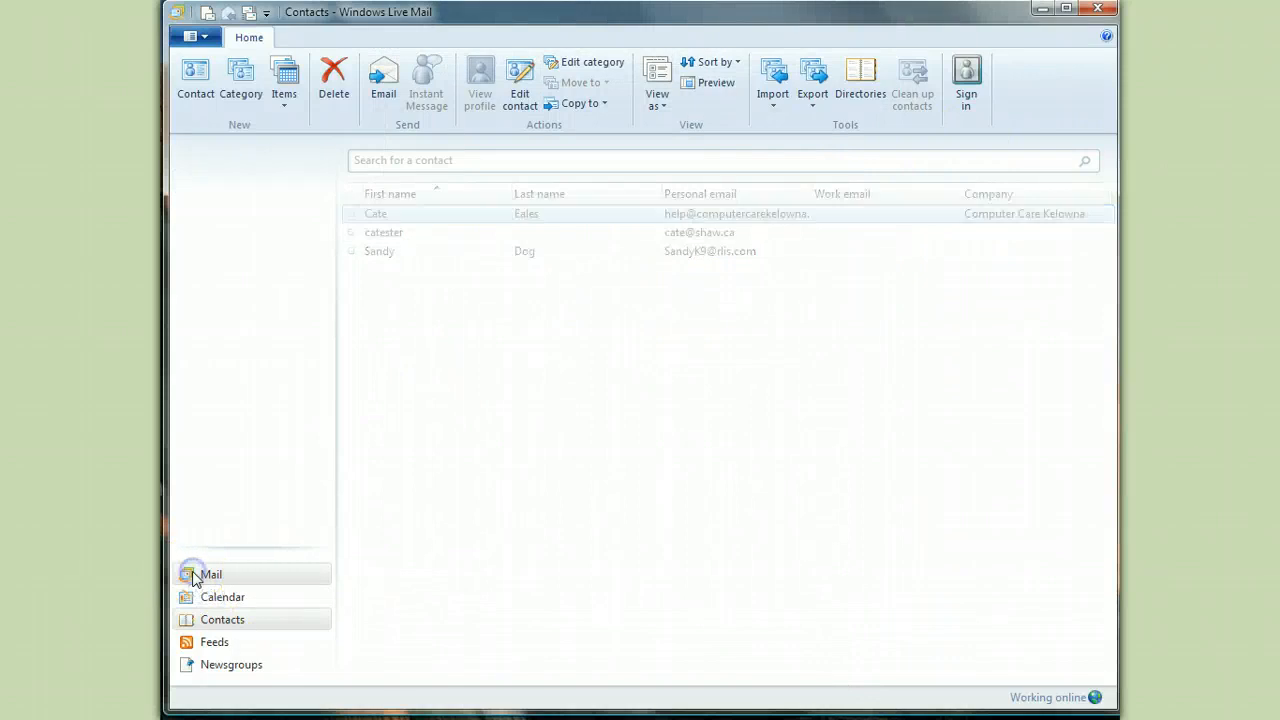
pyautogui.click(210, 574)
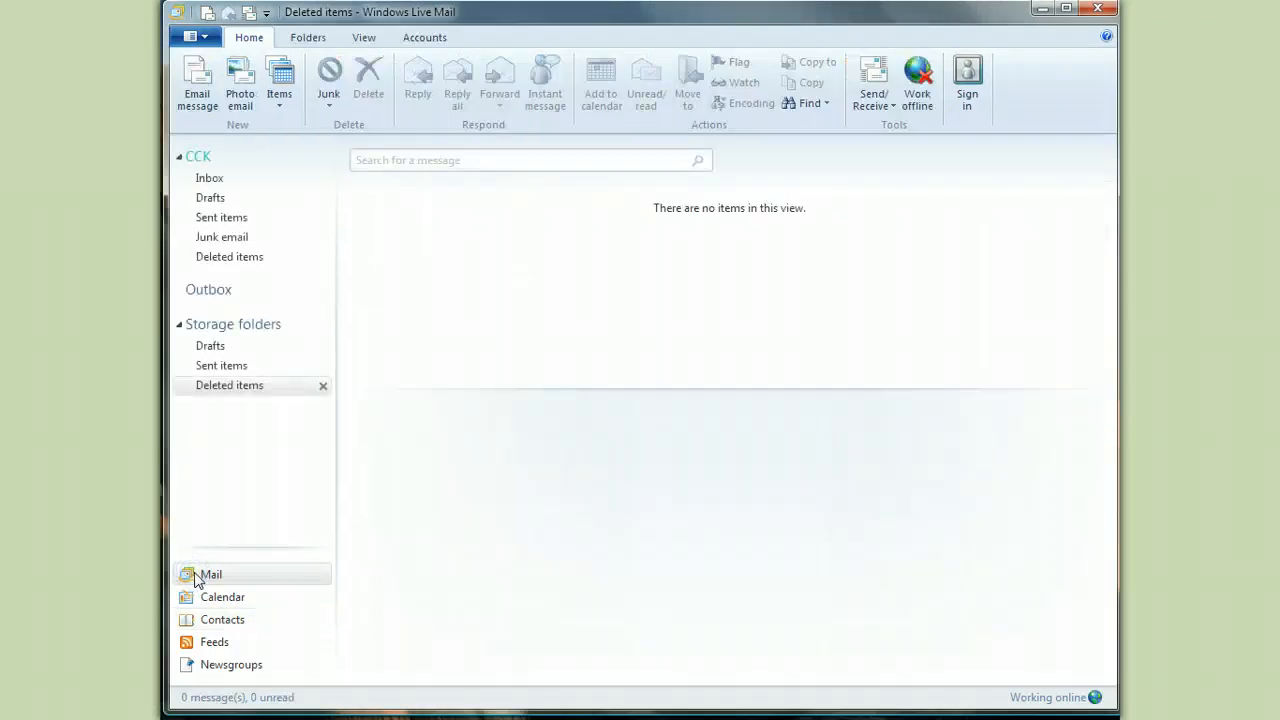
# Start a message import from the program menu with Windows Live Mail as the source format.
pyautogui.click(193, 37)
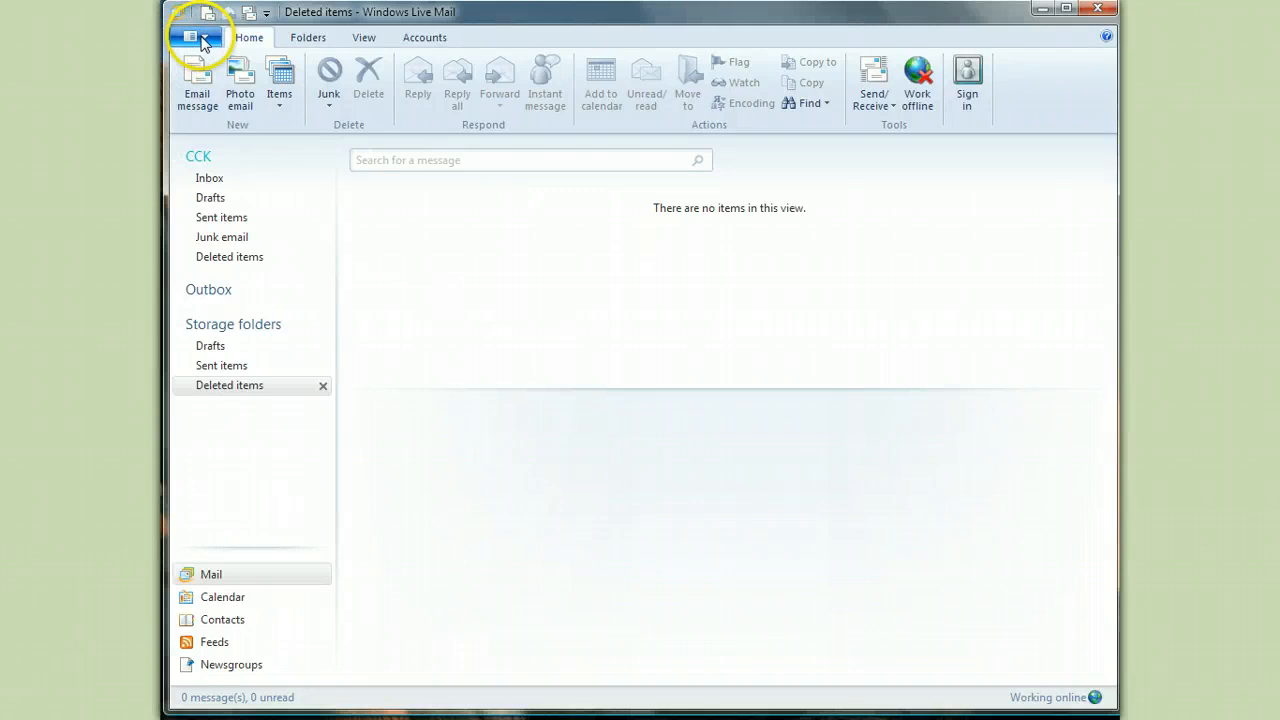
pyautogui.click(195, 37)
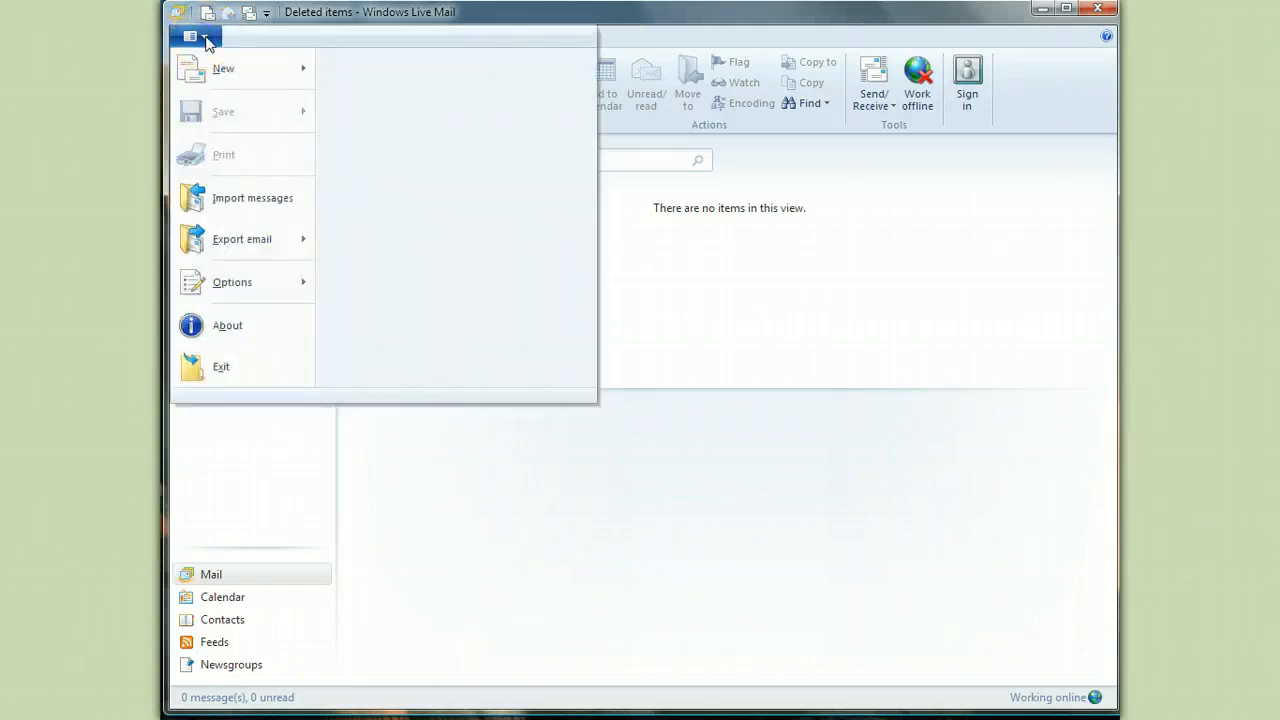
pyautogui.moveTo(236, 205)
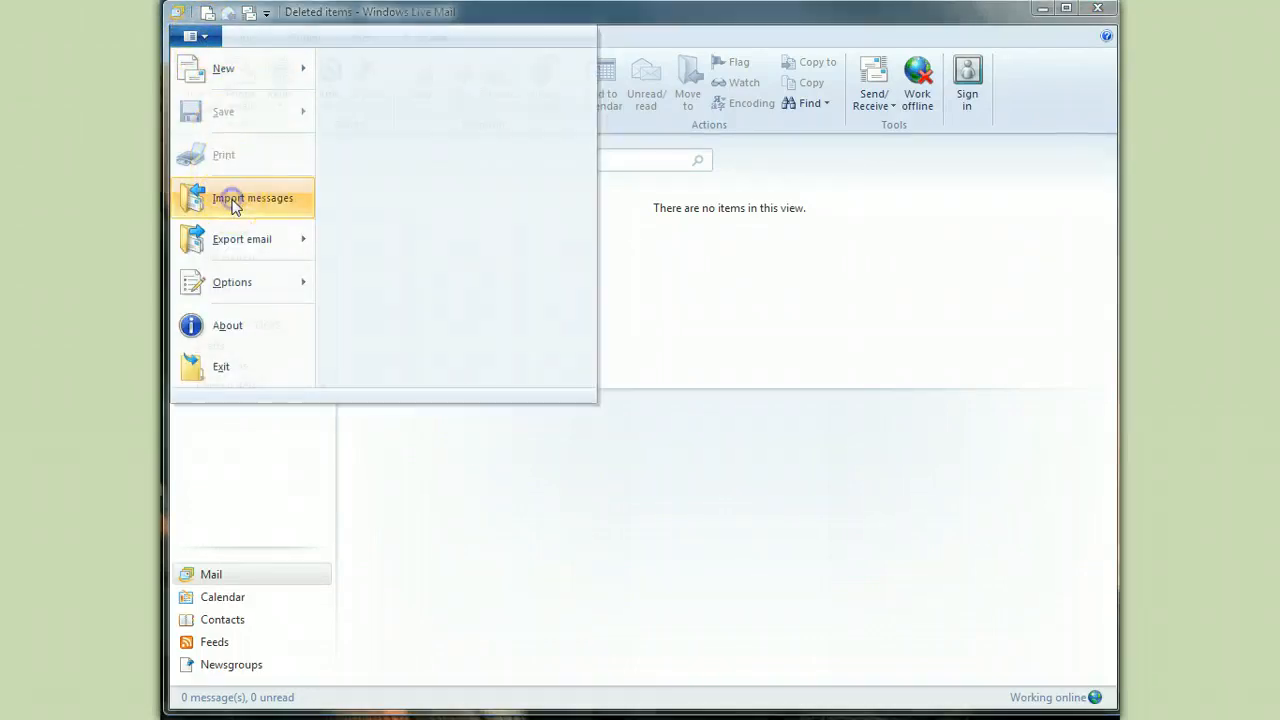
pyautogui.click(240, 197)
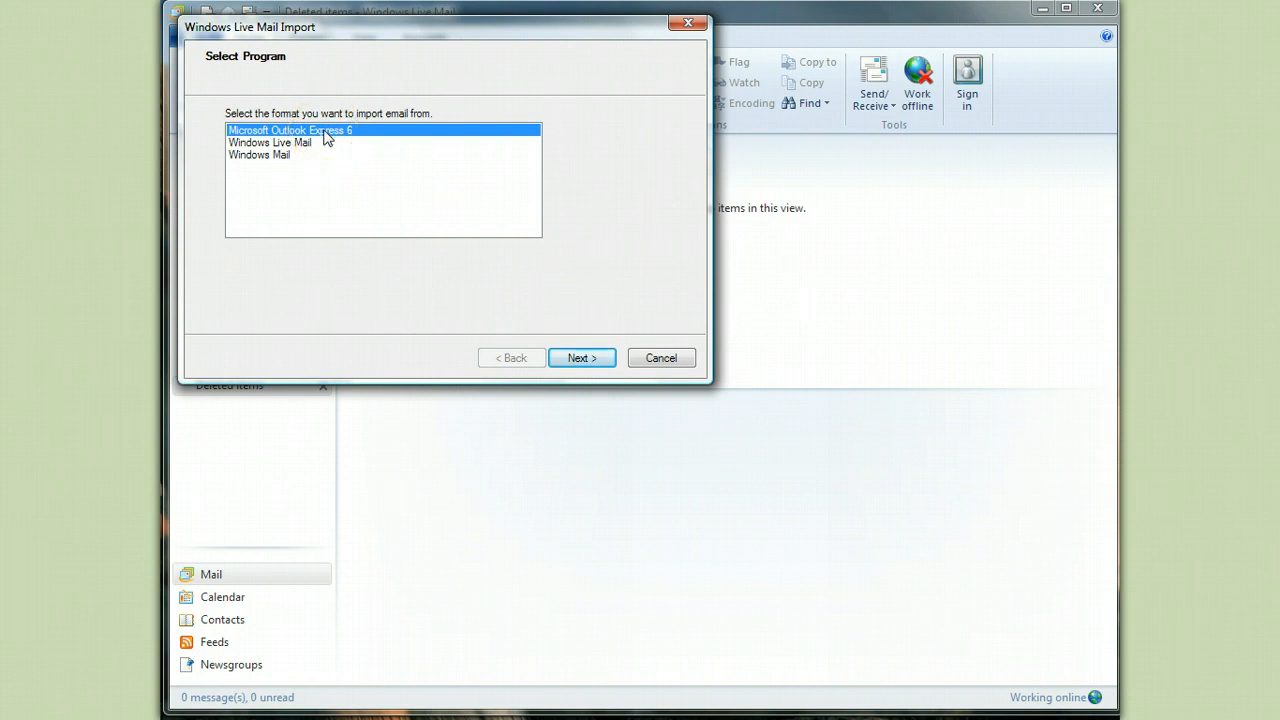
pyautogui.click(258, 156)
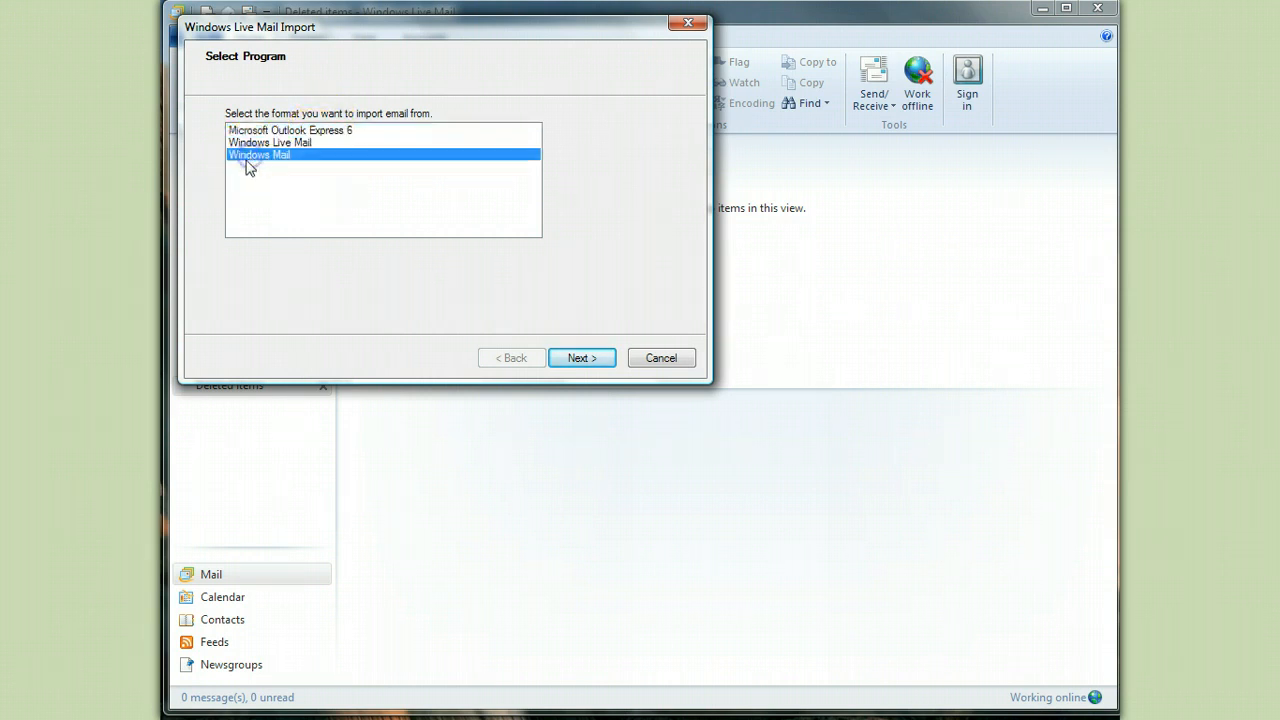
pyautogui.moveTo(256, 187)
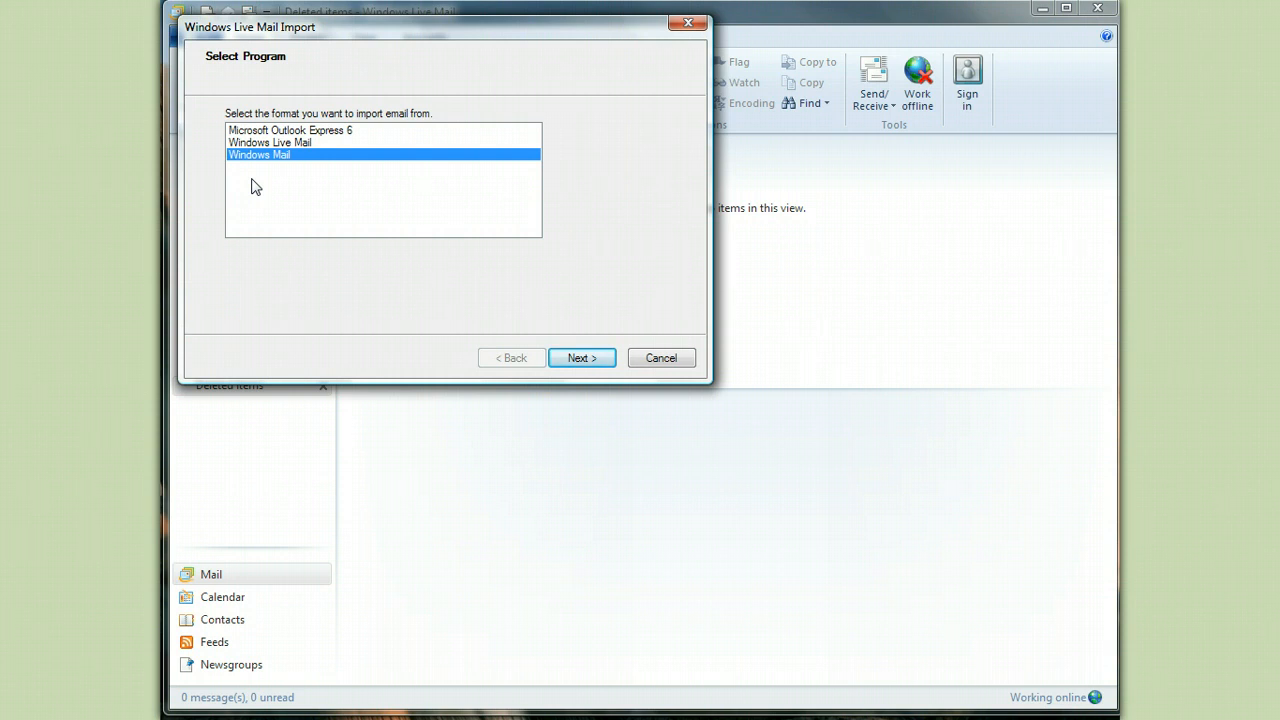
pyautogui.moveTo(265, 224)
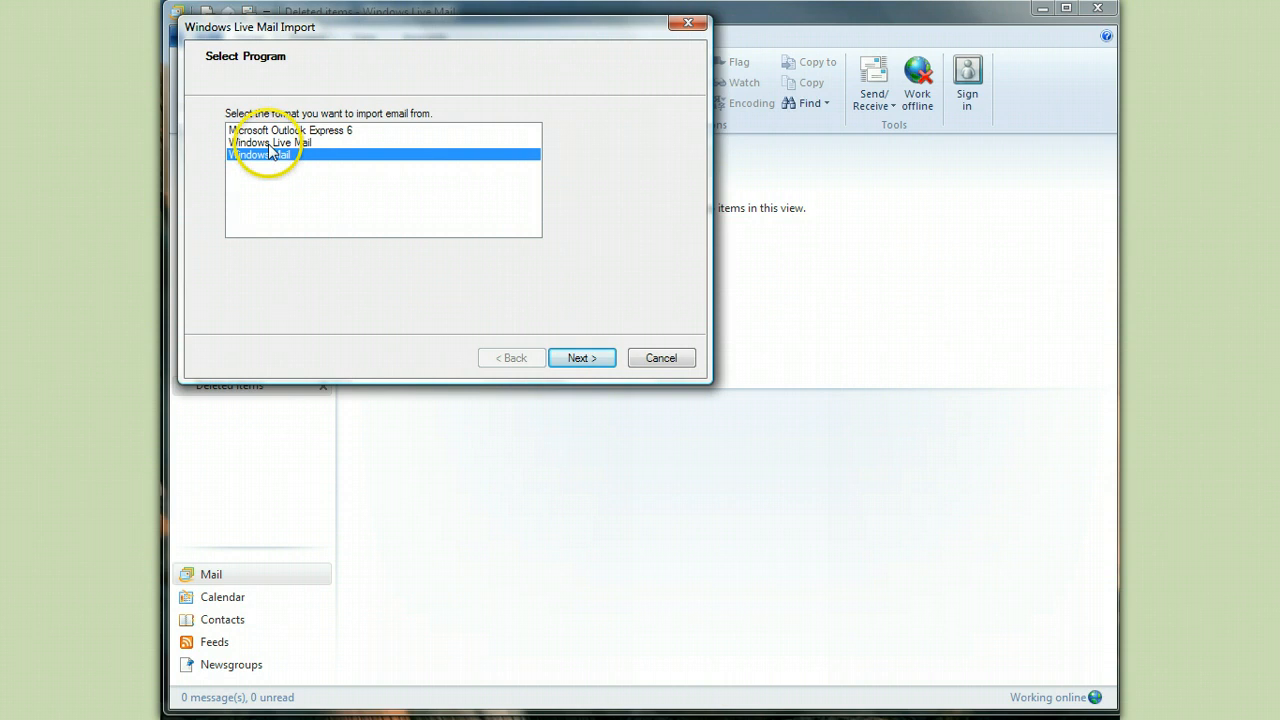
pyautogui.click(263, 142)
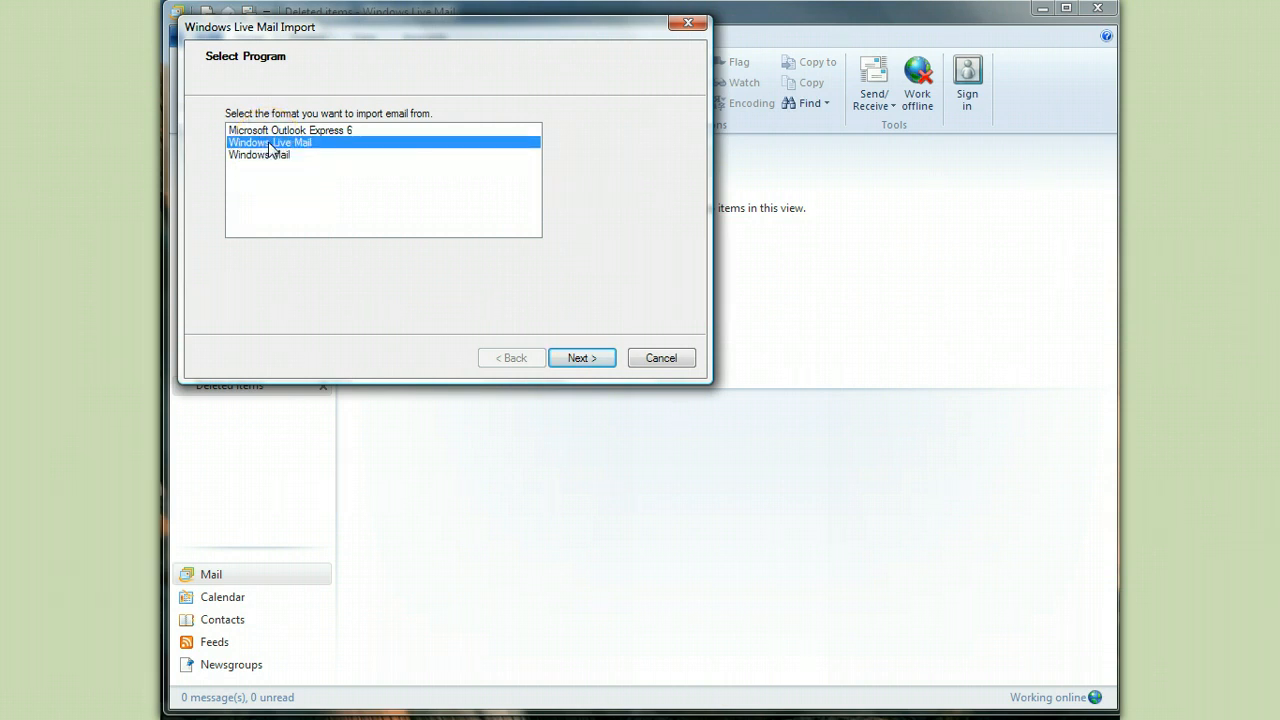
pyautogui.click(582, 357)
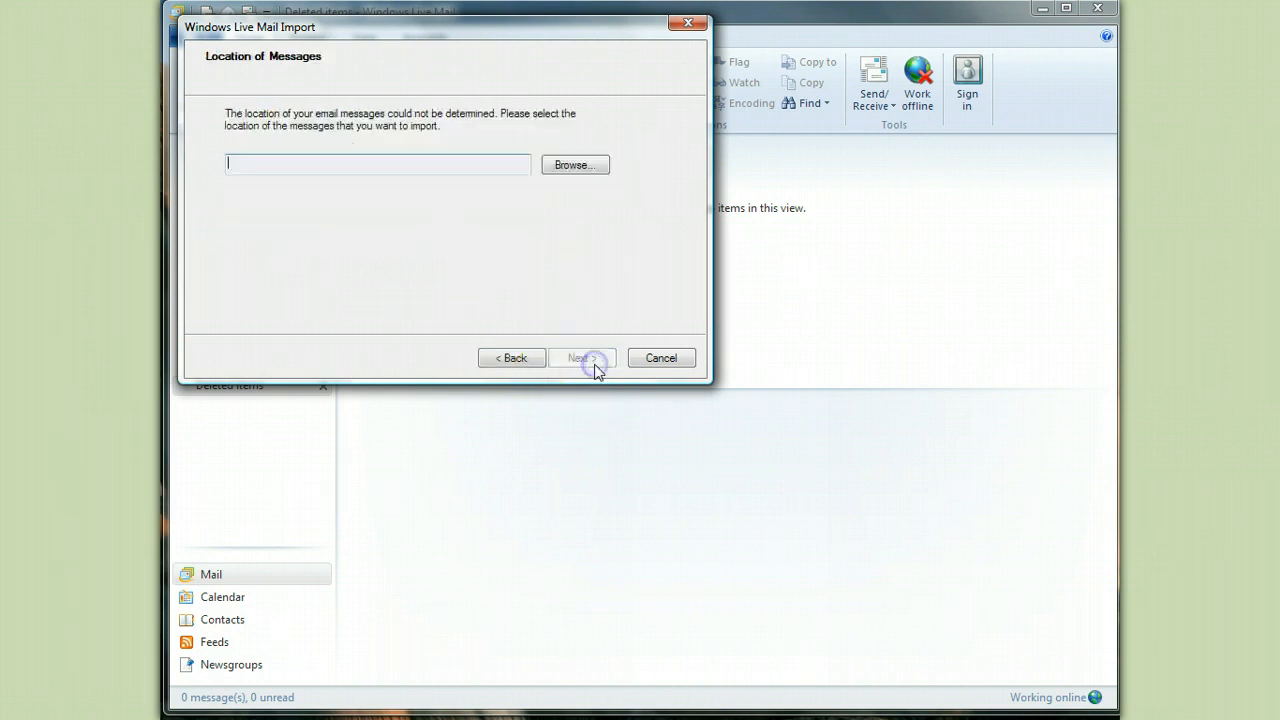
# Set J:\Mail BU as the message location and continue to folder selection.
pyautogui.click(574, 164)
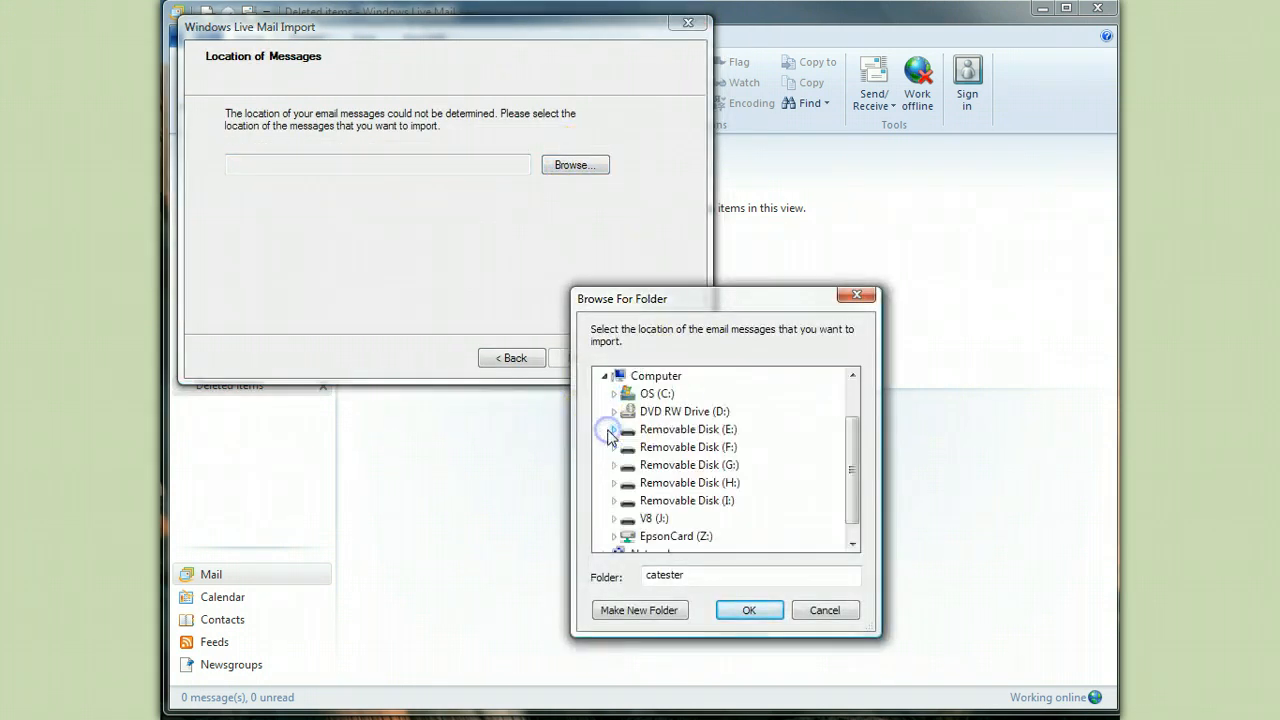
pyautogui.click(611, 518)
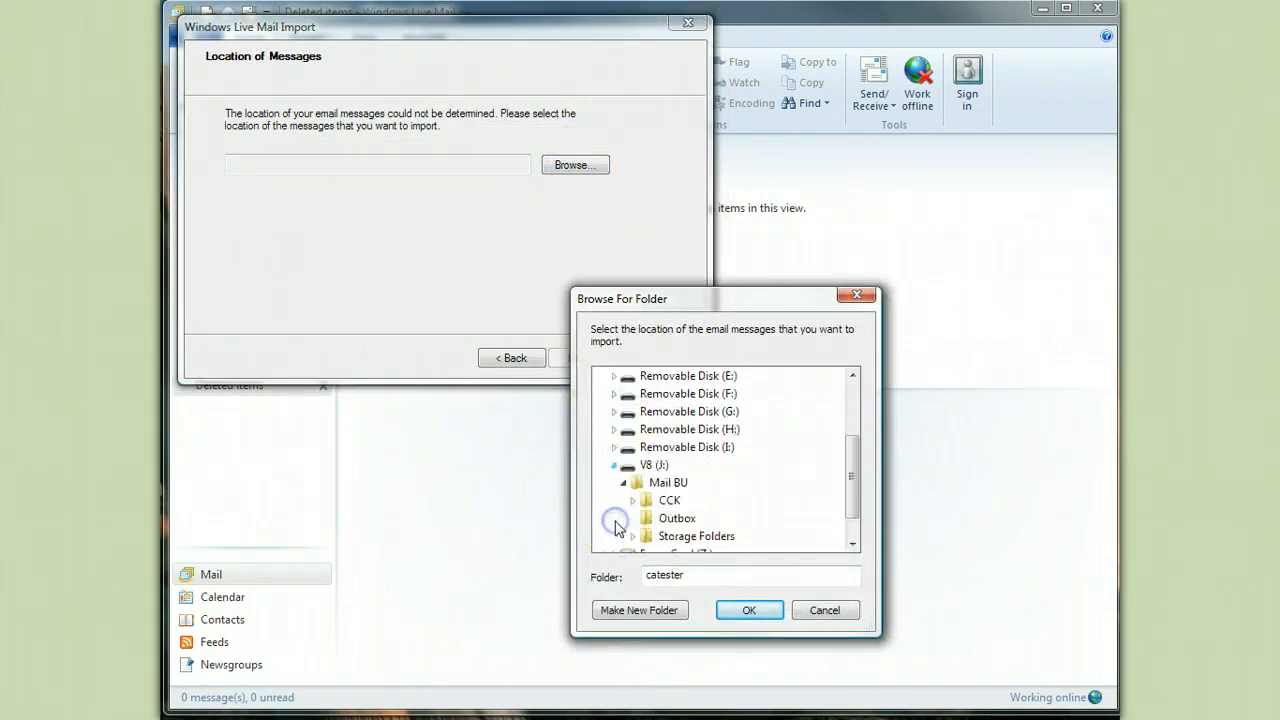
pyautogui.click(667, 482)
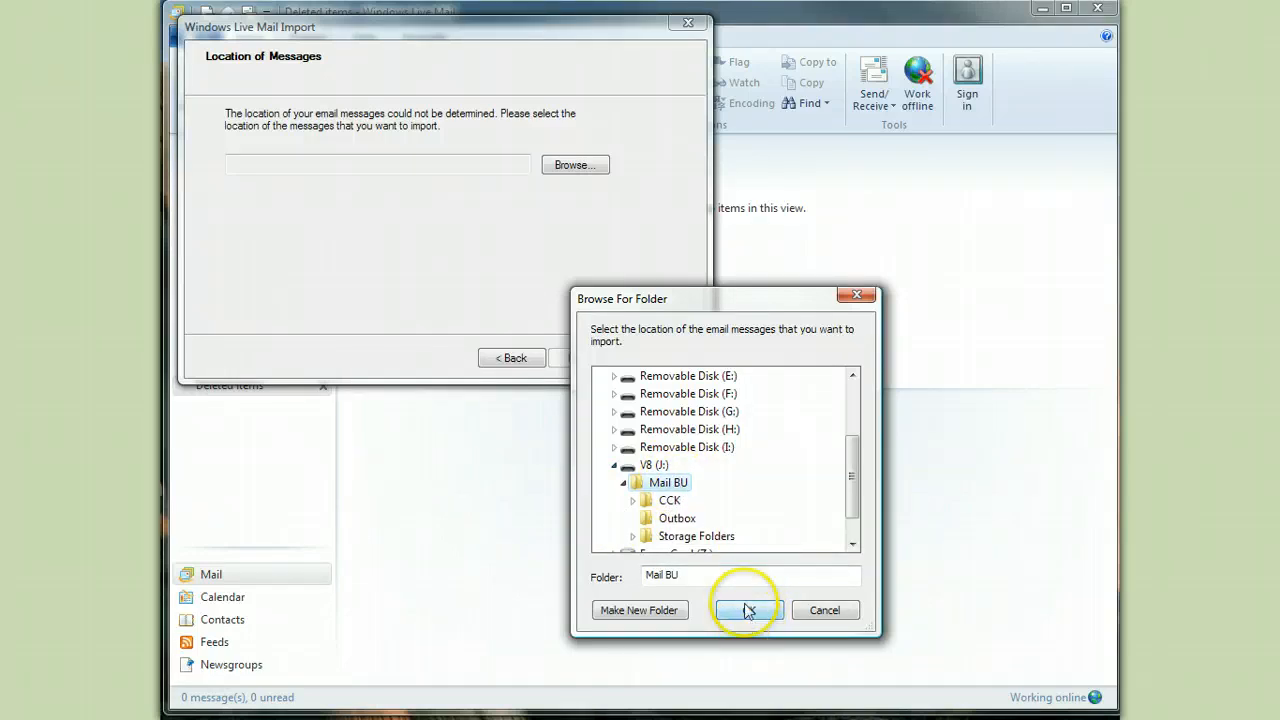
pyautogui.click(744, 610)
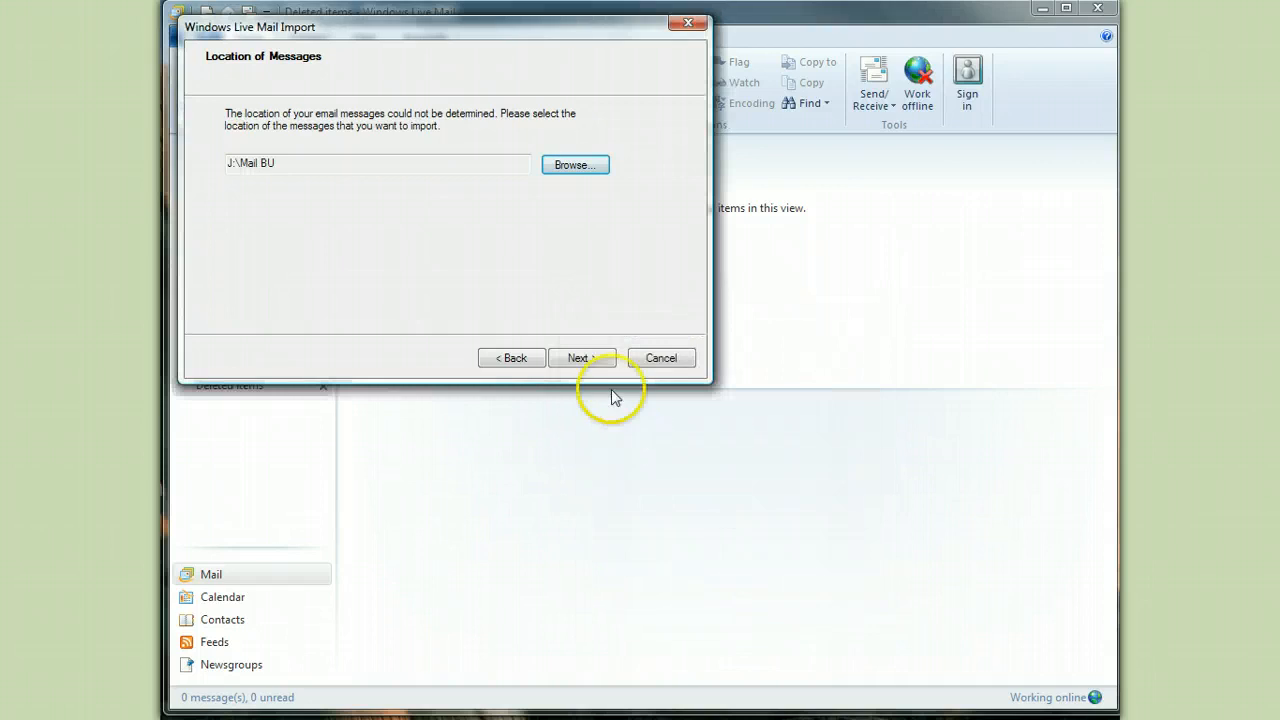
pyautogui.click(581, 357)
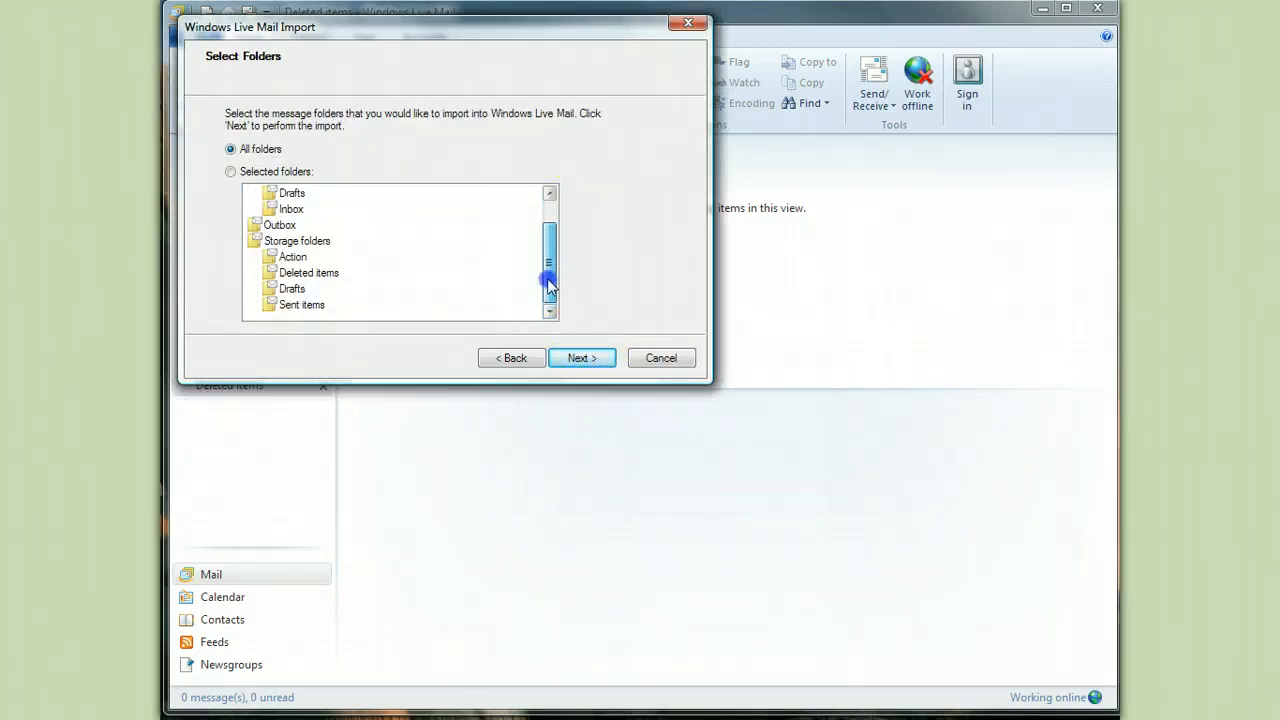
pyautogui.click(549, 195)
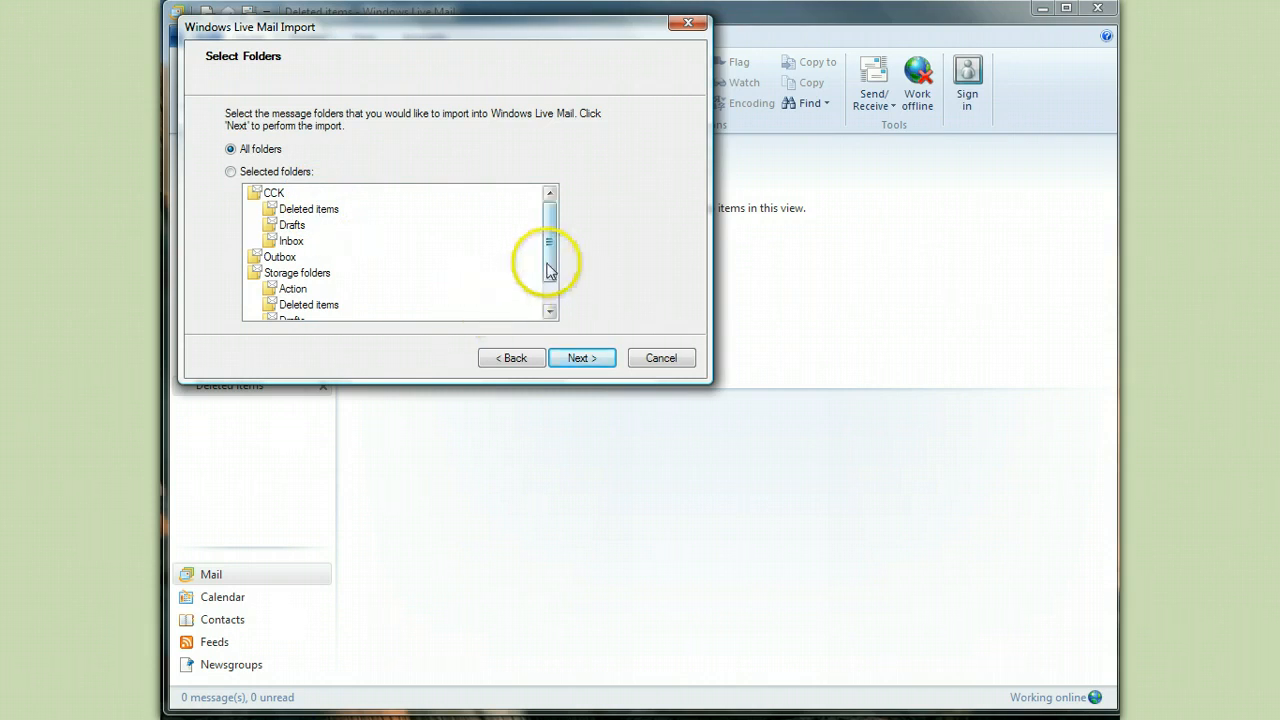
pyautogui.scroll(-3)
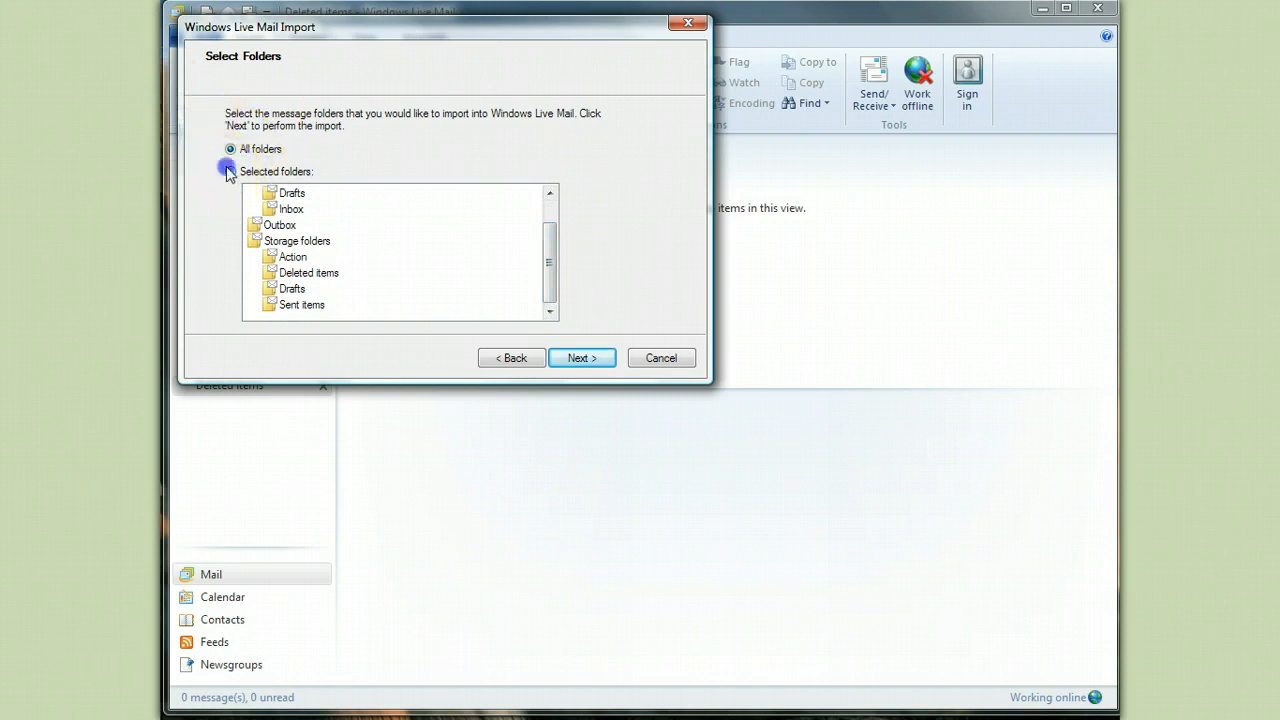
pyautogui.click(228, 171)
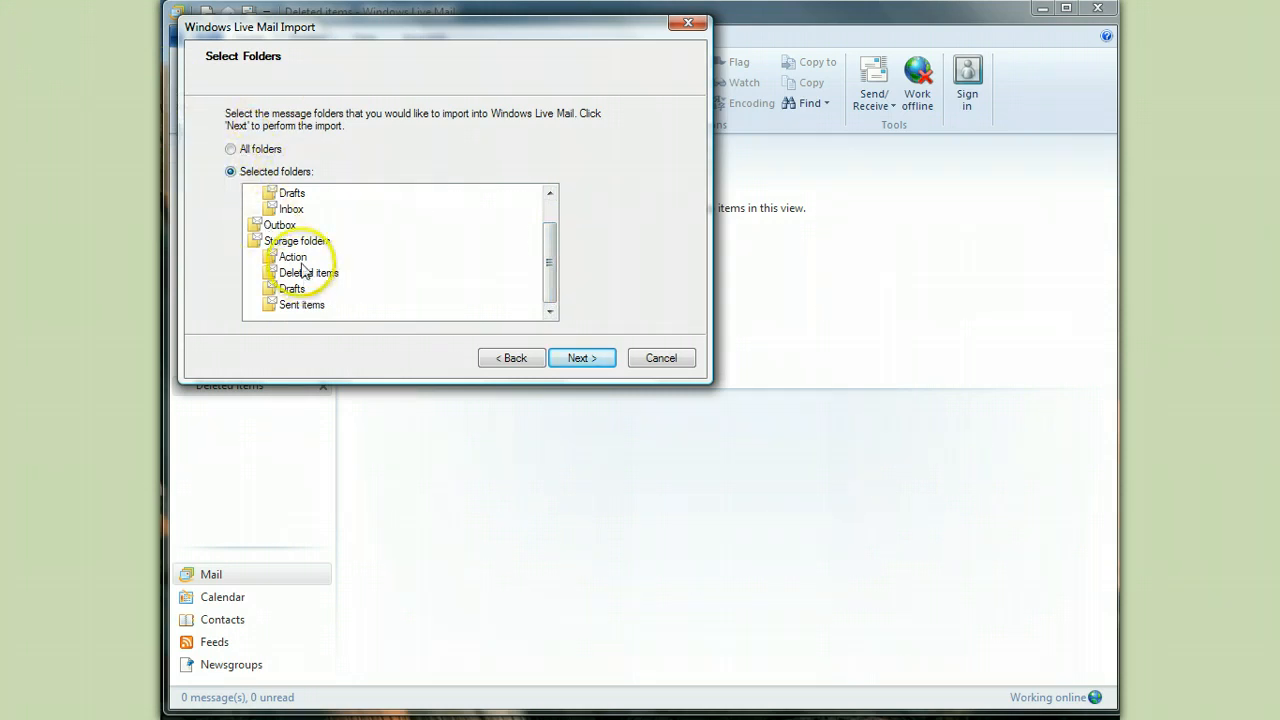
pyautogui.click(291, 257)
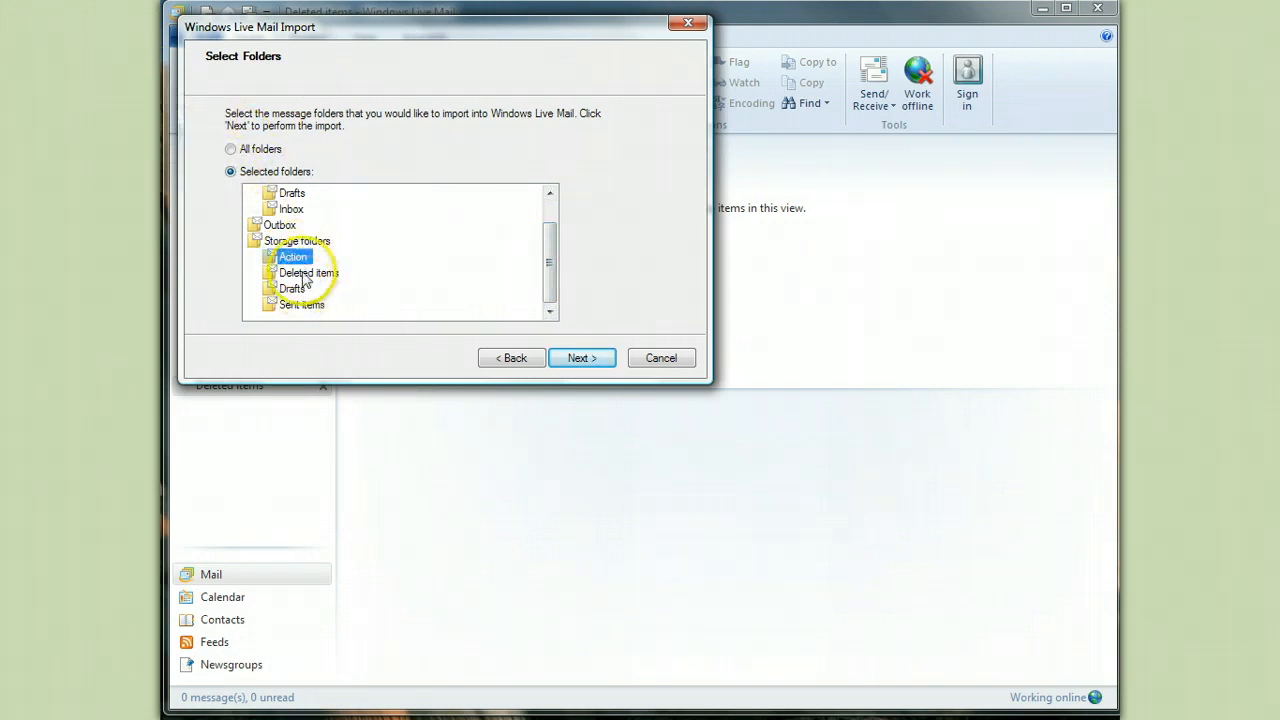
pyautogui.click(227, 149)
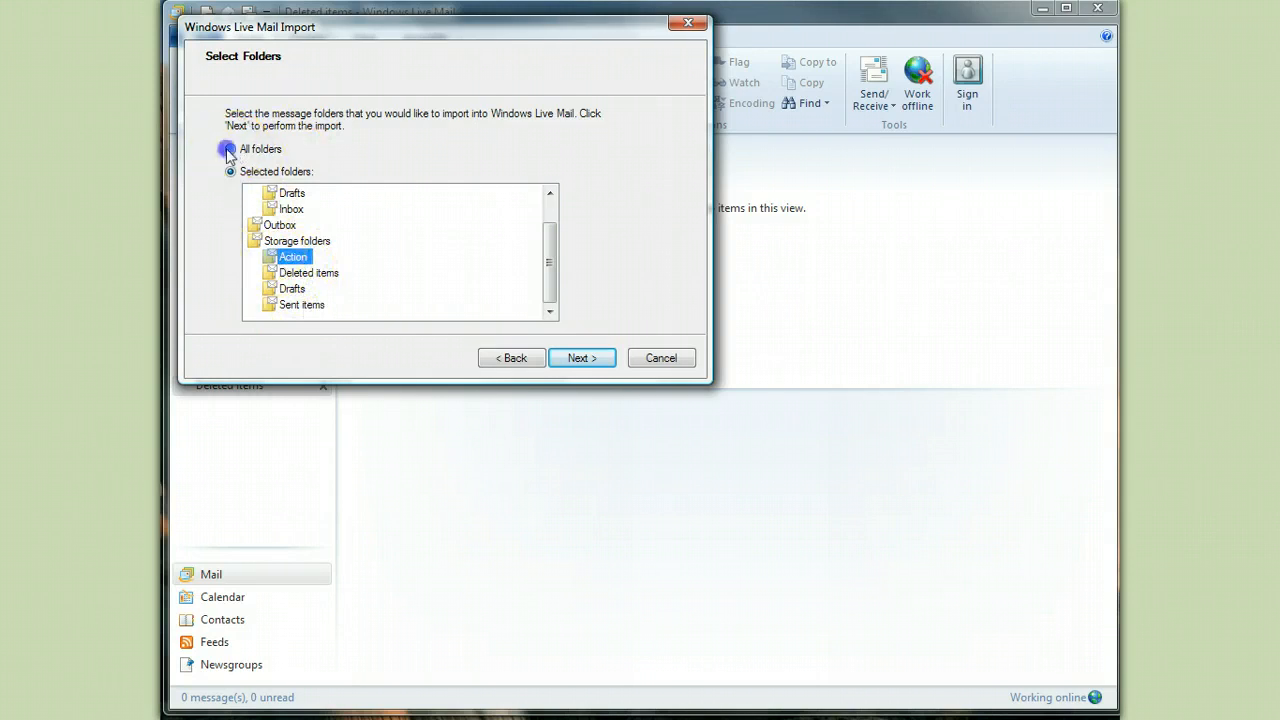
pyautogui.click(228, 148)
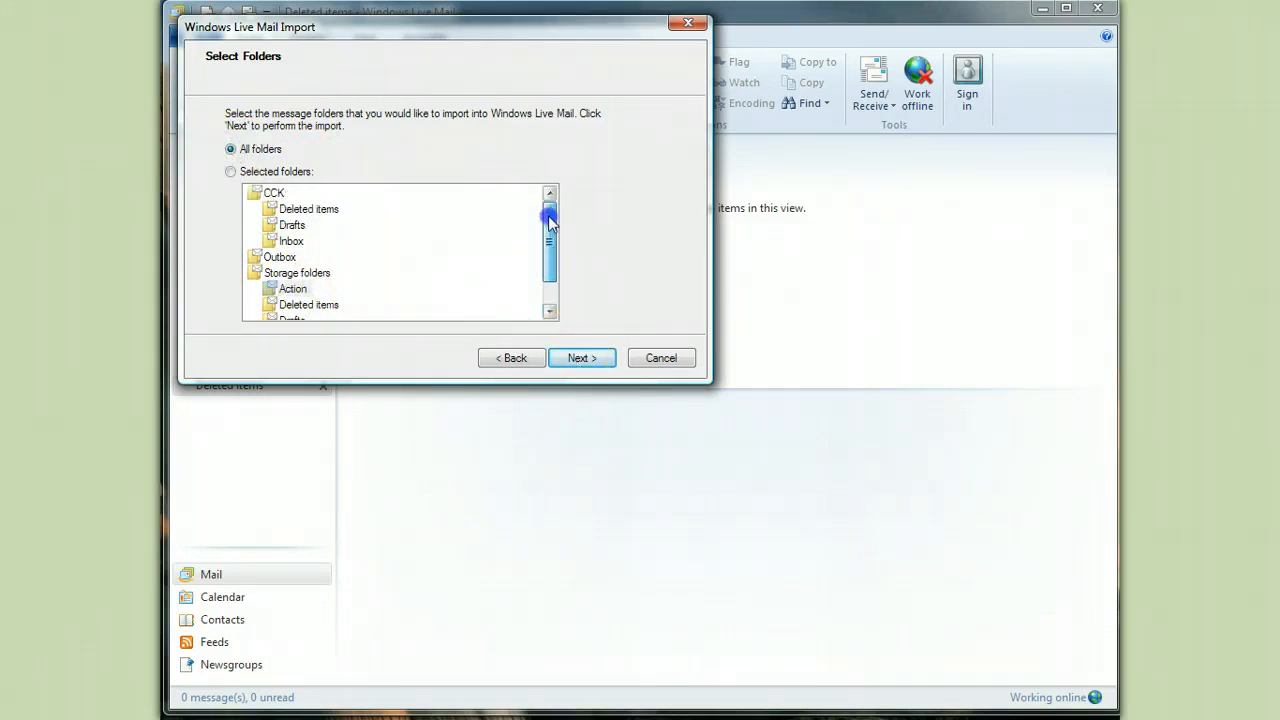
pyautogui.click(582, 357)
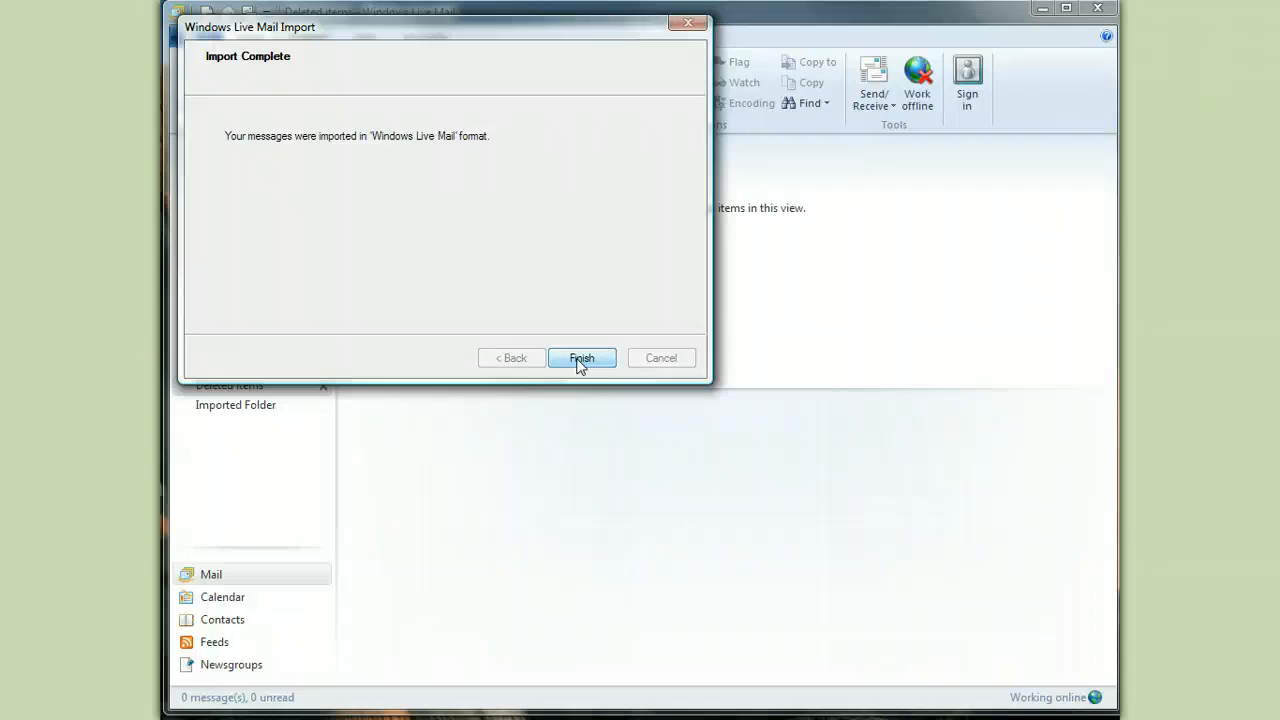
# Run the message import and close the completed wizard.
pyautogui.click(582, 357)
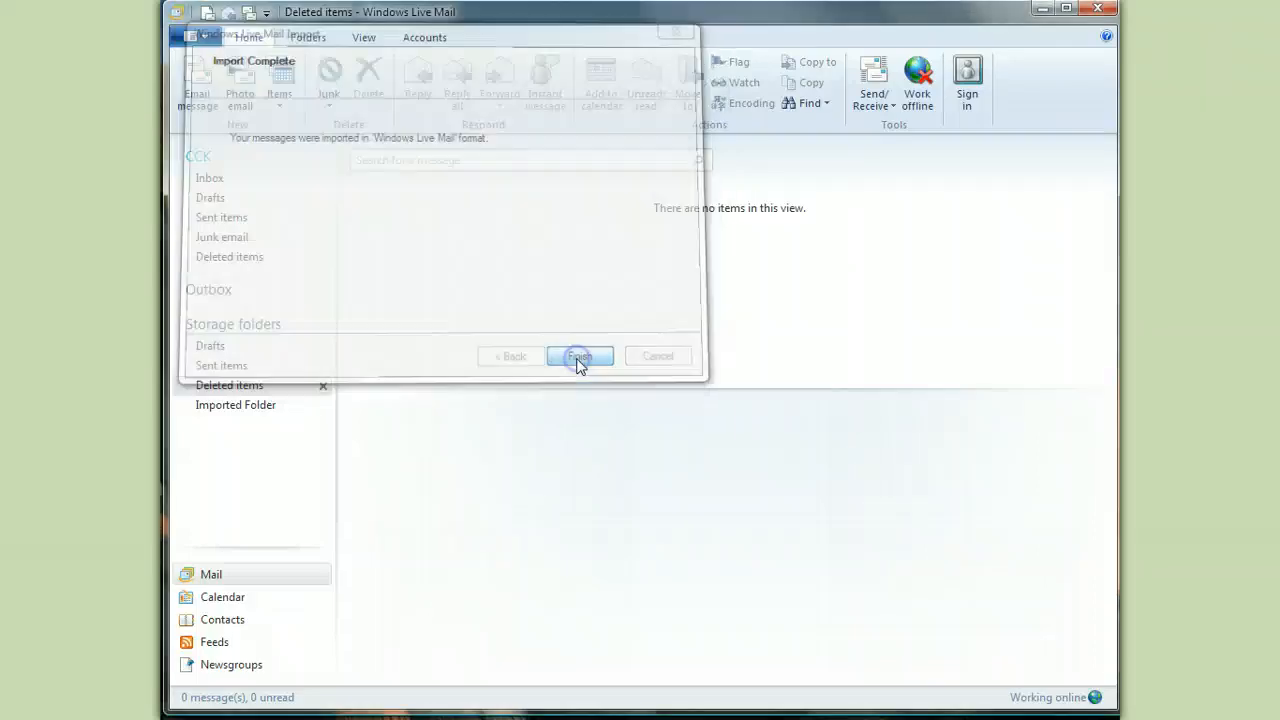
pyautogui.click(579, 356)
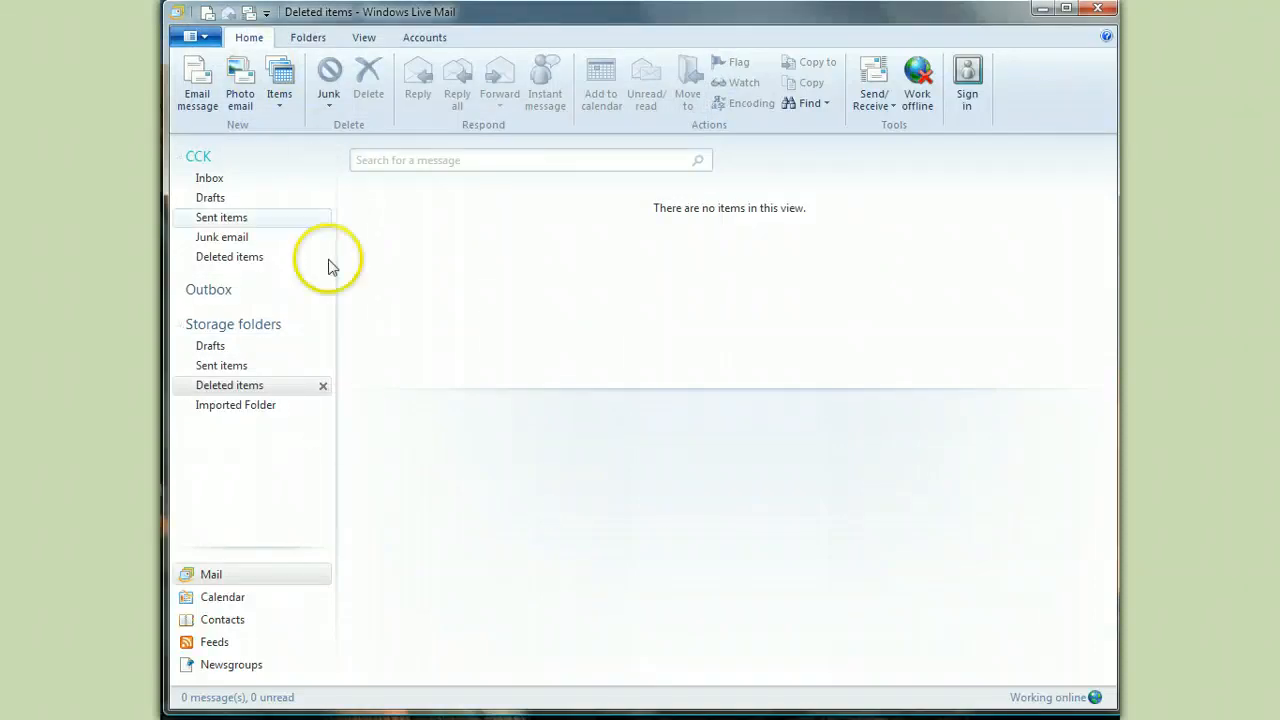
# Check the CCK Inbox and Sent items, then expand Imported Folder > CCK and open its Inbox.
pyautogui.click(210, 177)
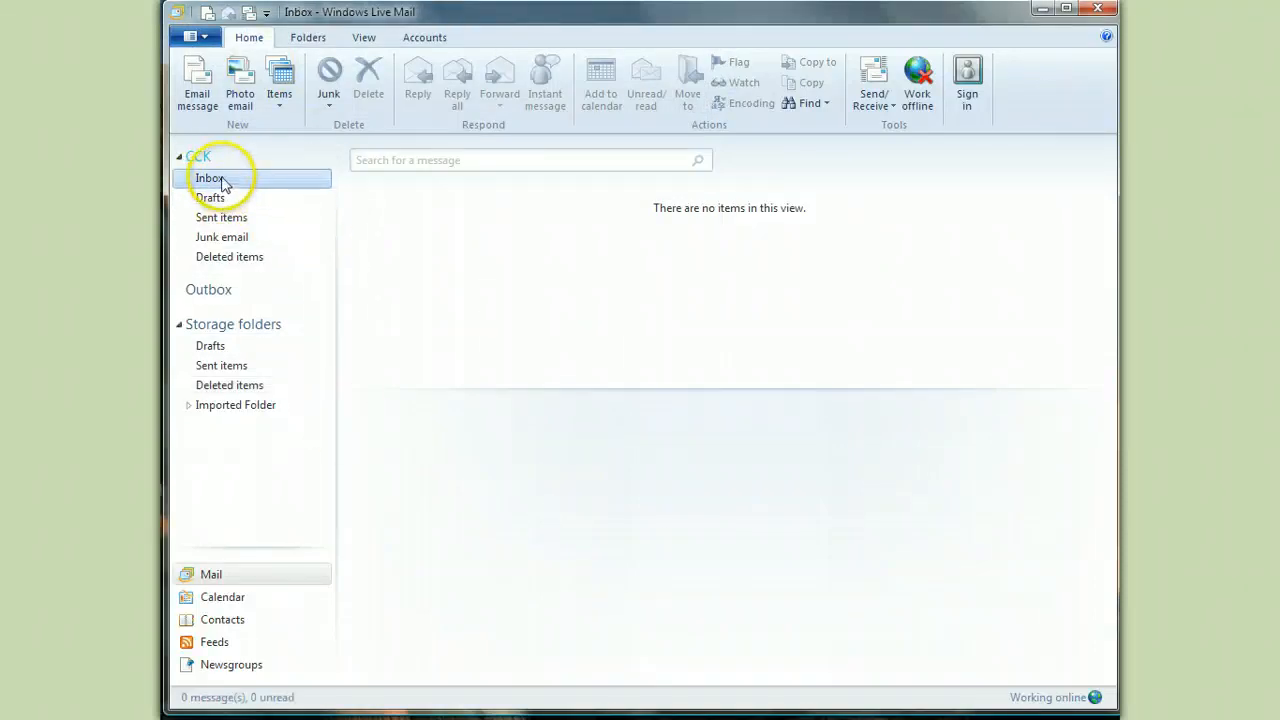
pyautogui.click(221, 217)
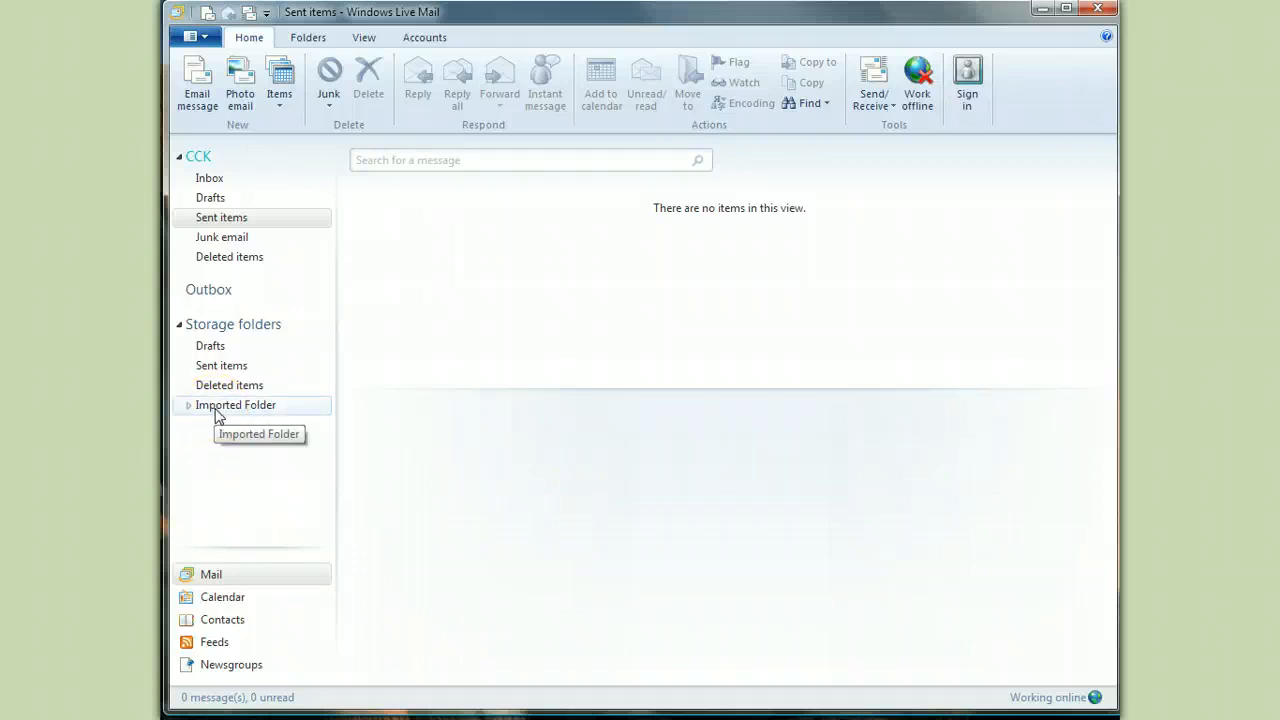
pyautogui.moveTo(255, 330)
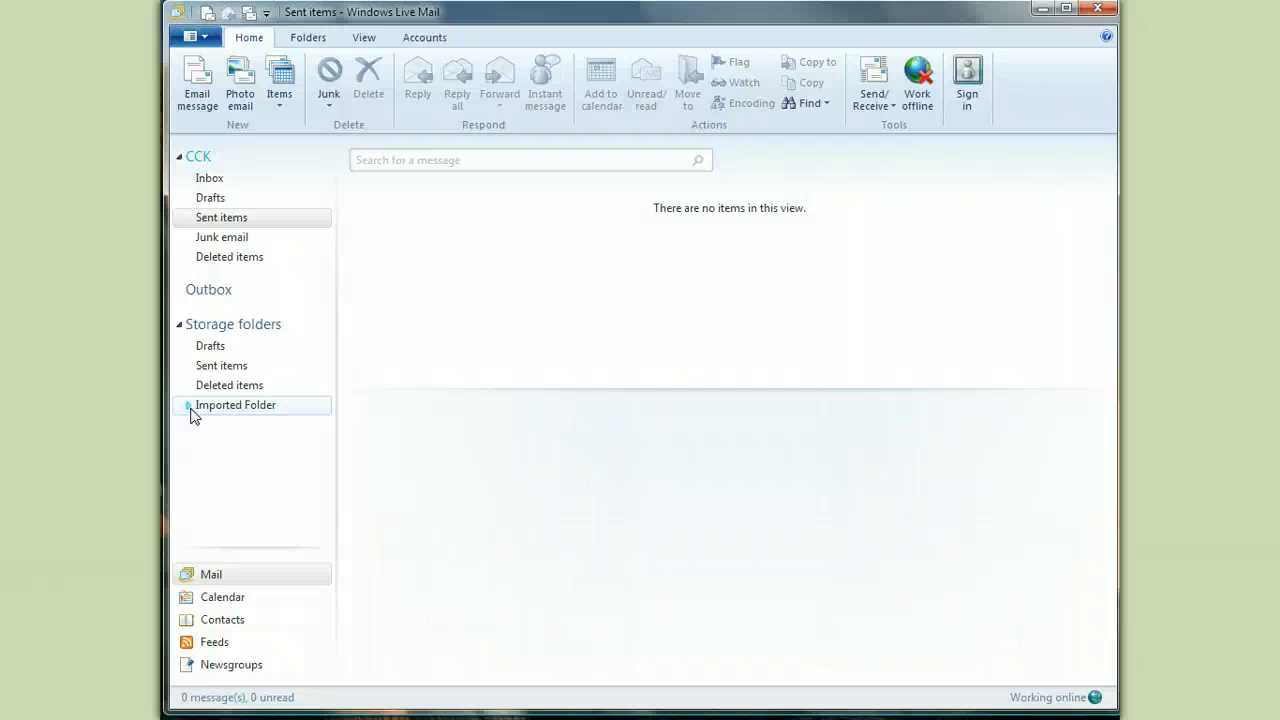
pyautogui.click(189, 407)
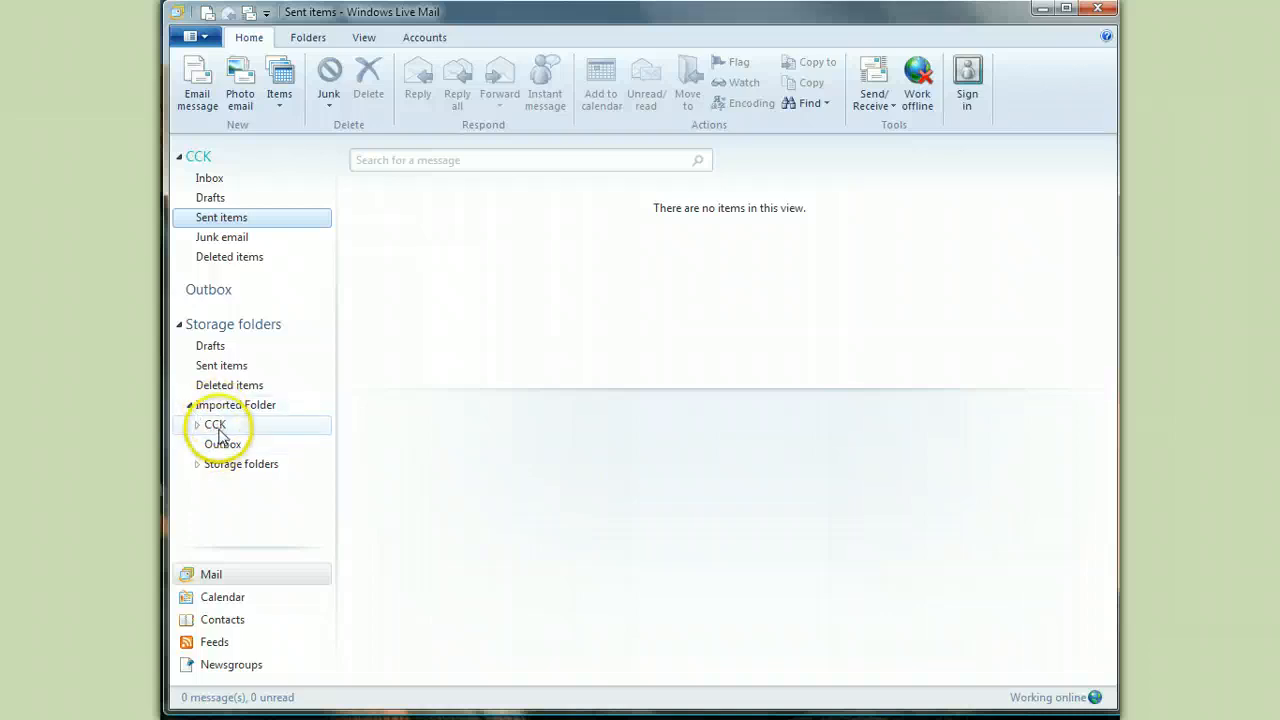
pyautogui.click(215, 424)
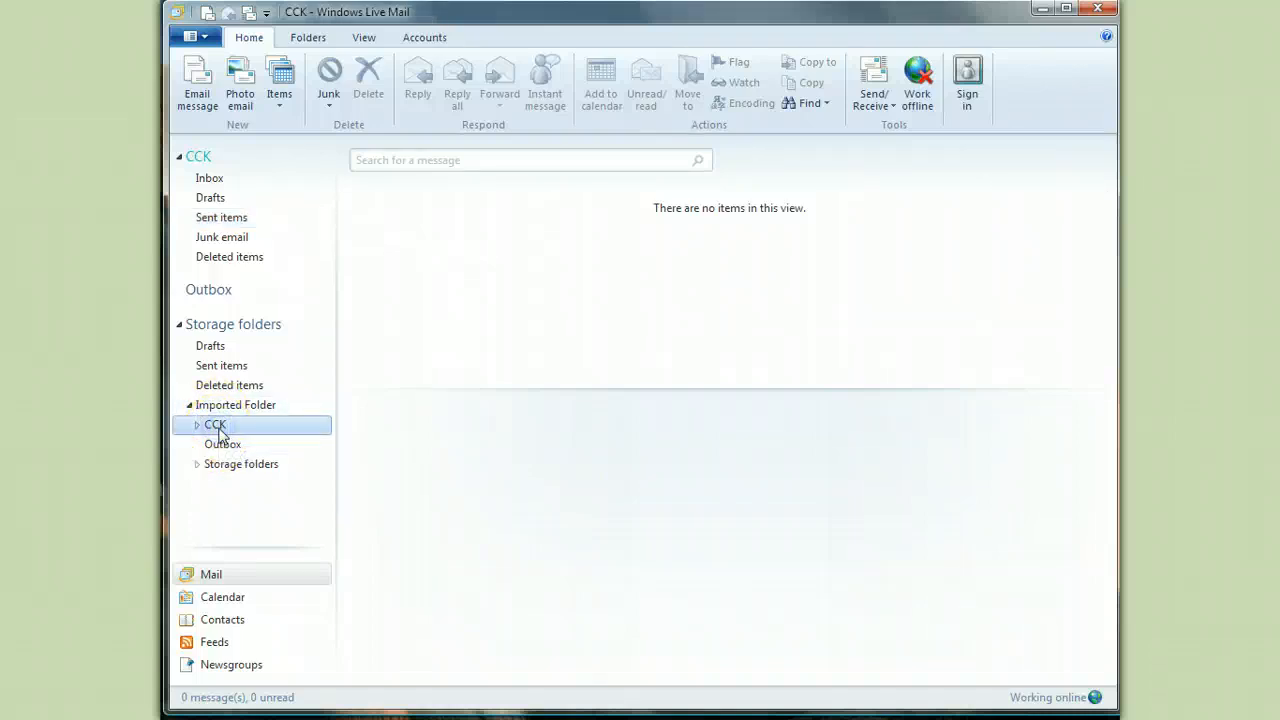
pyautogui.click(198, 425)
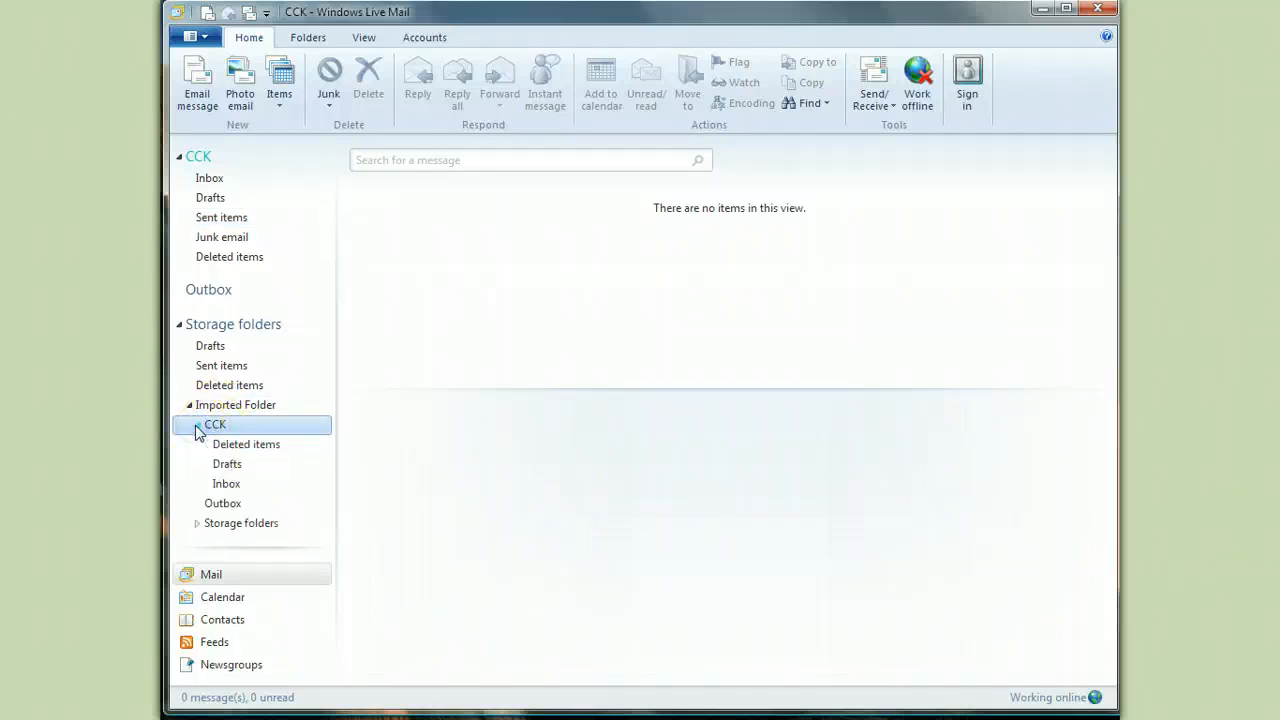
pyautogui.click(226, 483)
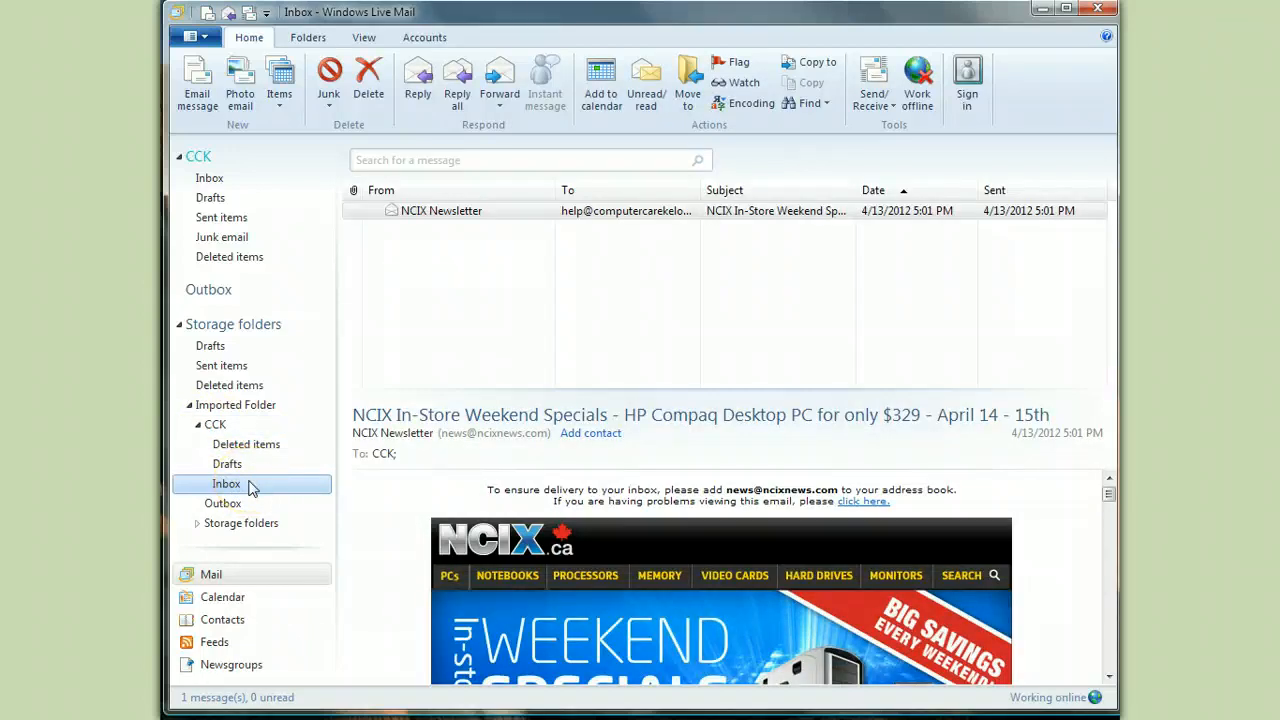
pyautogui.moveTo(222, 412)
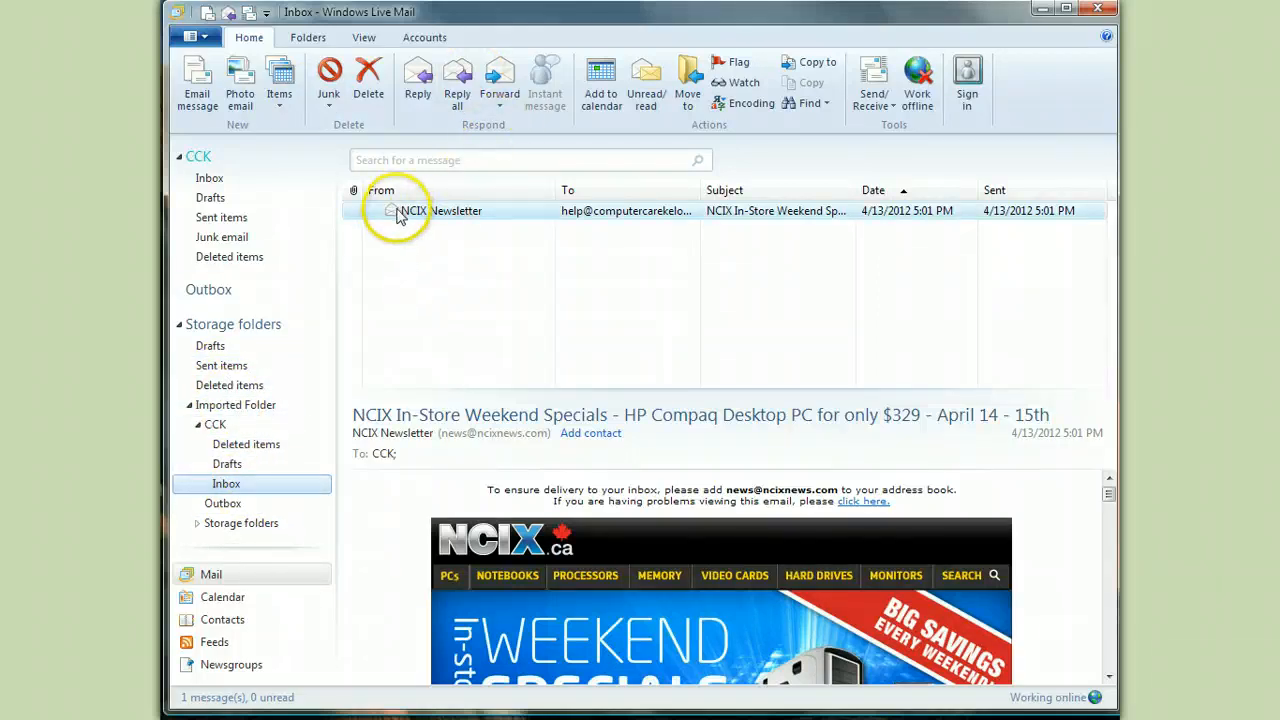
pyautogui.moveTo(393, 220)
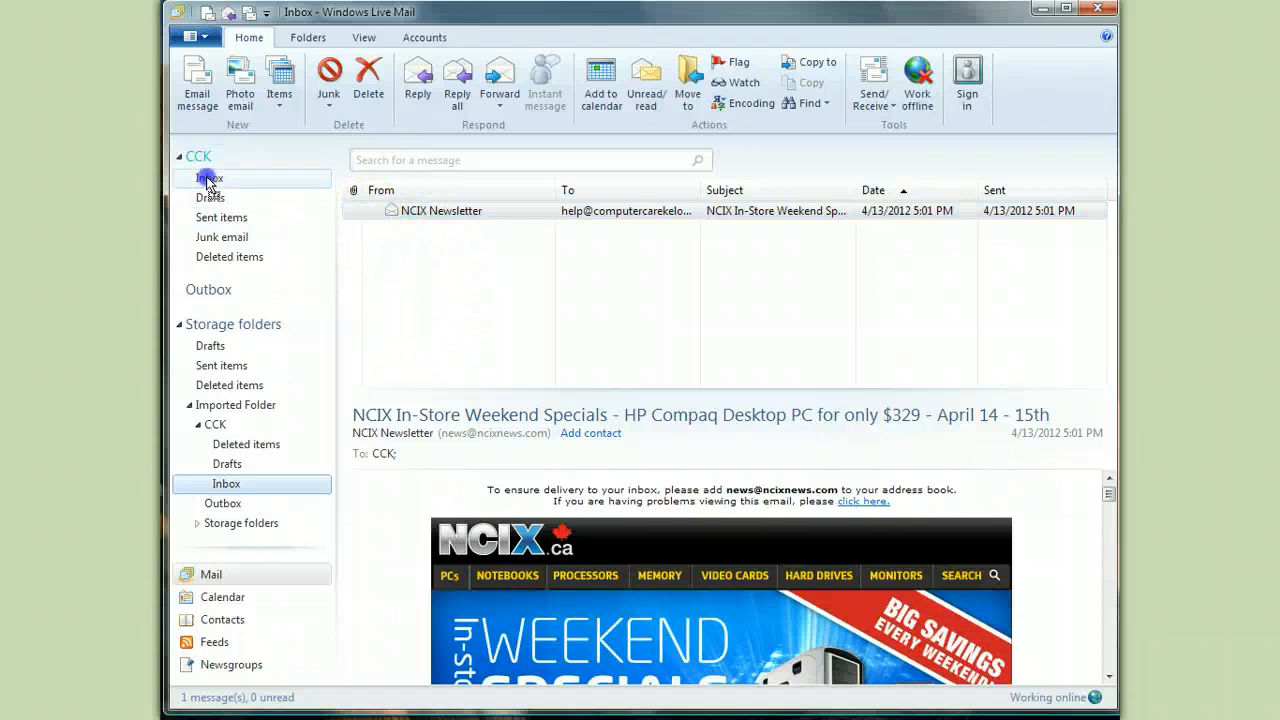
# Move the NCIX Newsletter to the main CCK Inbox and check the imported Deleted items, Inbox, and Outbox.
pyautogui.click(226, 483)
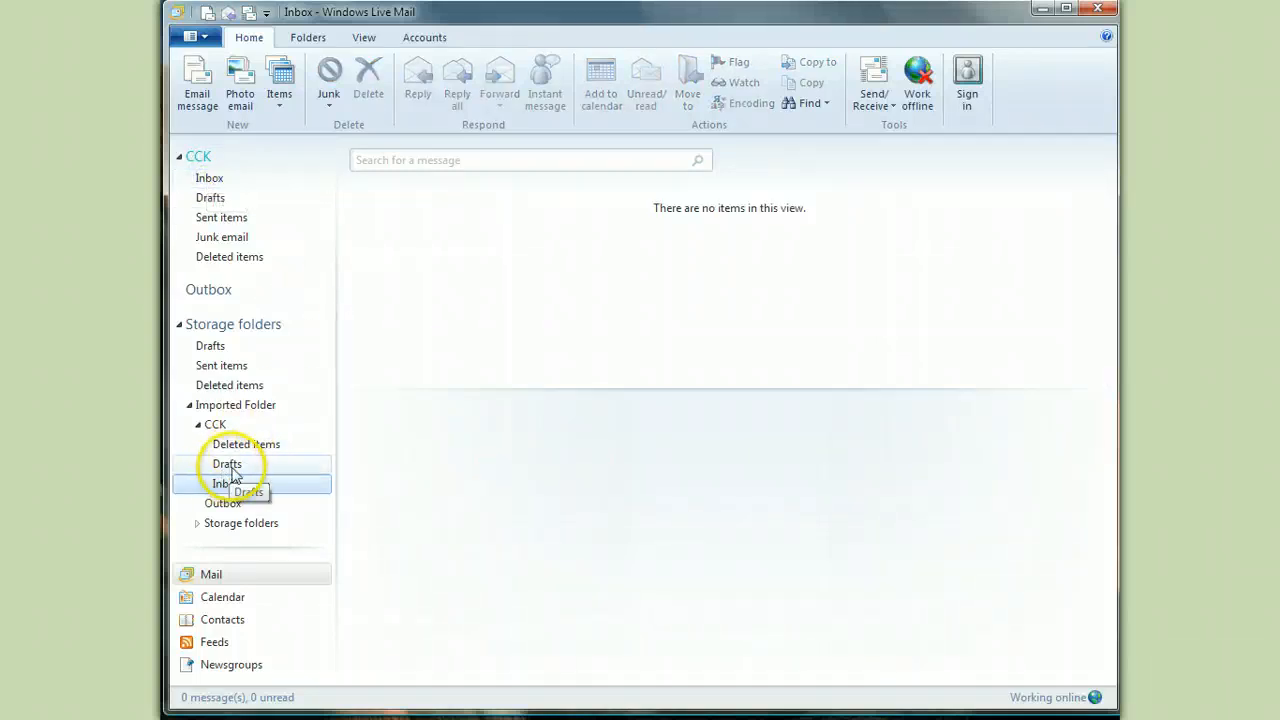
pyautogui.click(246, 444)
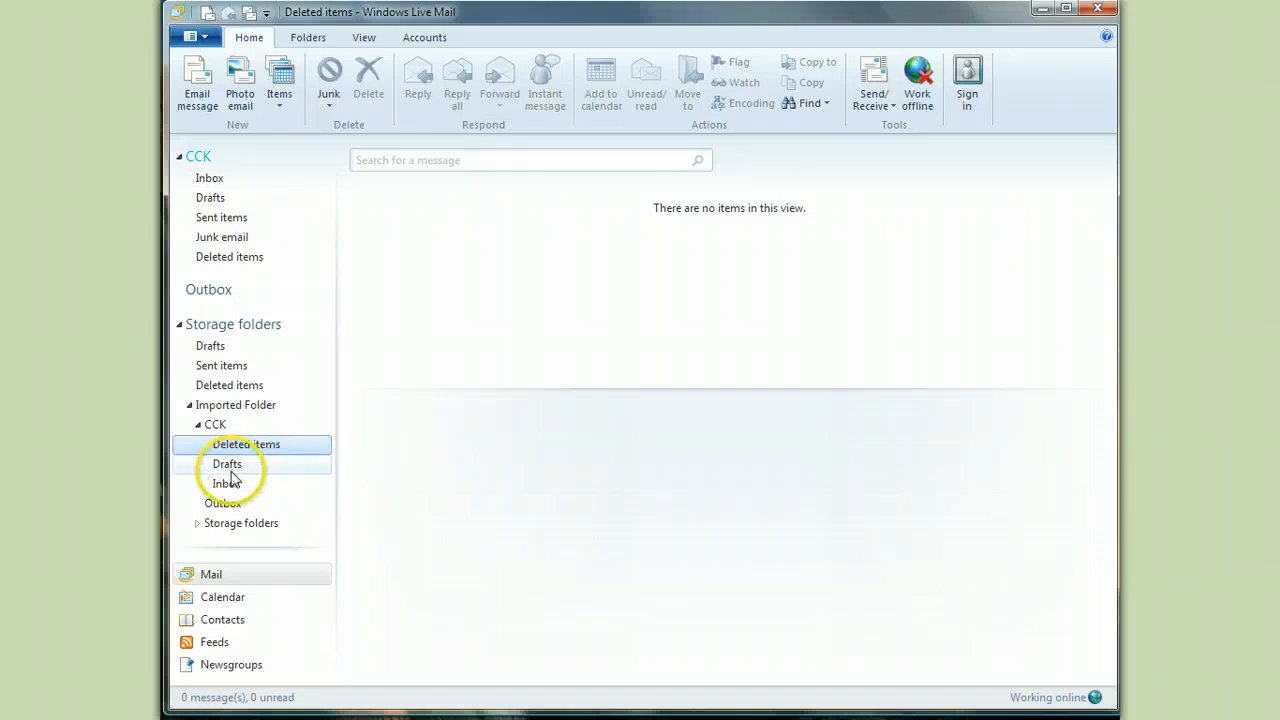
pyautogui.click(226, 483)
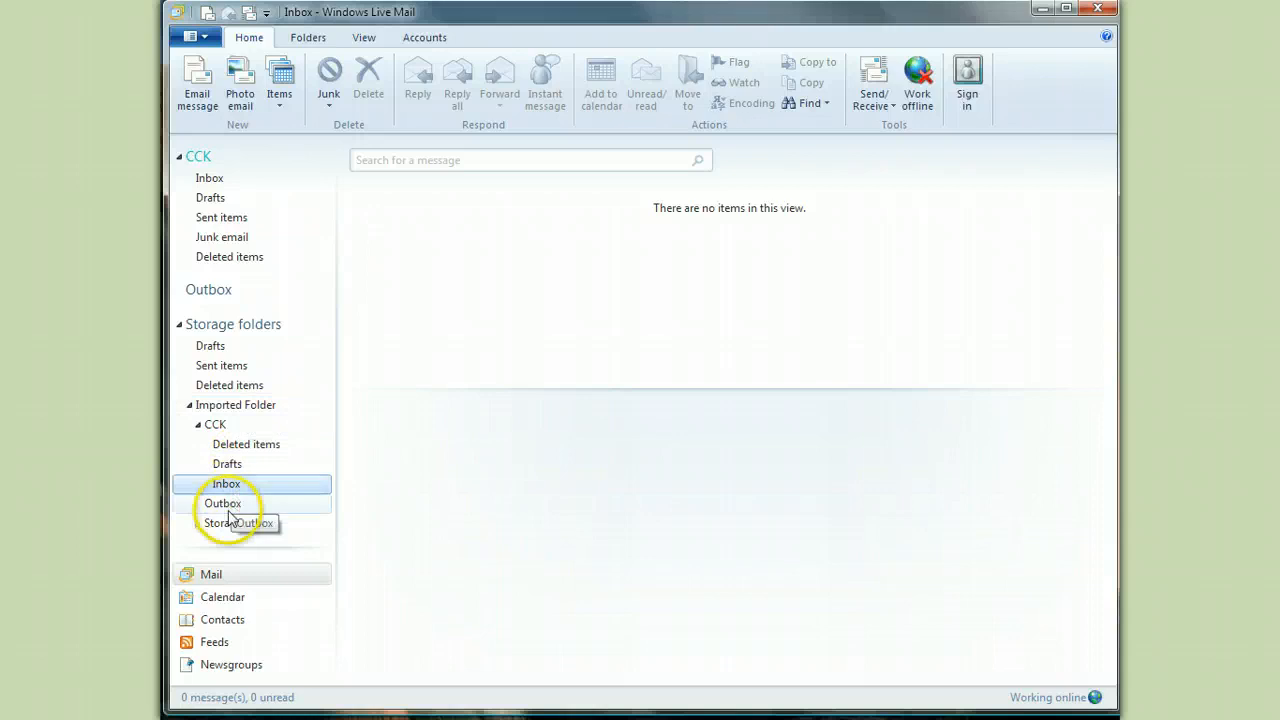
pyautogui.click(222, 504)
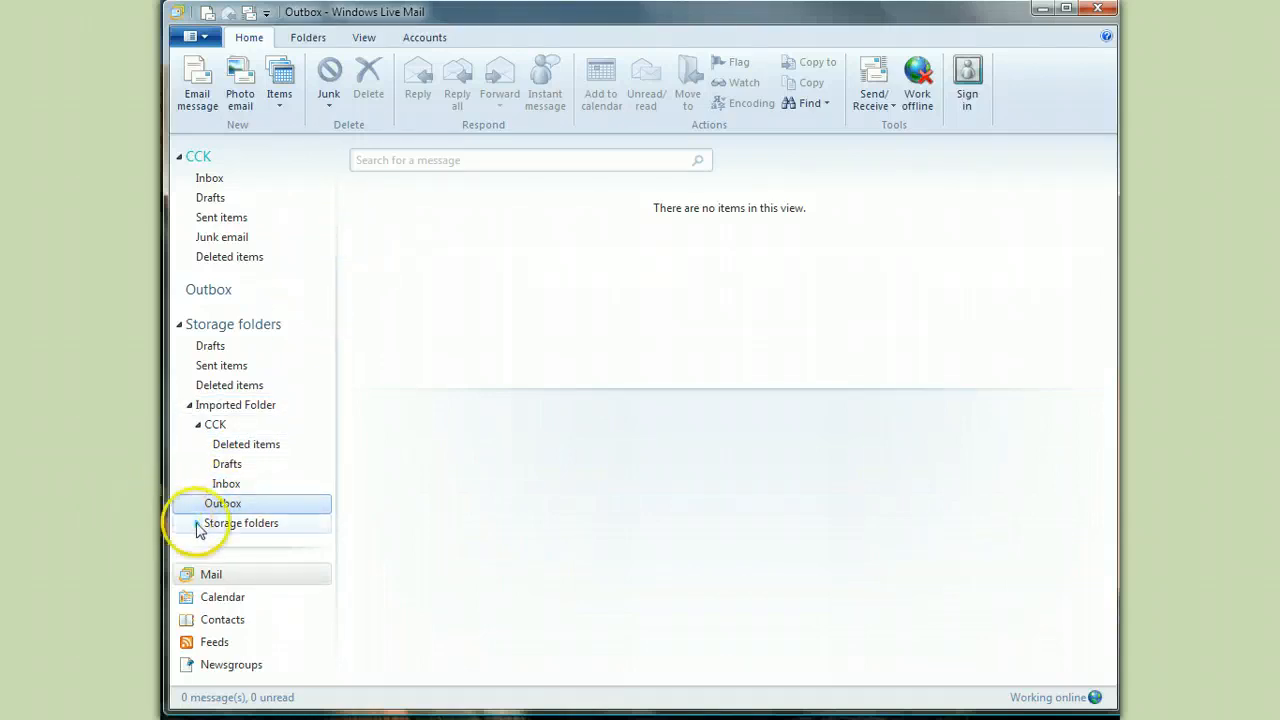
# Confirm the imported Drafts, Storage folders, Inbox and Deleted items are empty, ending on Imported Folder.
pyautogui.scroll(-3)
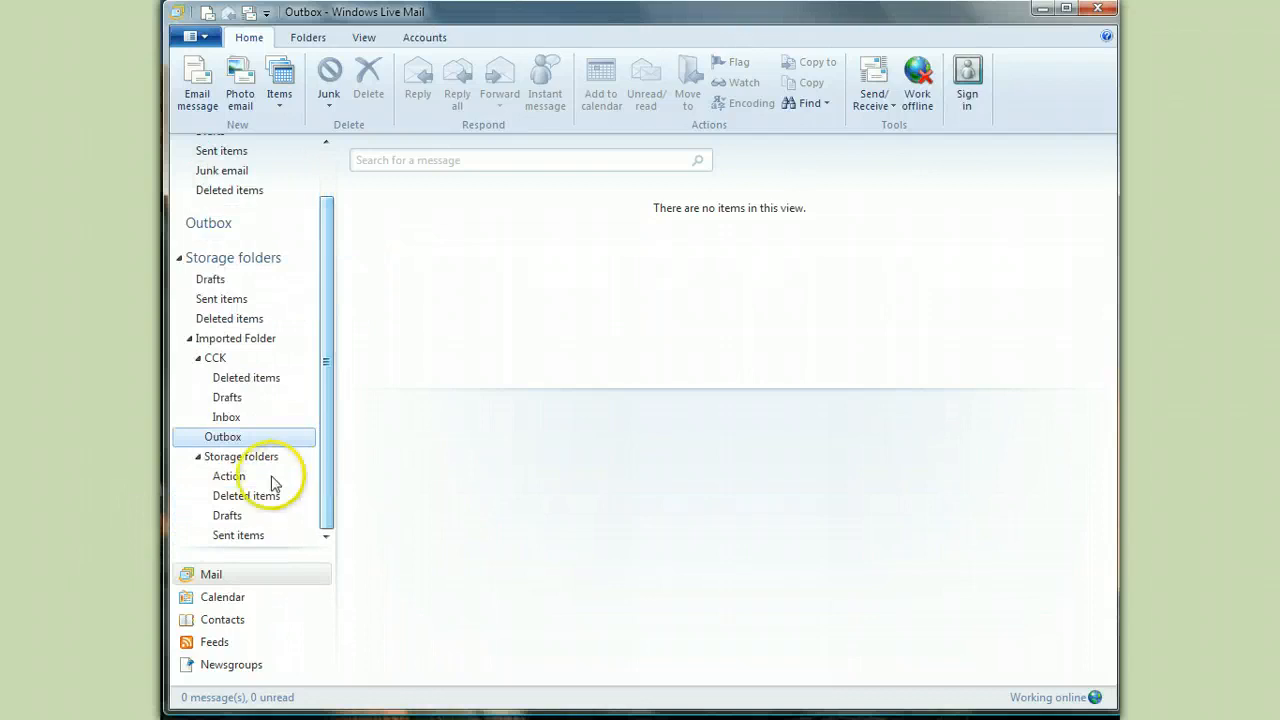
pyautogui.click(228, 476)
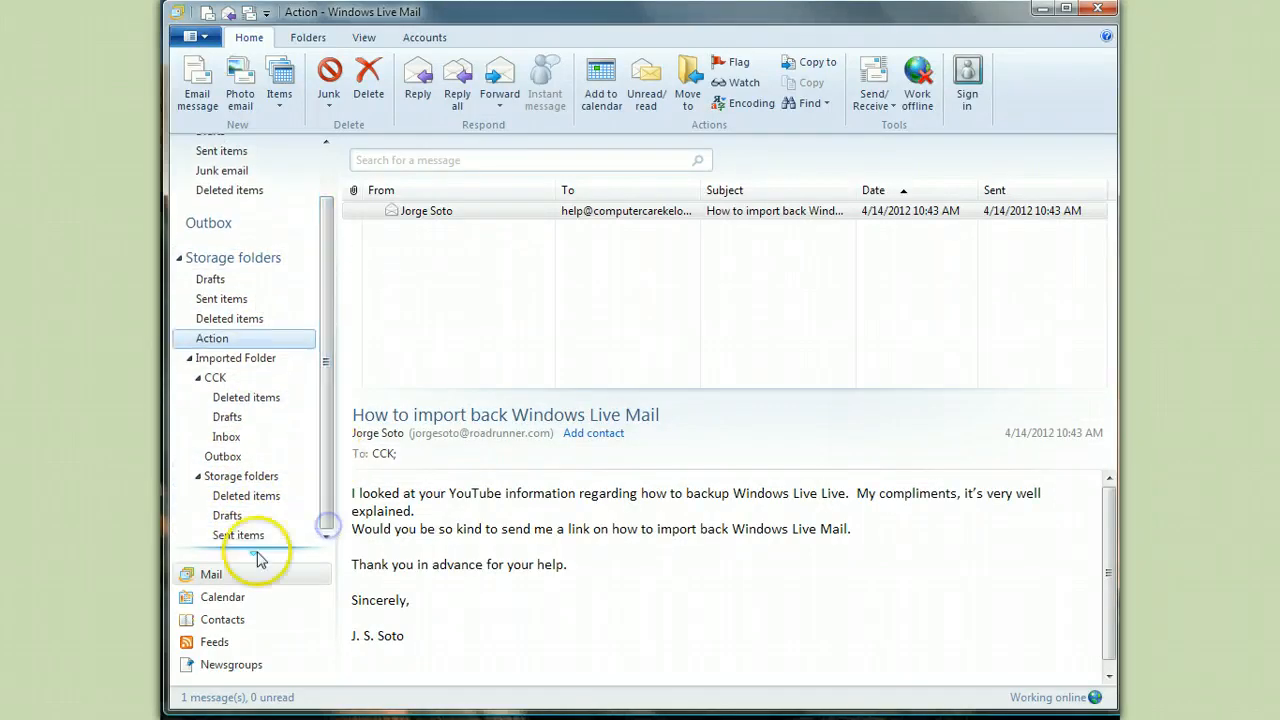
pyautogui.click(227, 515)
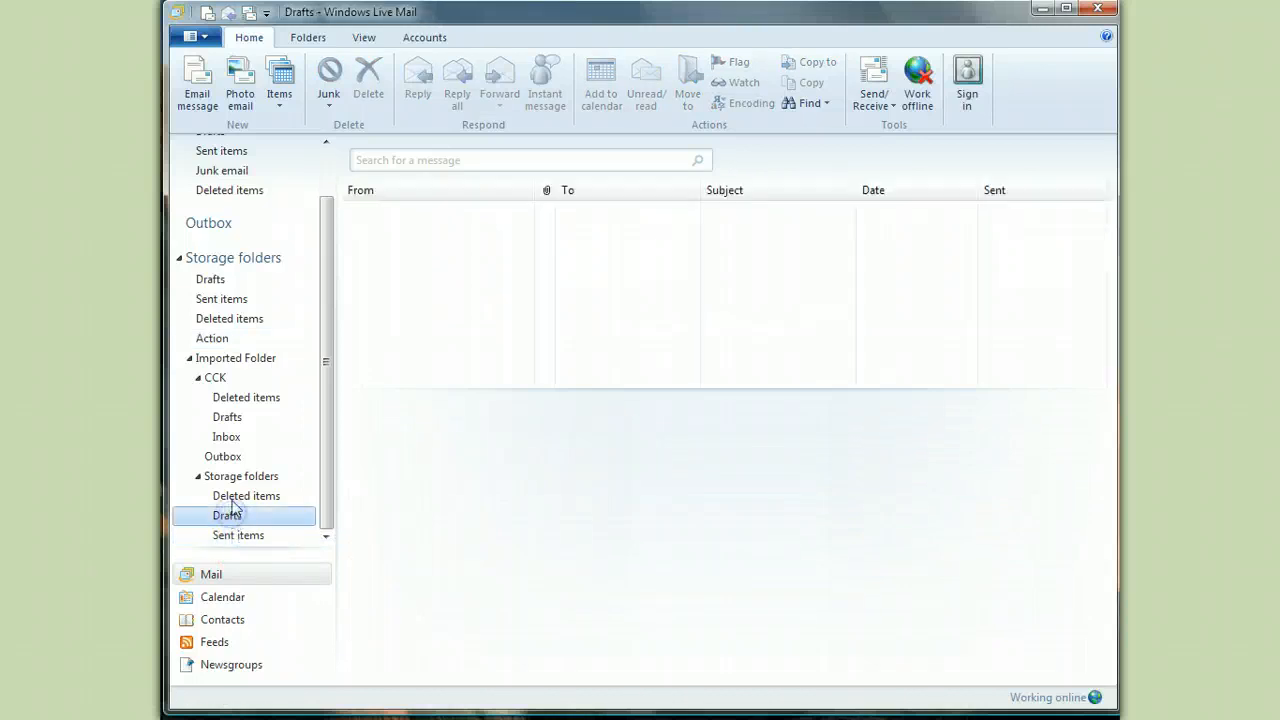
pyautogui.click(241, 476)
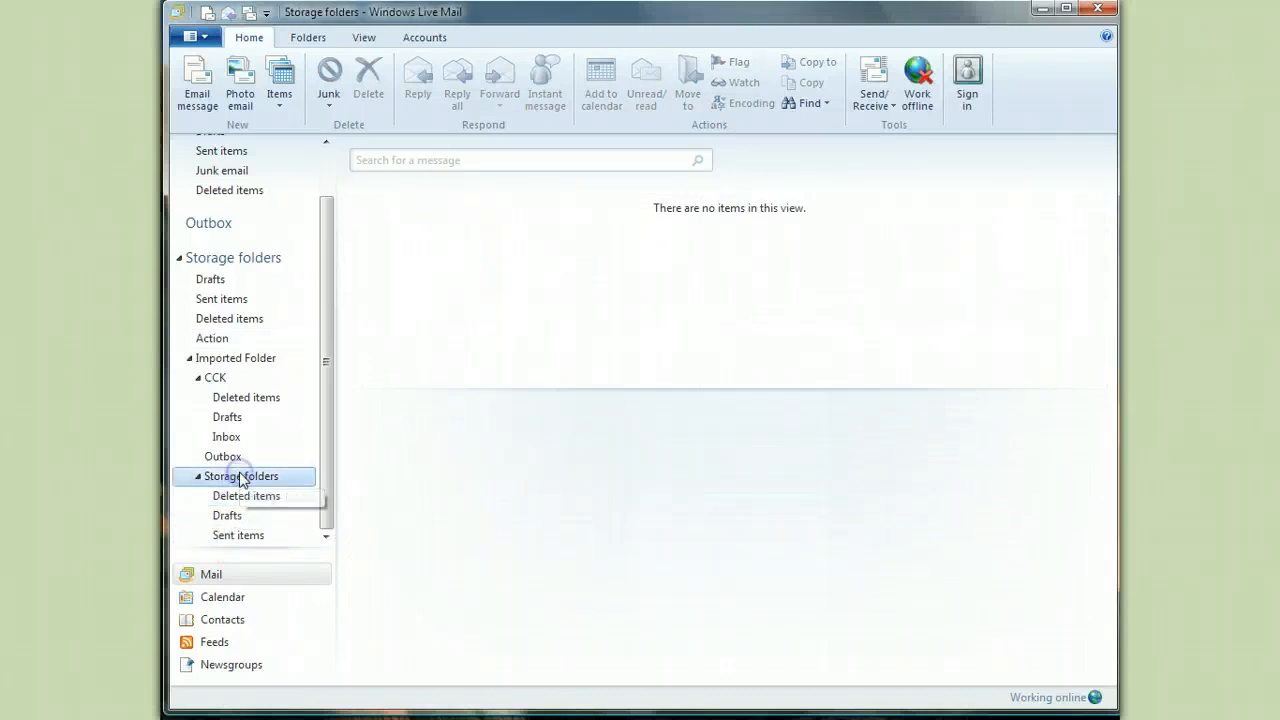
pyautogui.click(226, 437)
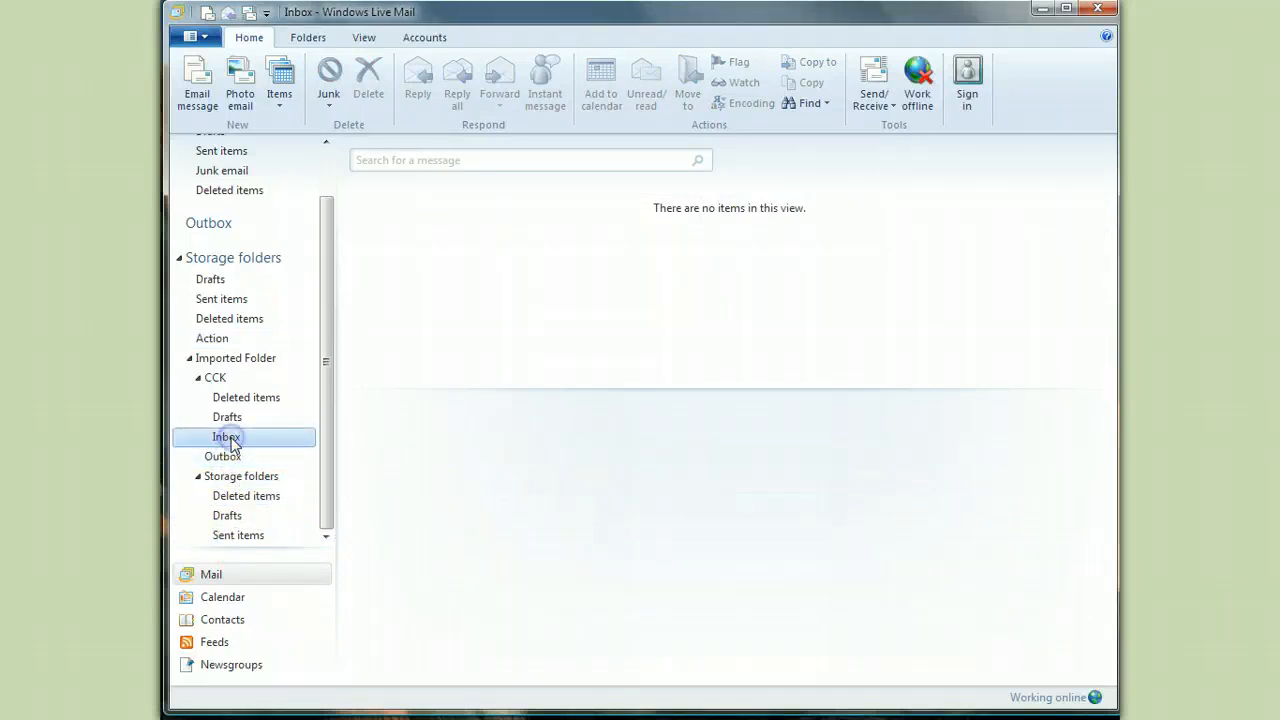
pyautogui.click(246, 397)
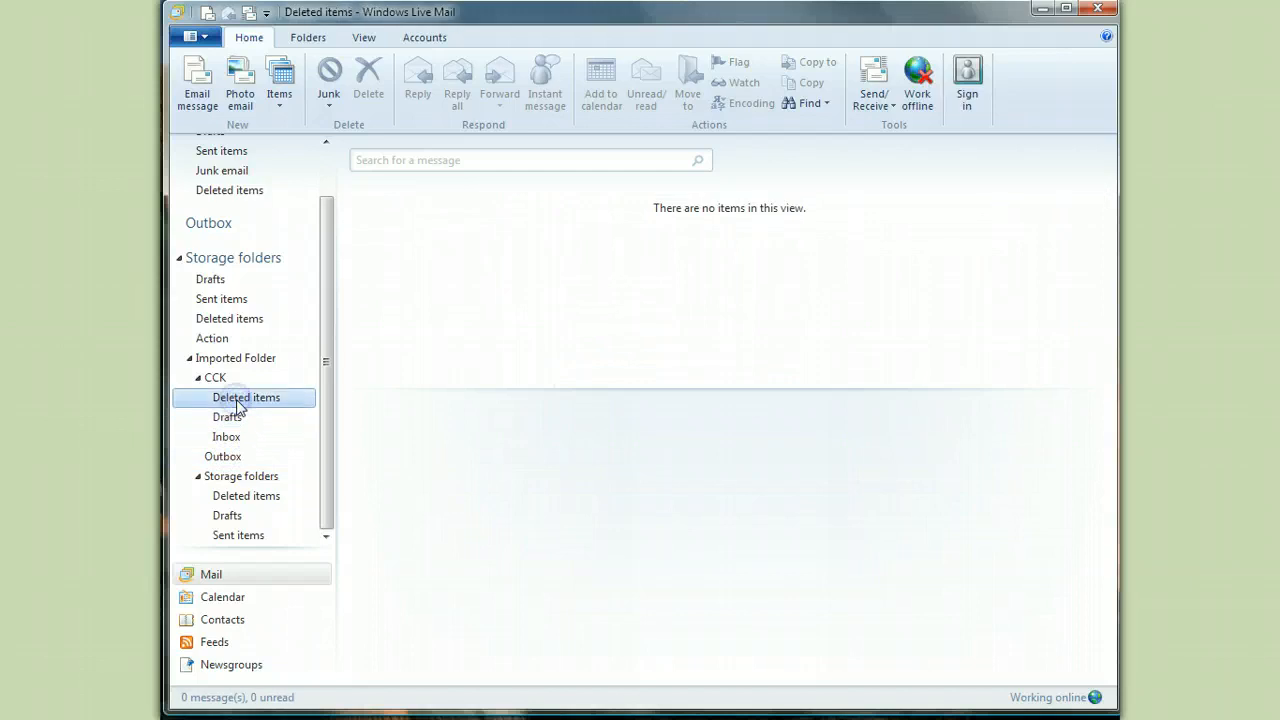
pyautogui.click(235, 358)
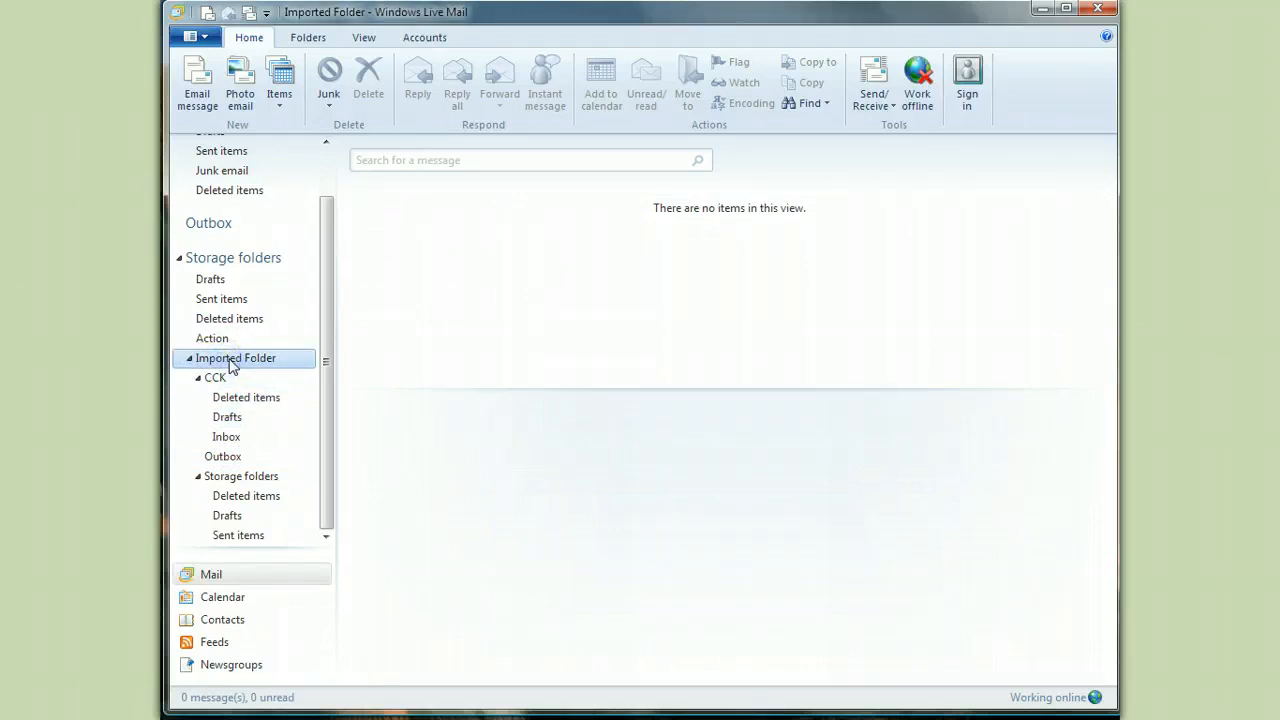
# Delete Imported Folder, then empty the storage Deleted items folder and confirm with Yes.
pyautogui.rightClick(235, 358)
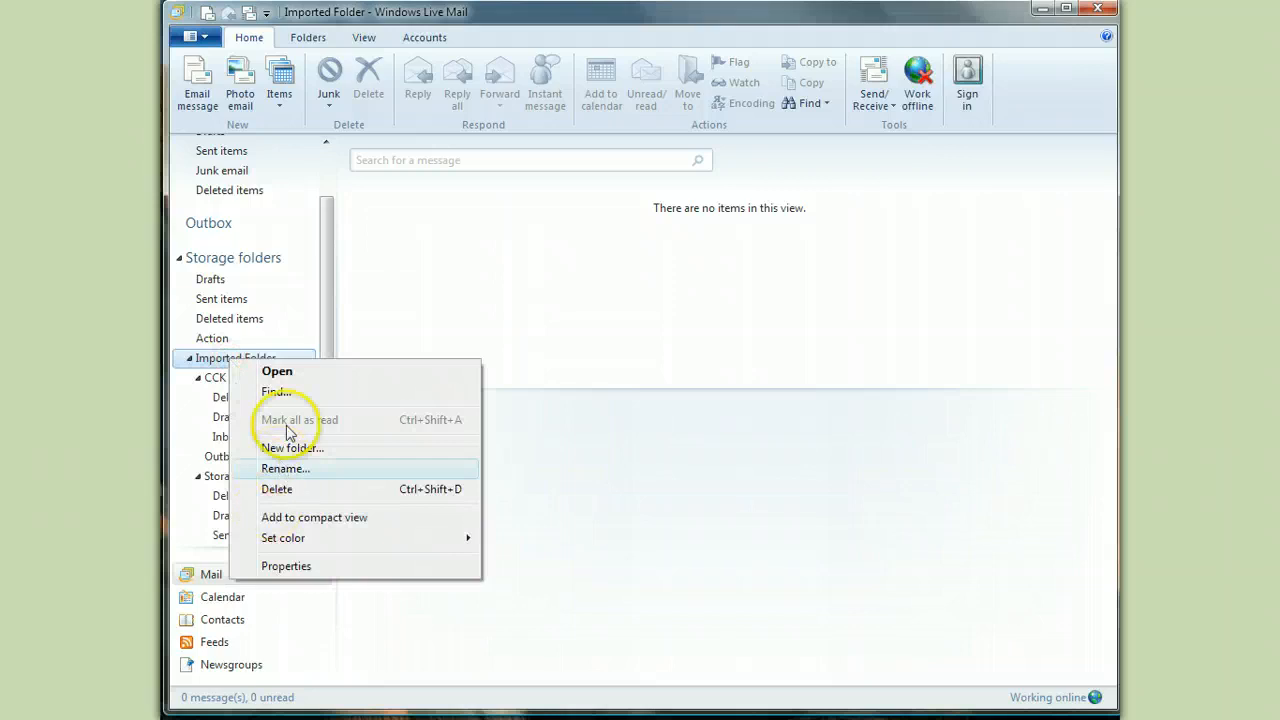
pyautogui.moveTo(288, 489)
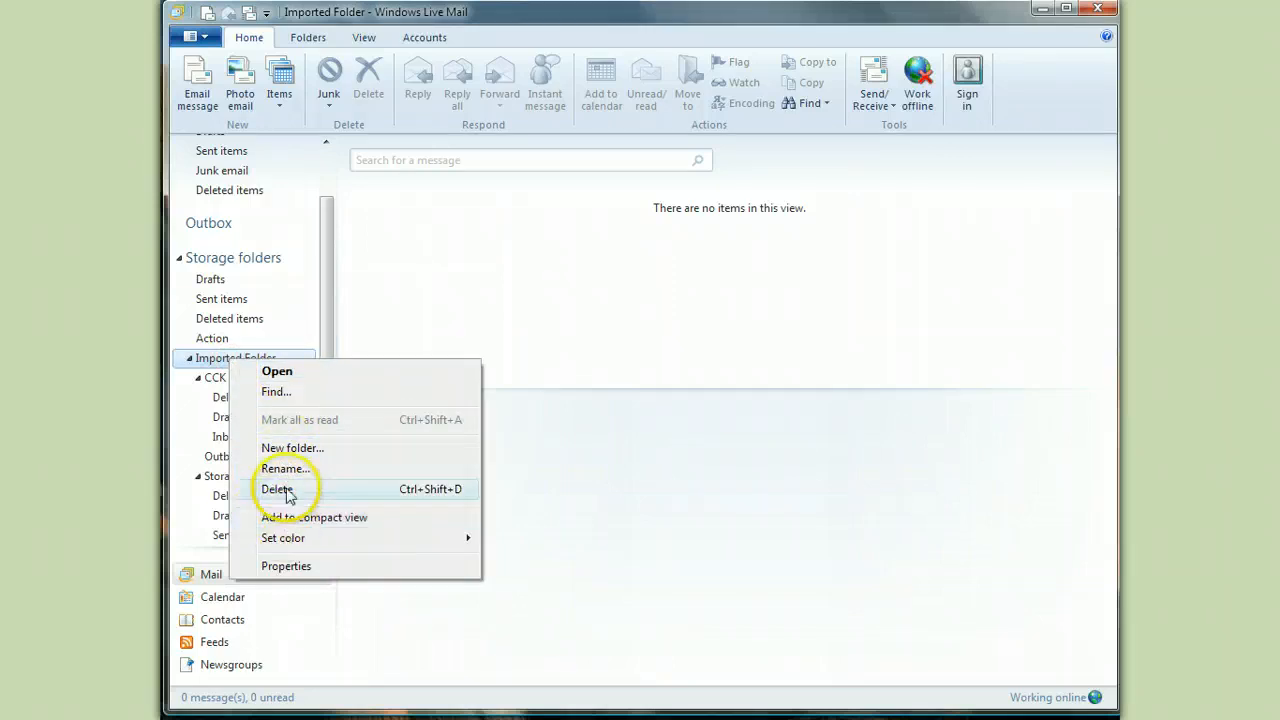
pyautogui.click(278, 489)
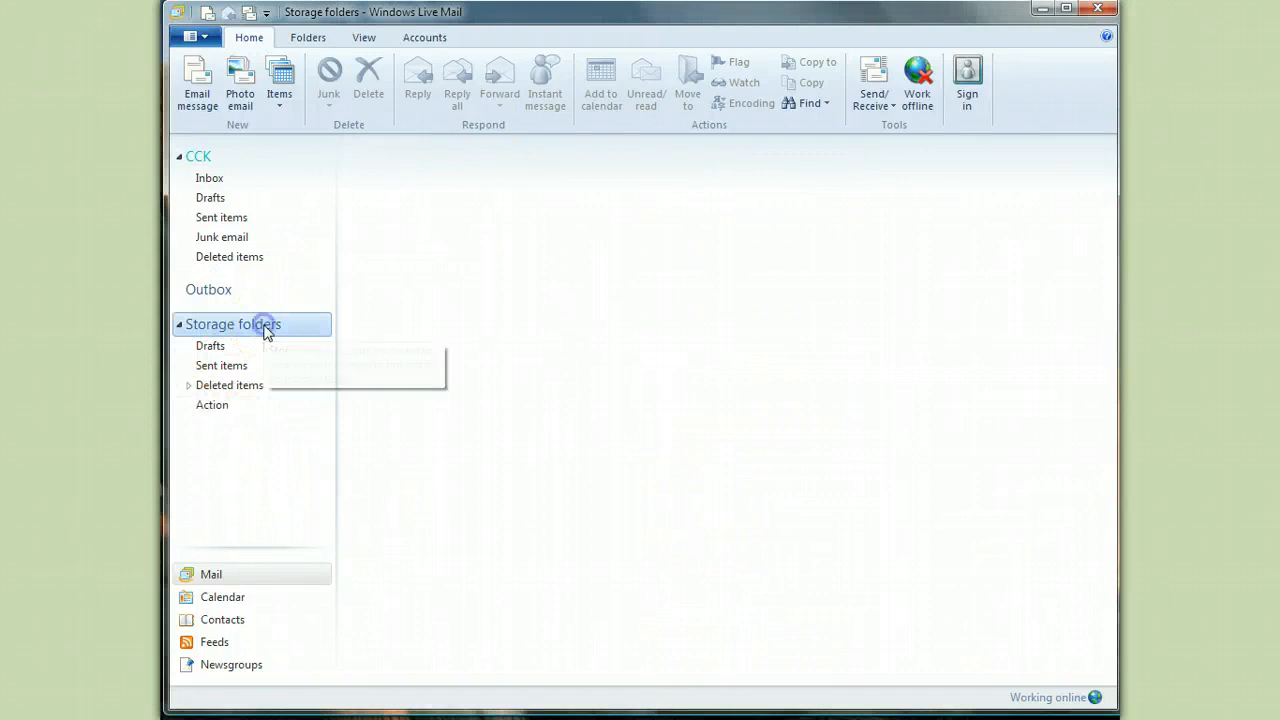
pyautogui.rightClick(224, 385)
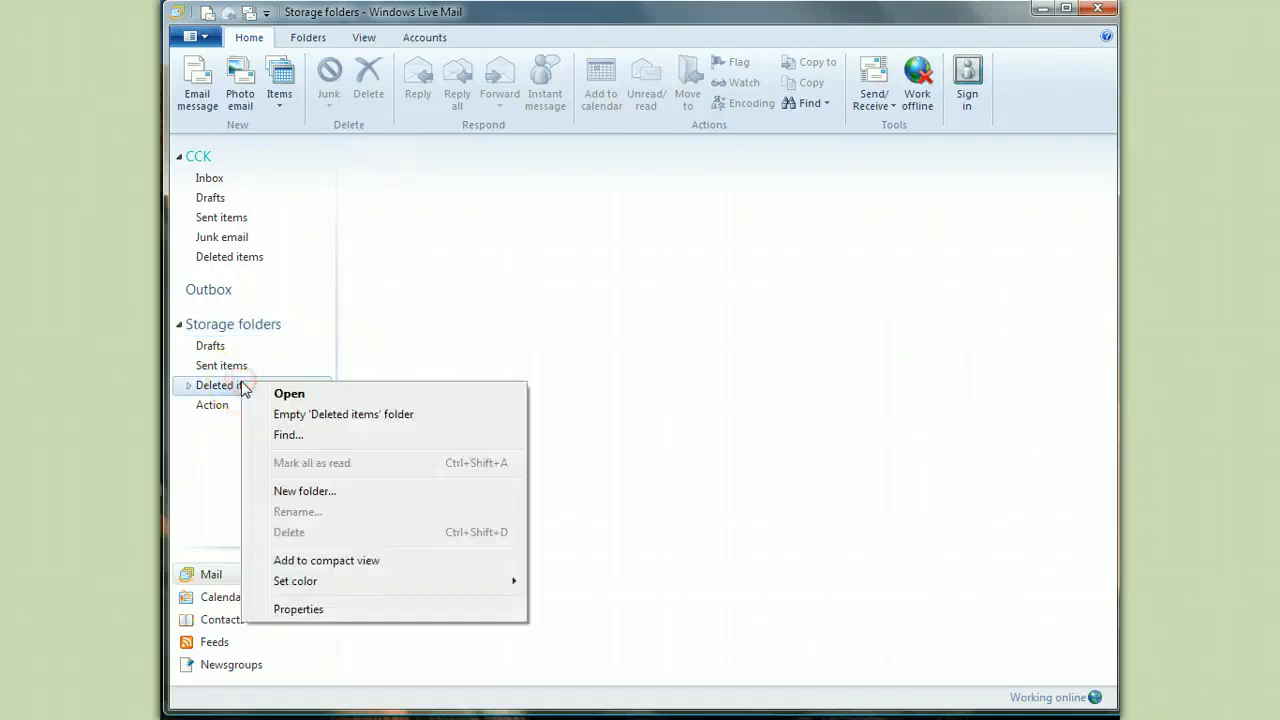
pyautogui.click(343, 414)
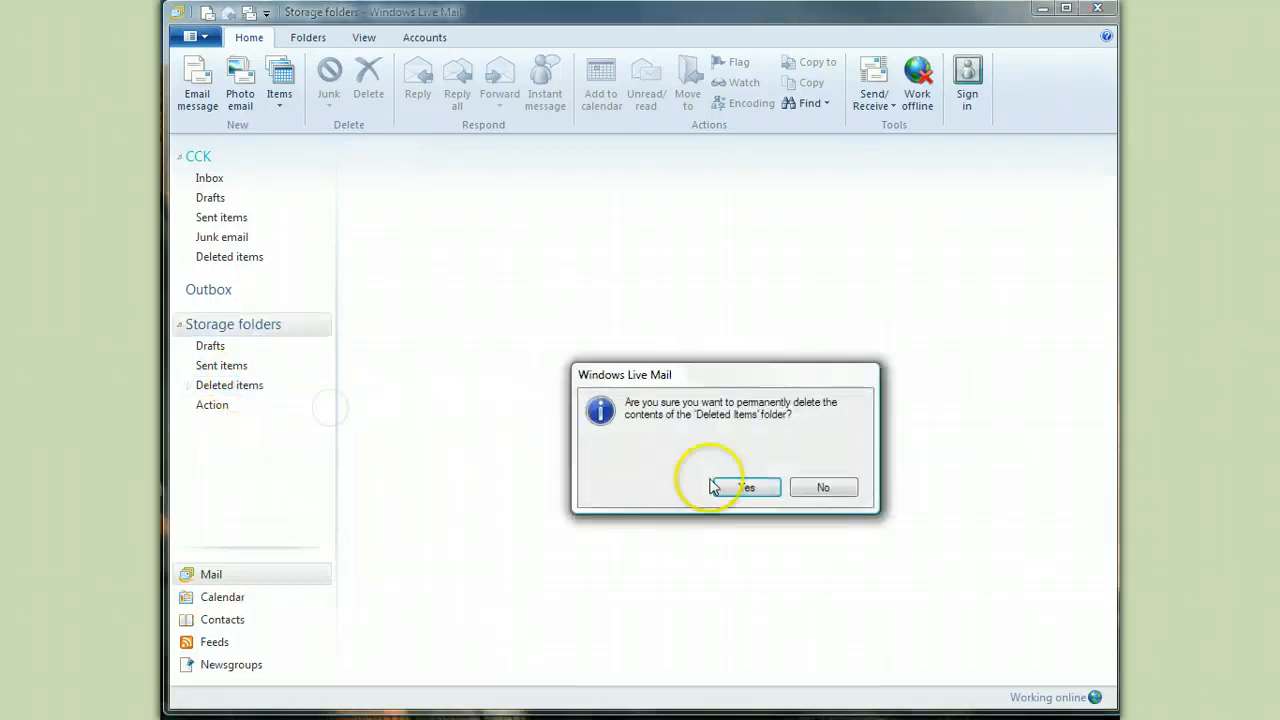
pyautogui.click(739, 487)
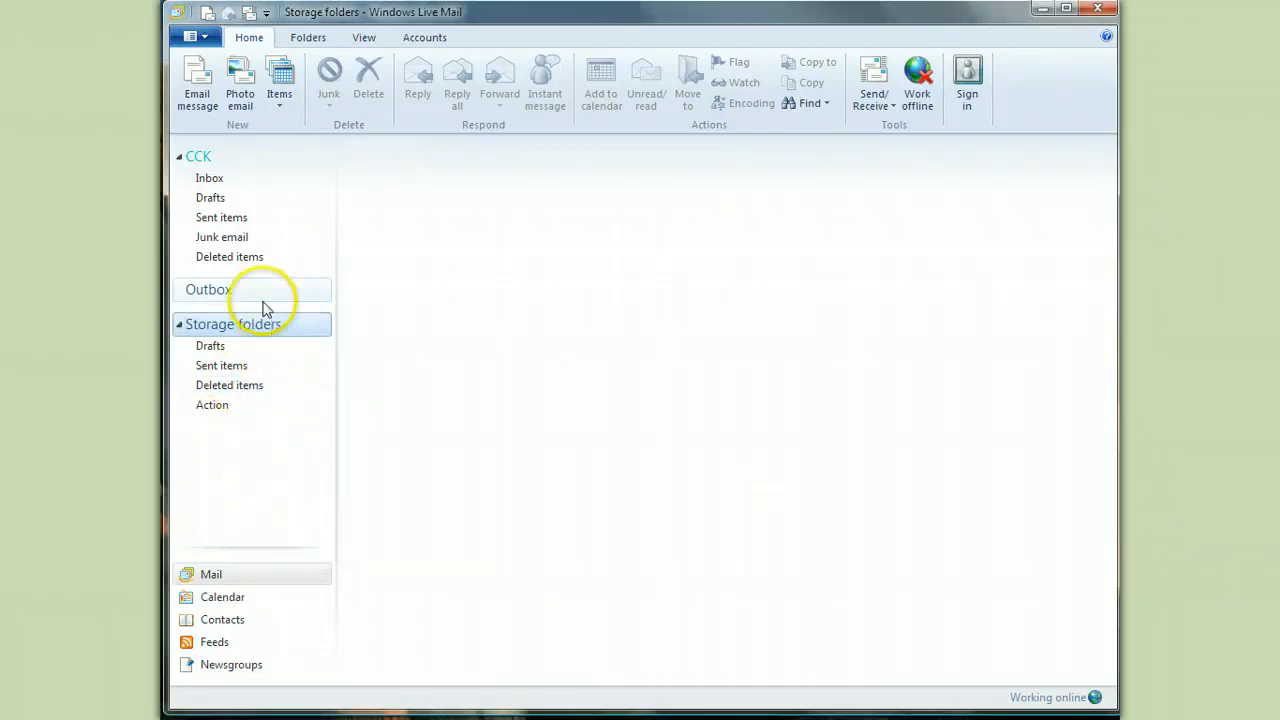
pyautogui.click(209, 178)
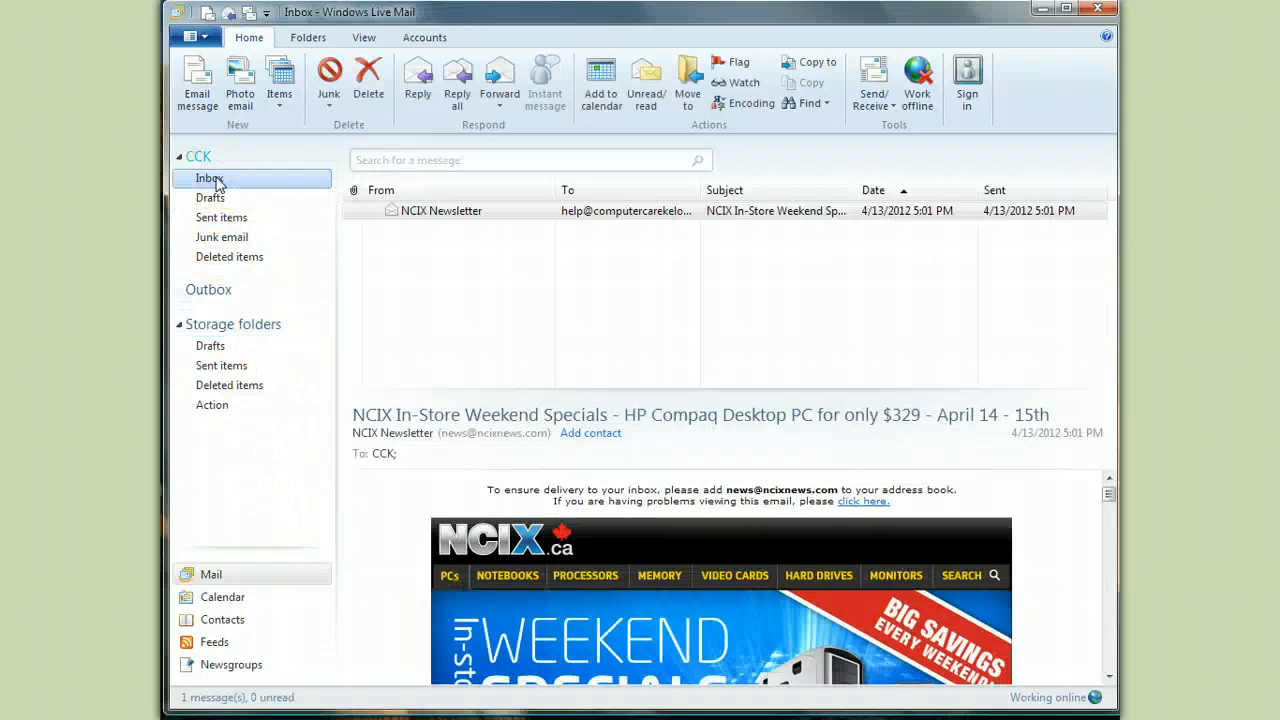
pyautogui.moveTo(209, 345)
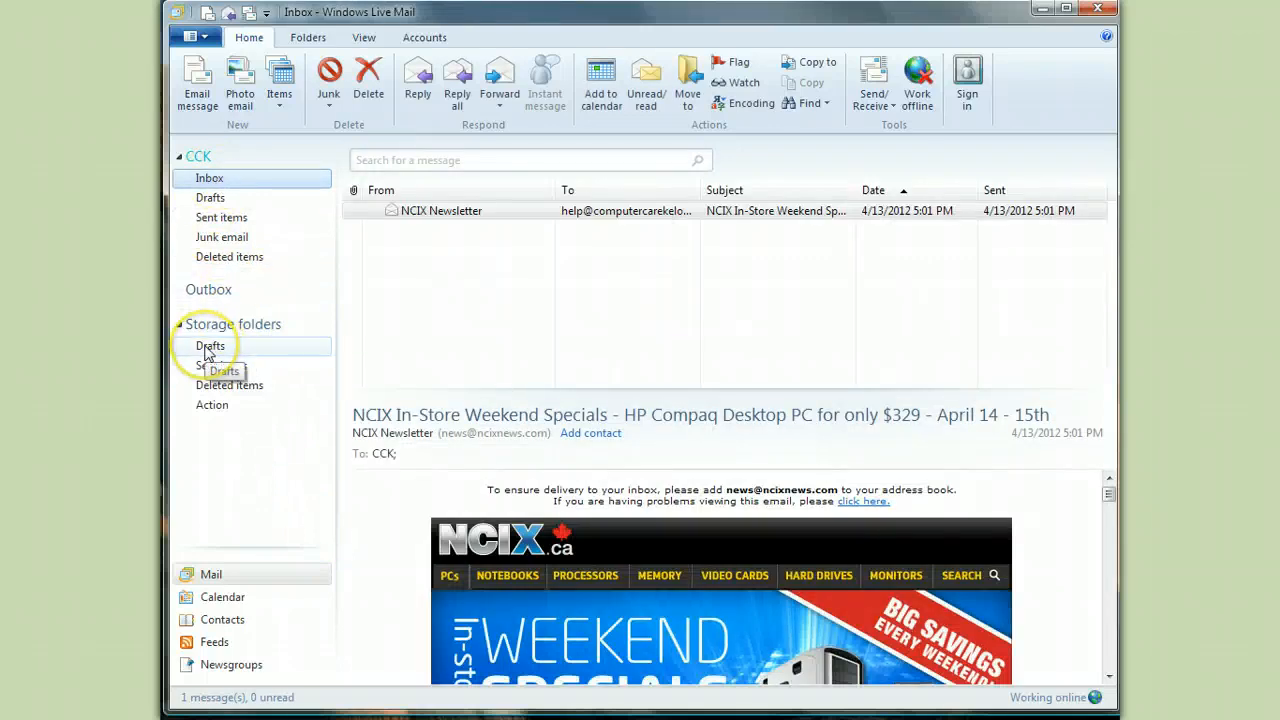
pyautogui.click(212, 405)
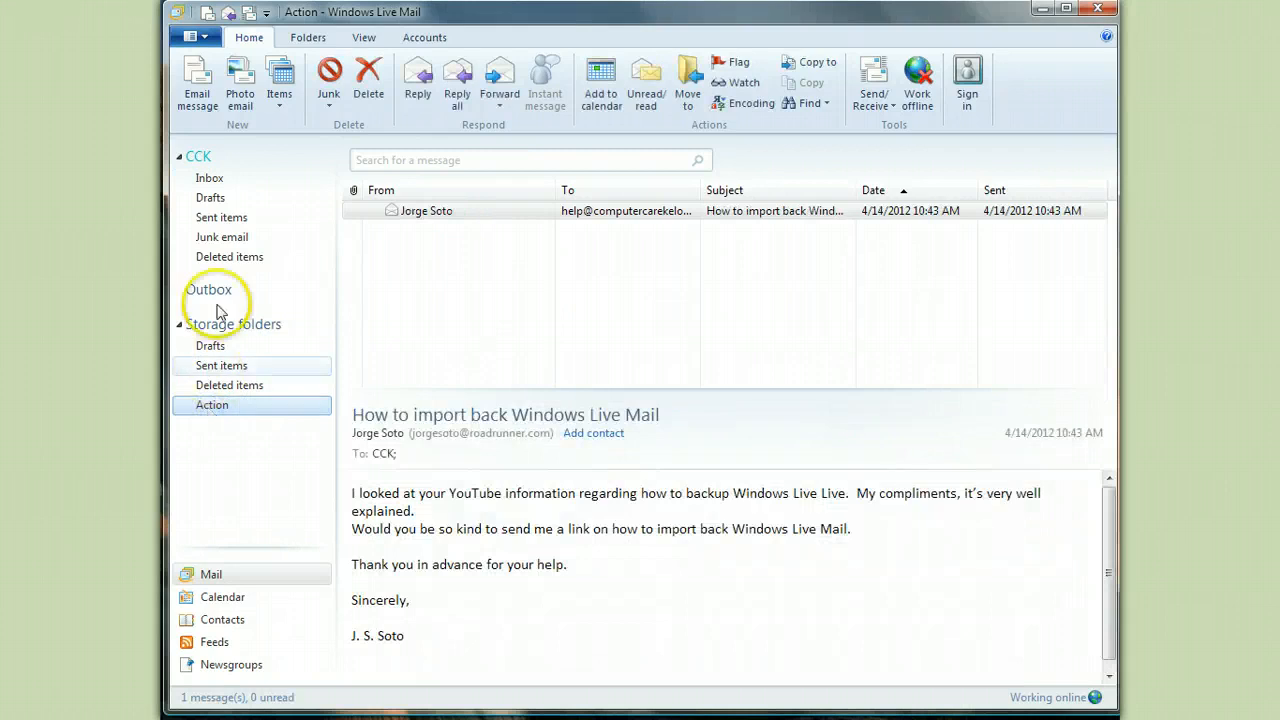
pyautogui.moveTo(228, 540)
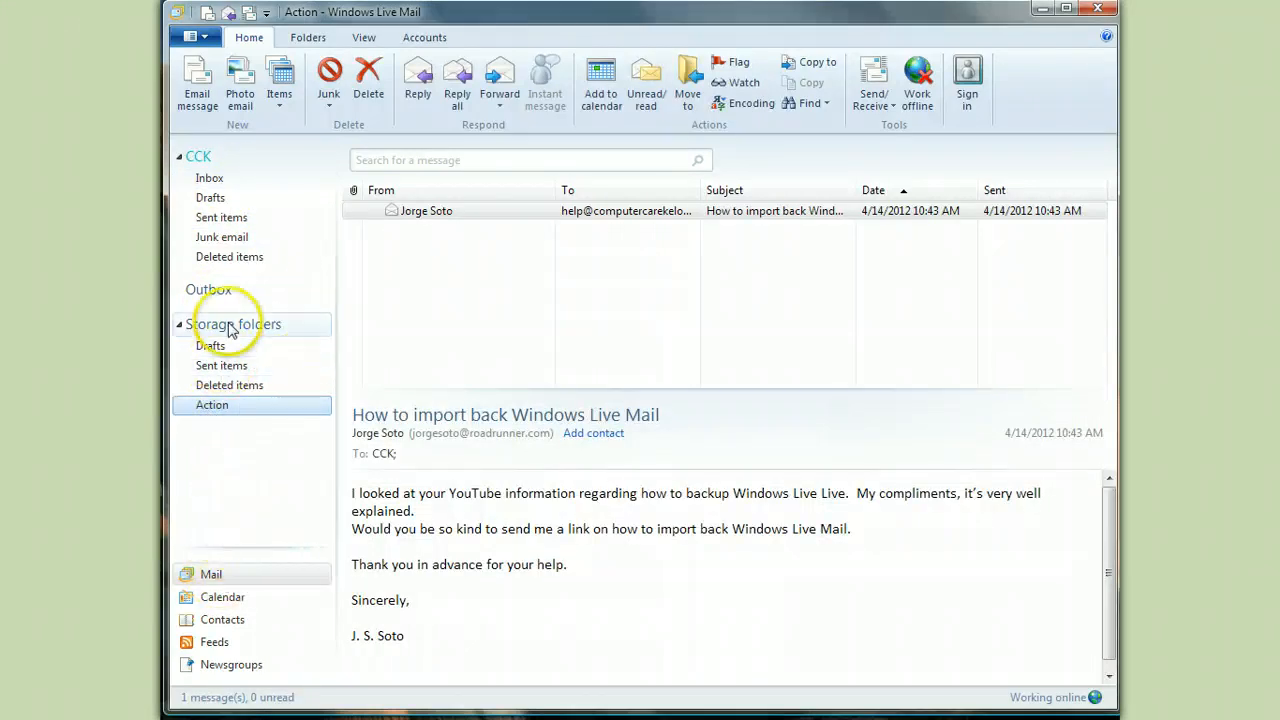
pyautogui.click(234, 324)
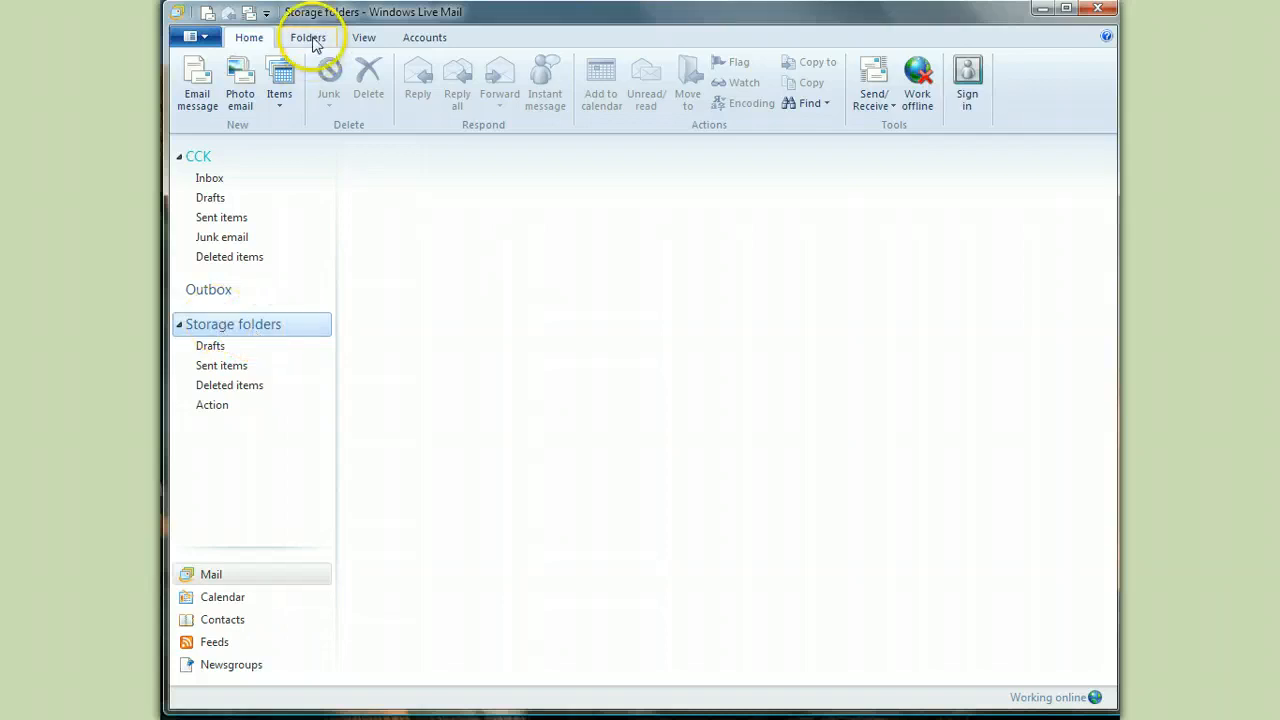
# Create a folder named 'Column' under Storage folders and open it.
pyautogui.click(307, 37)
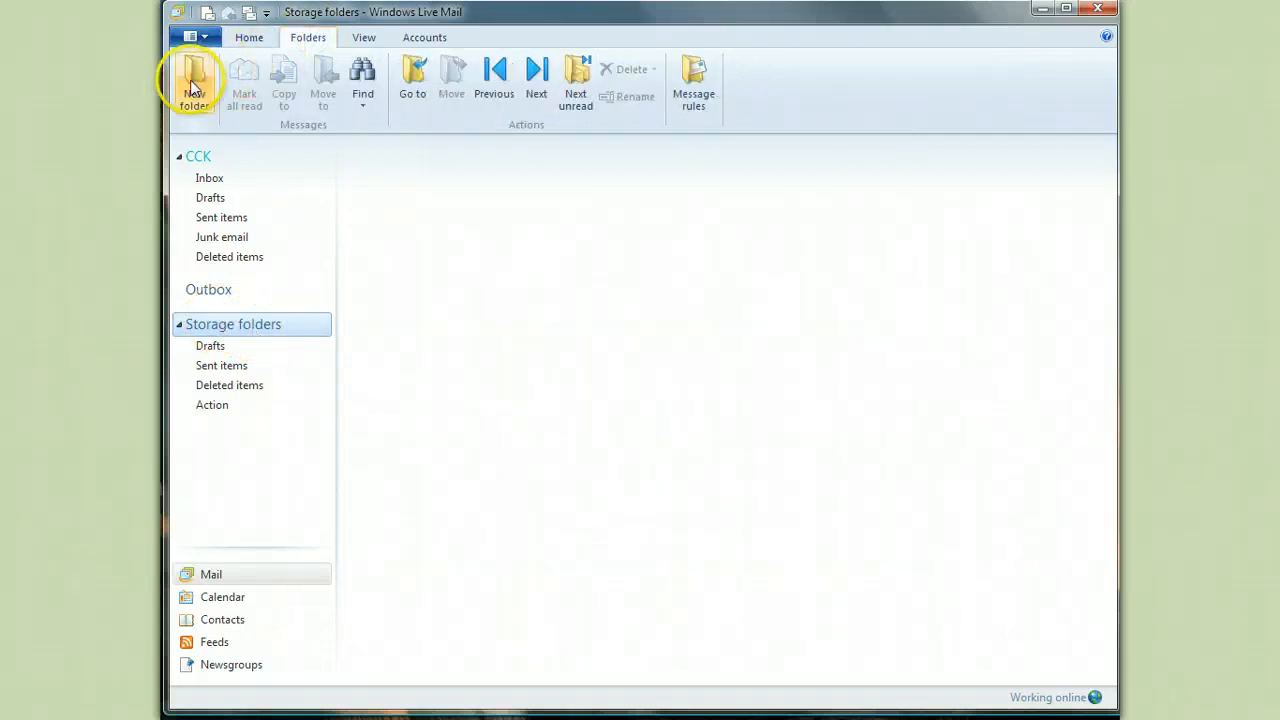
pyautogui.click(193, 82)
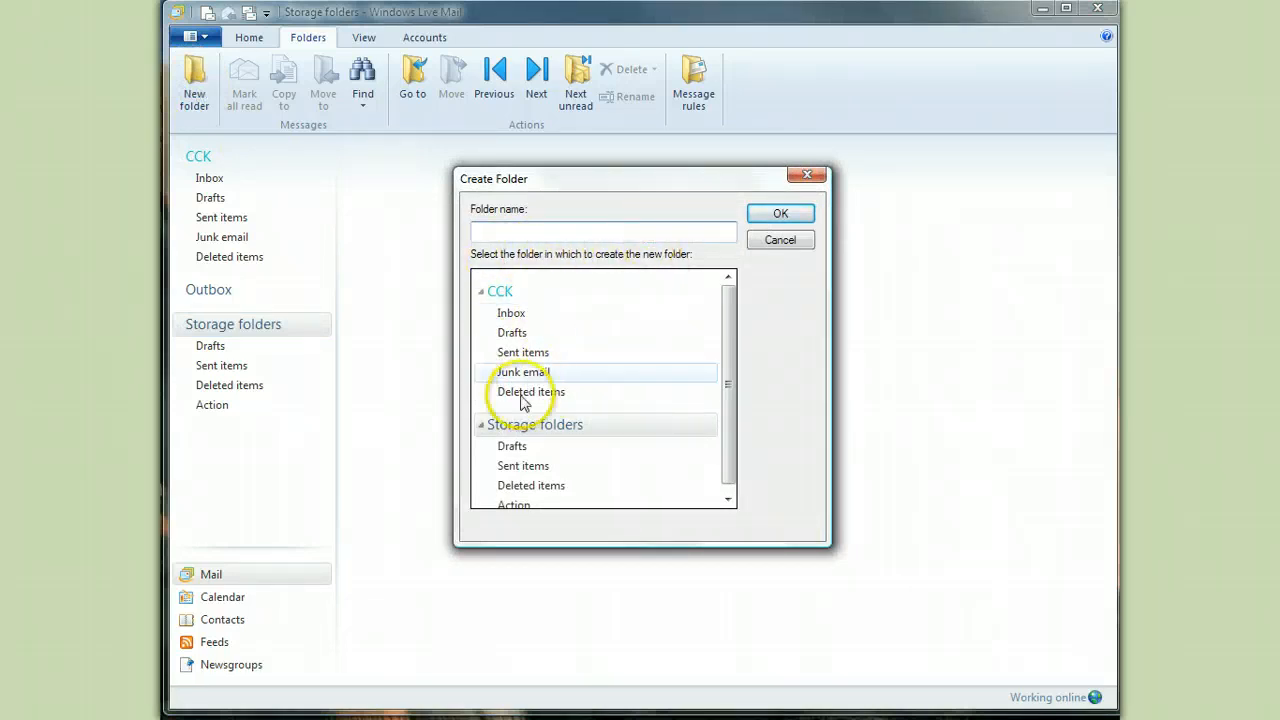
pyautogui.click(603, 231)
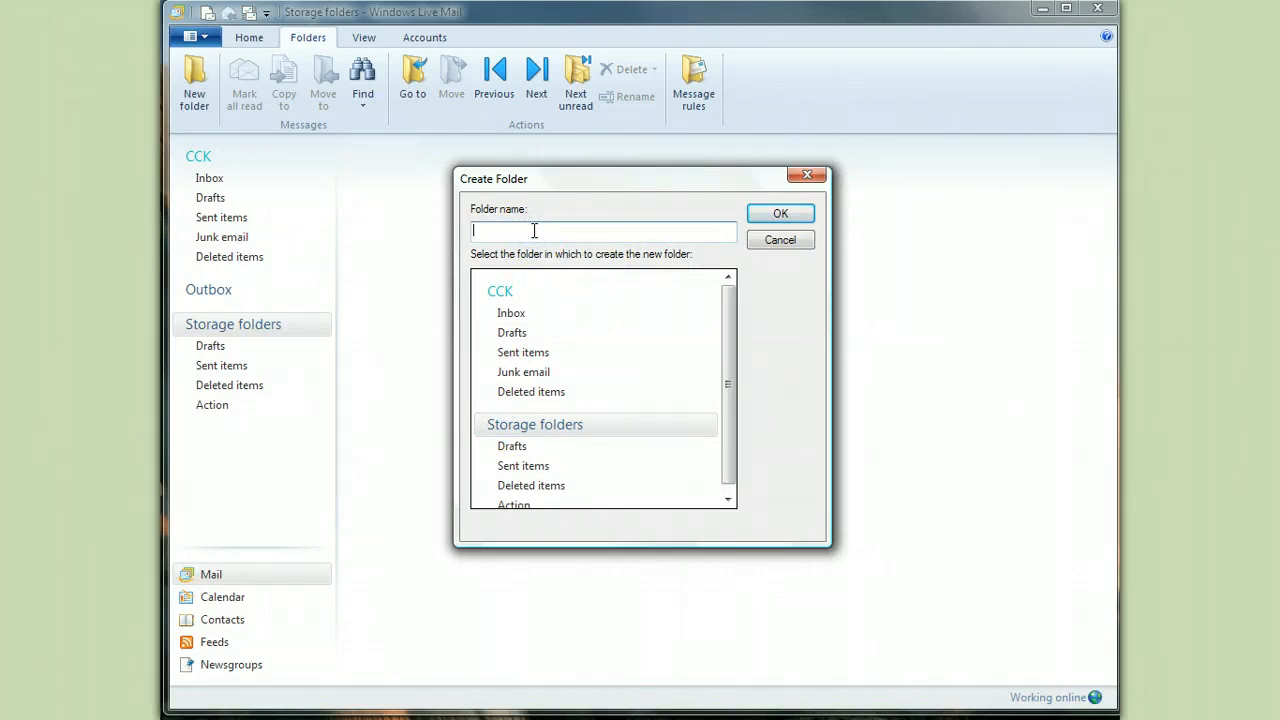
pyautogui.write('Column')
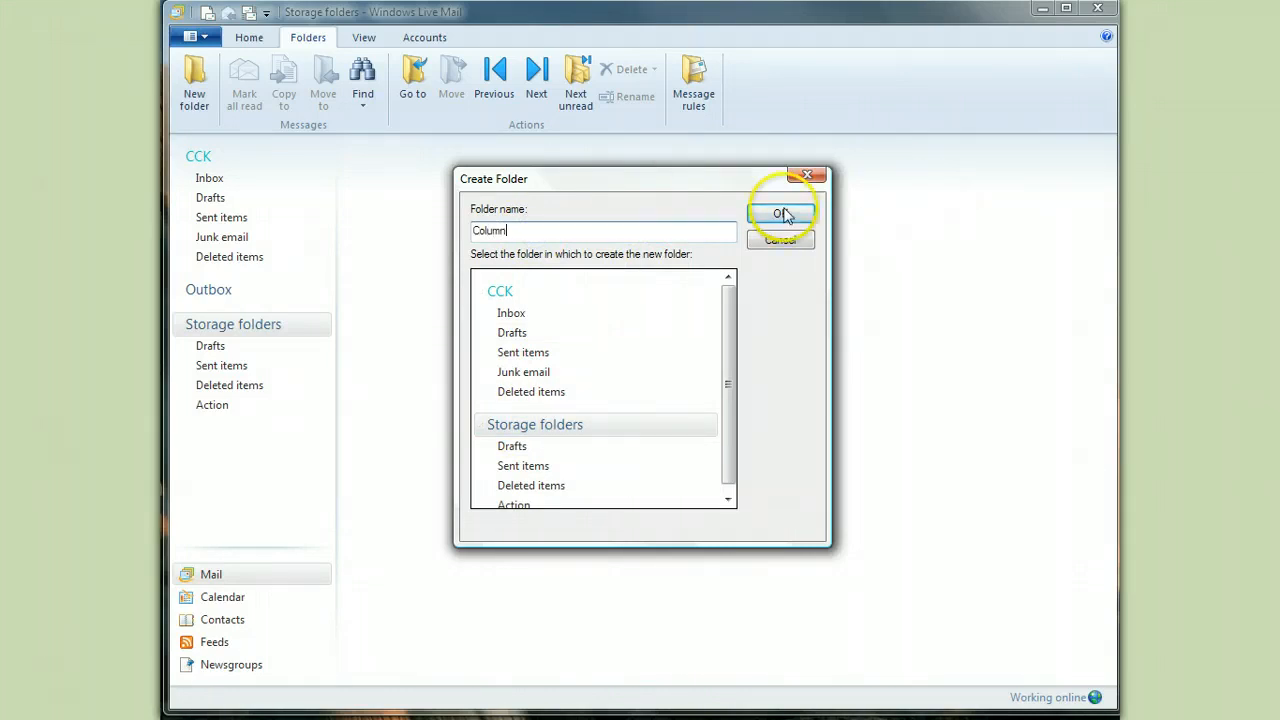
pyautogui.click(781, 213)
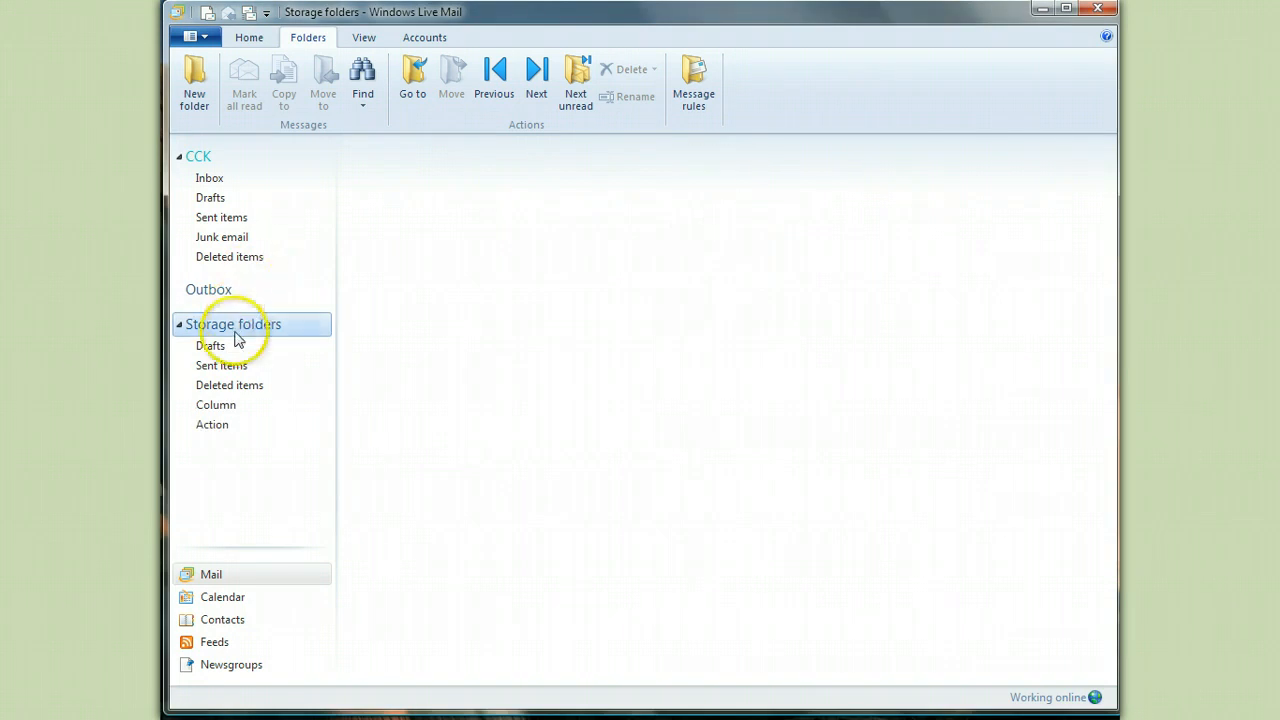
pyautogui.click(216, 405)
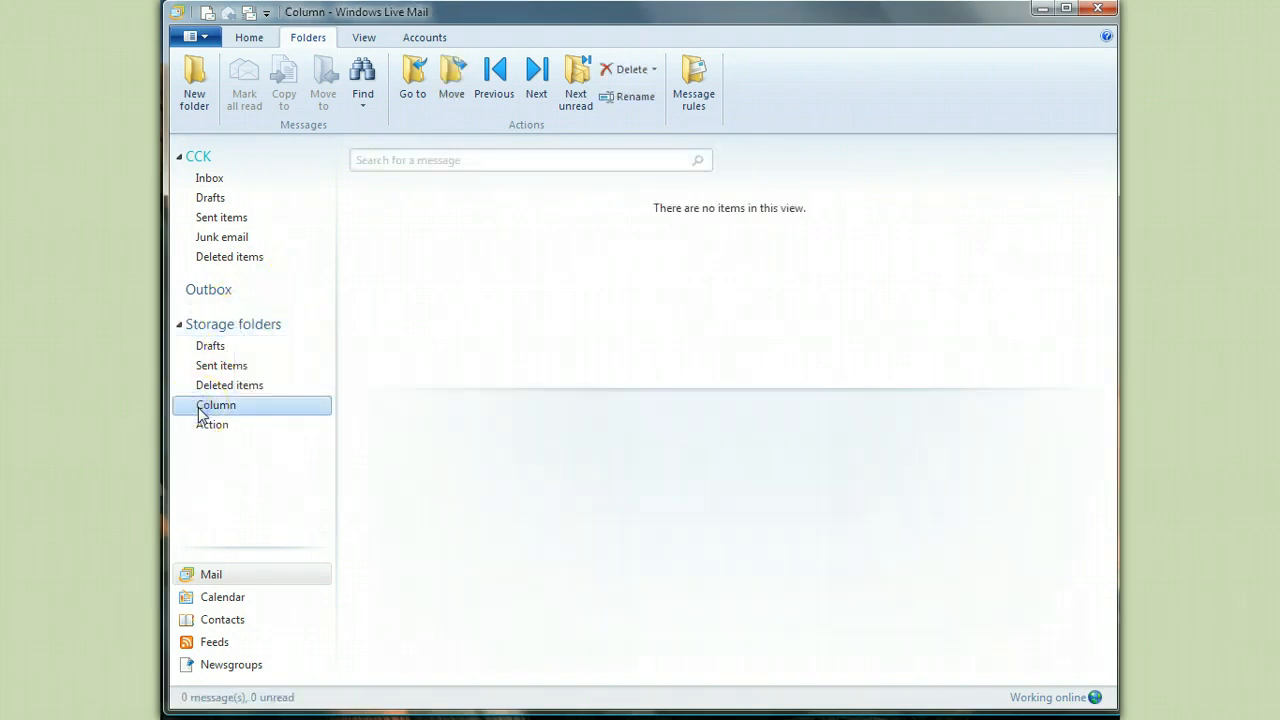
# File the NCIX newsletter in Column, then check Column, Action and the now-empty Inbox.
pyautogui.click(238, 178)
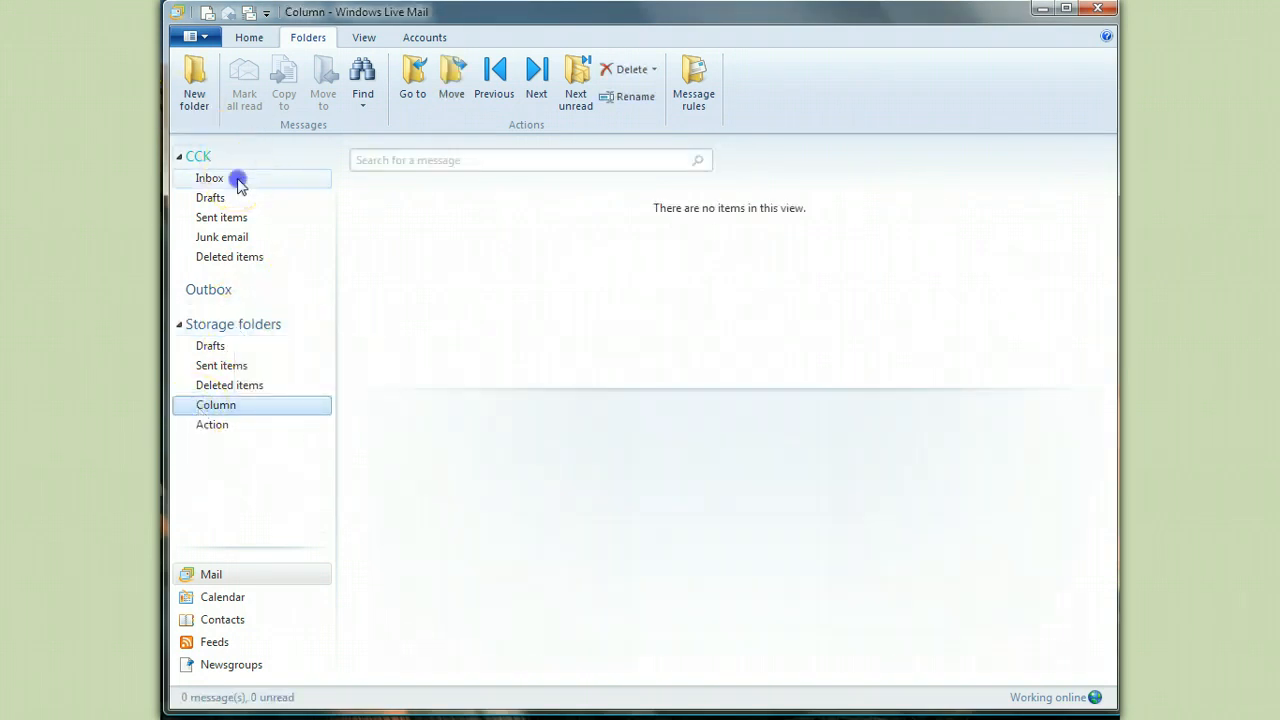
pyautogui.click(238, 178)
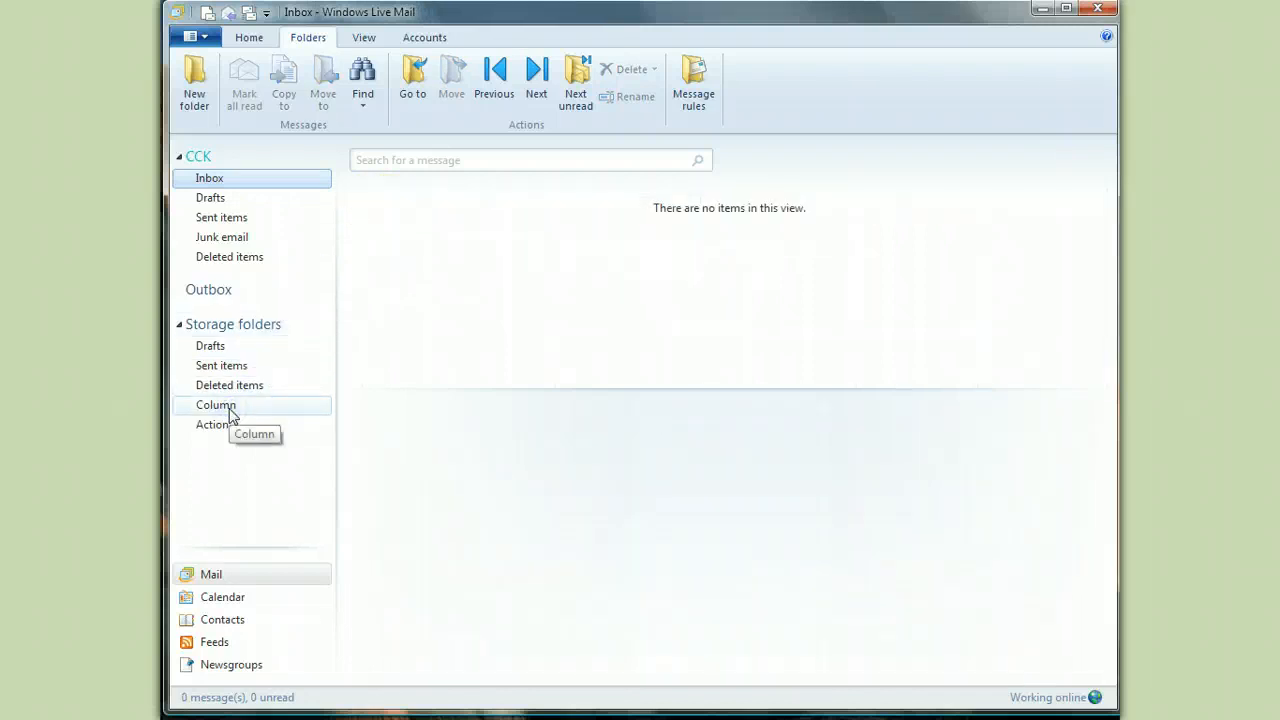
pyautogui.click(215, 405)
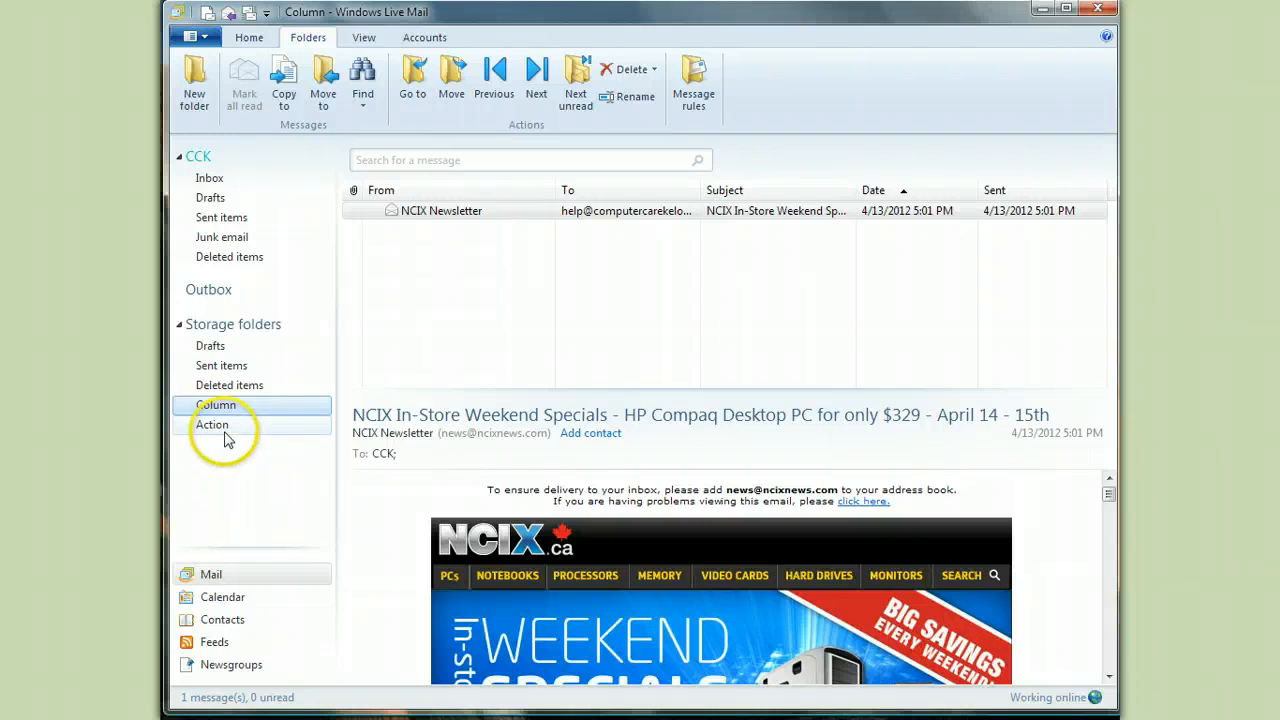
pyautogui.click(211, 424)
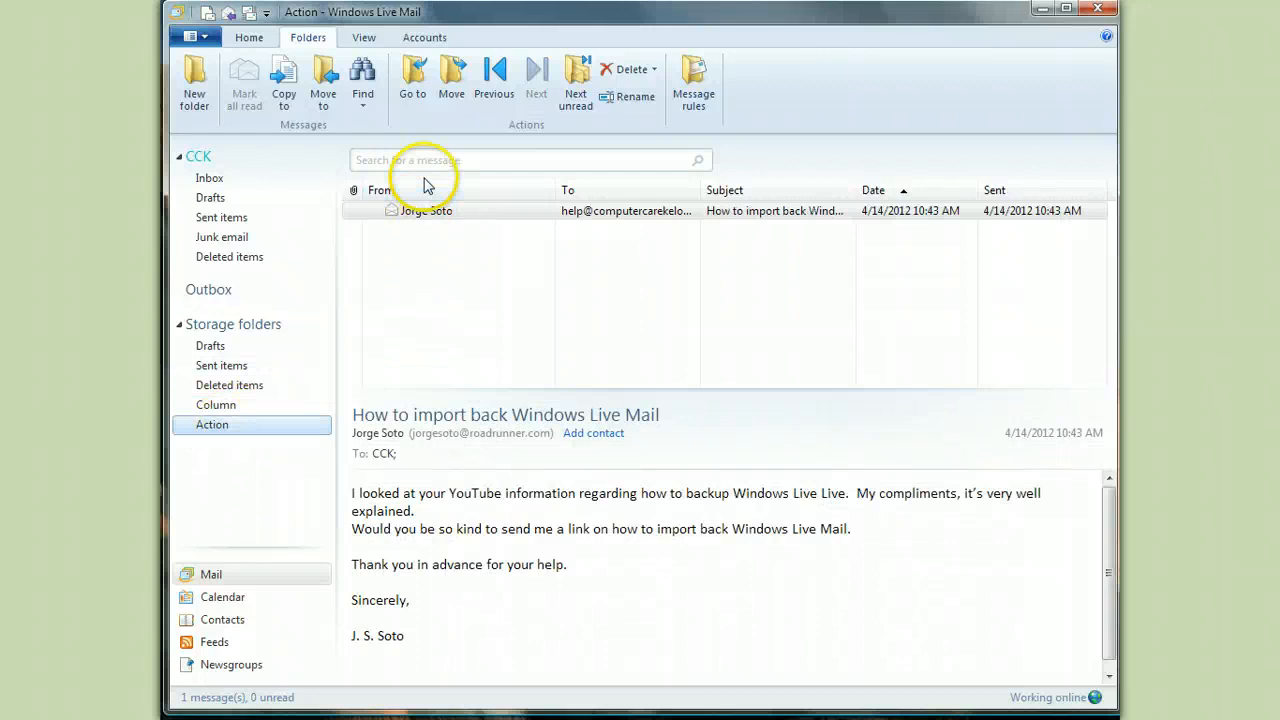
pyautogui.click(209, 177)
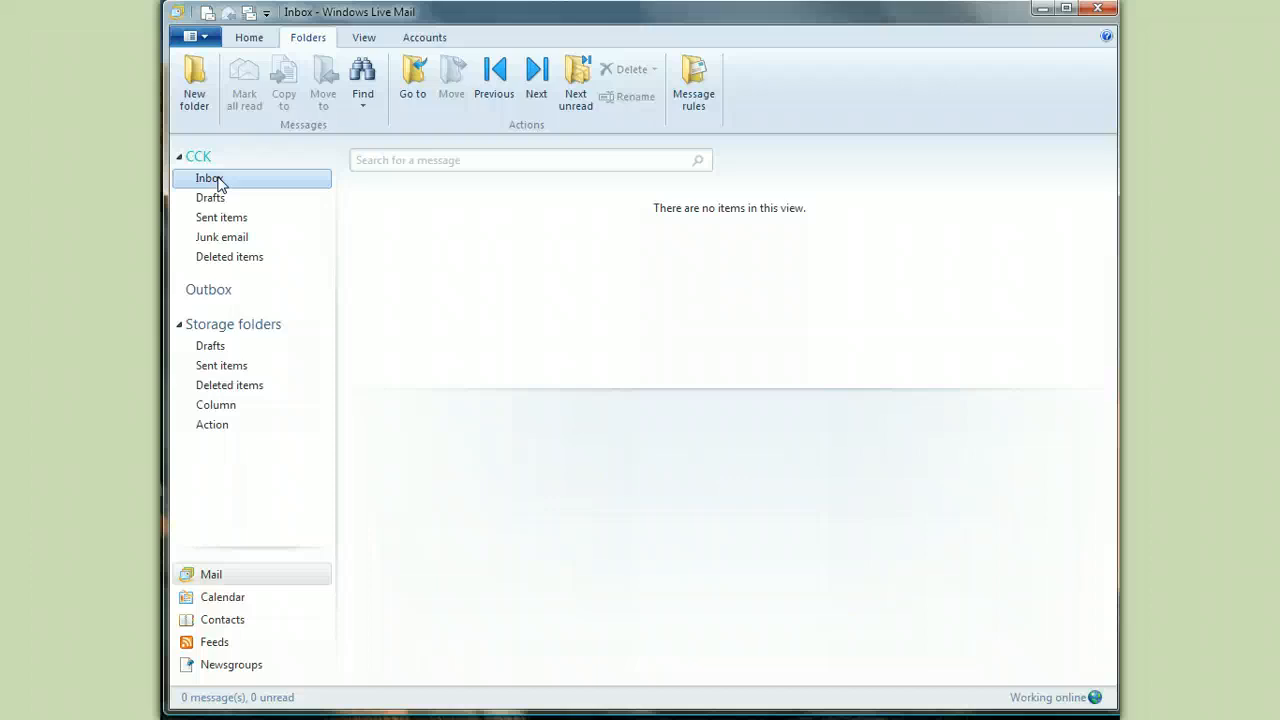
pyautogui.click(248, 37)
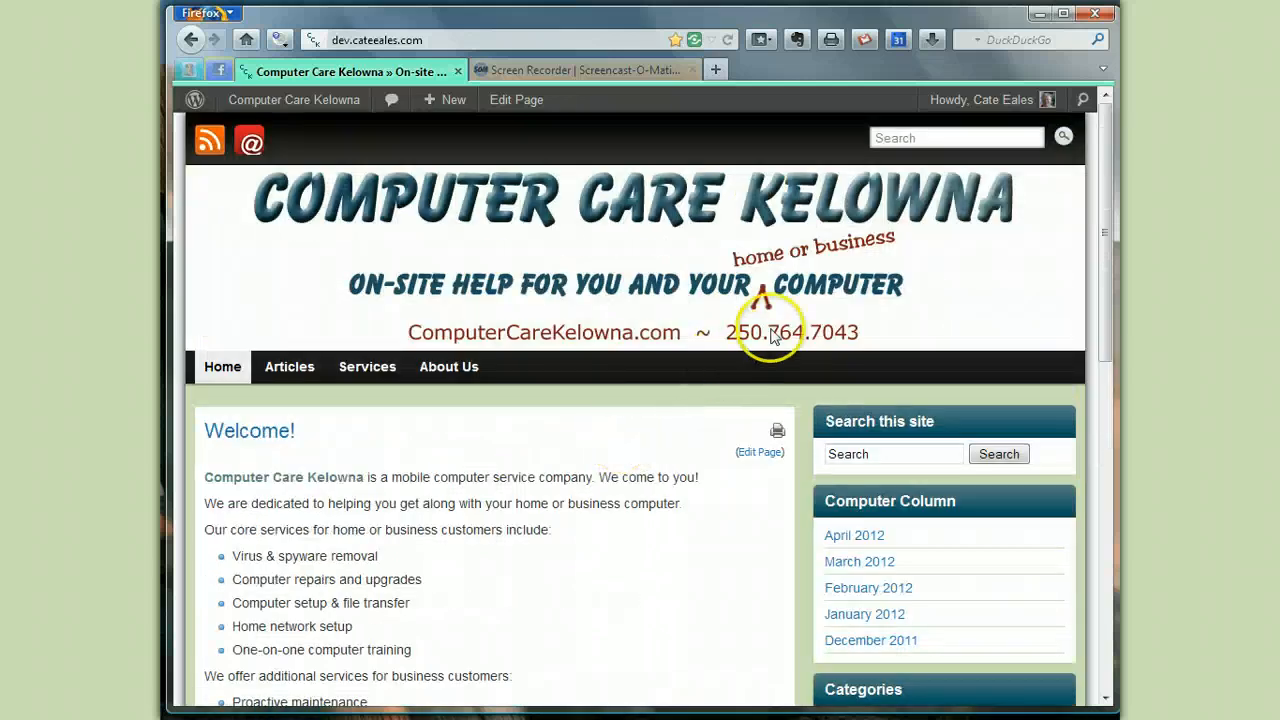
pyautogui.moveTo(1020, 303)
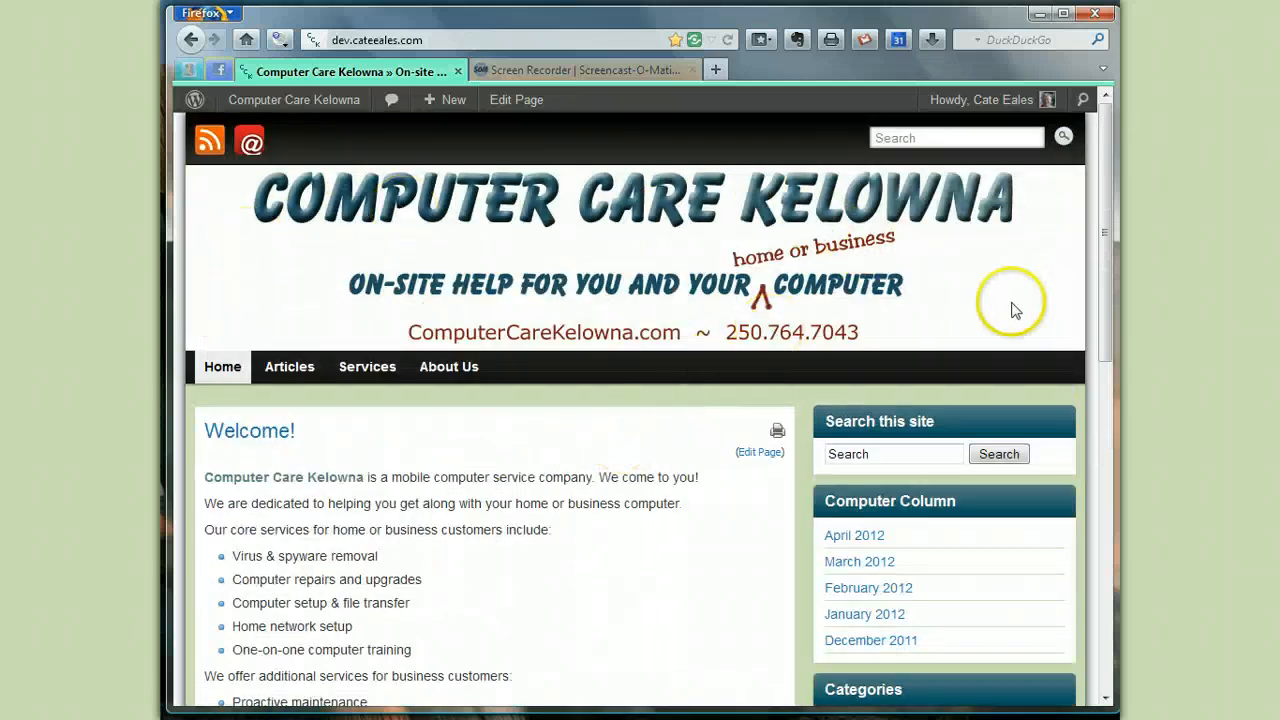